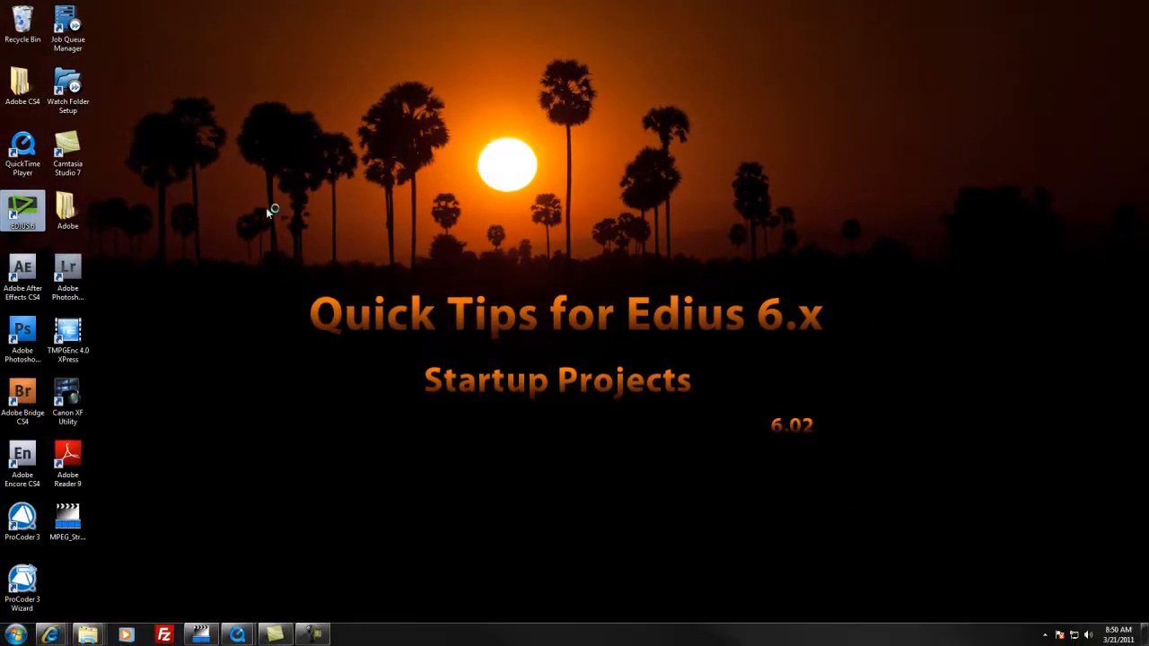
Launch EDIUS and start a new project named Test3 with the HD 1440x1080 59.94i 16:9 8bit preset
double_click(22, 204)
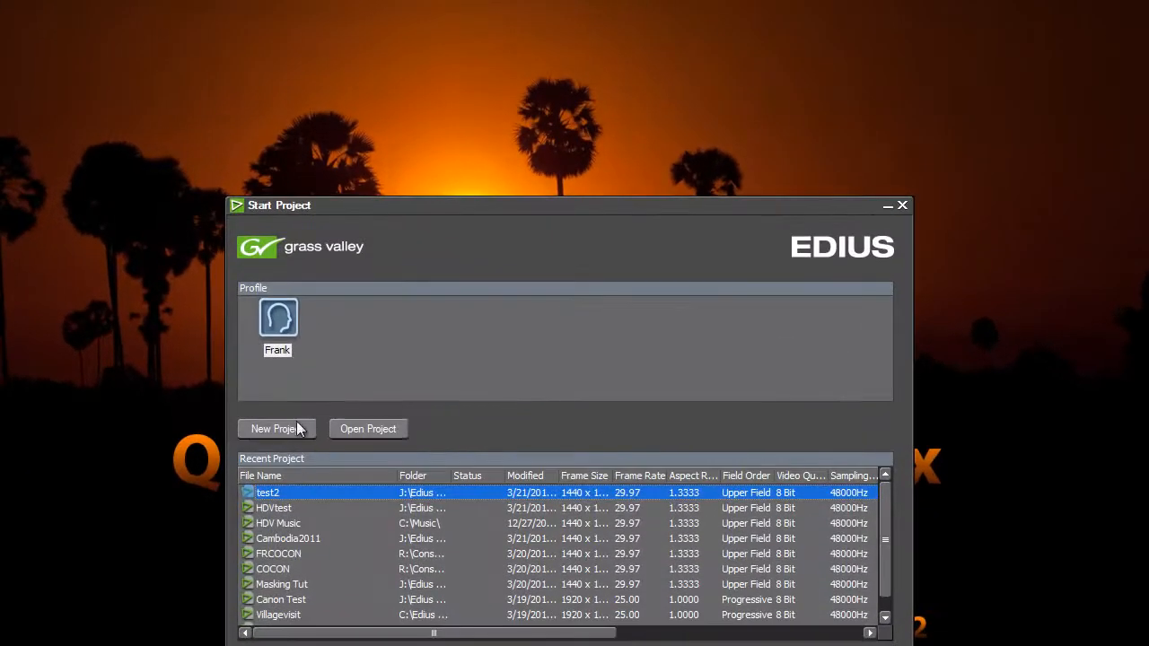
click(276, 428)
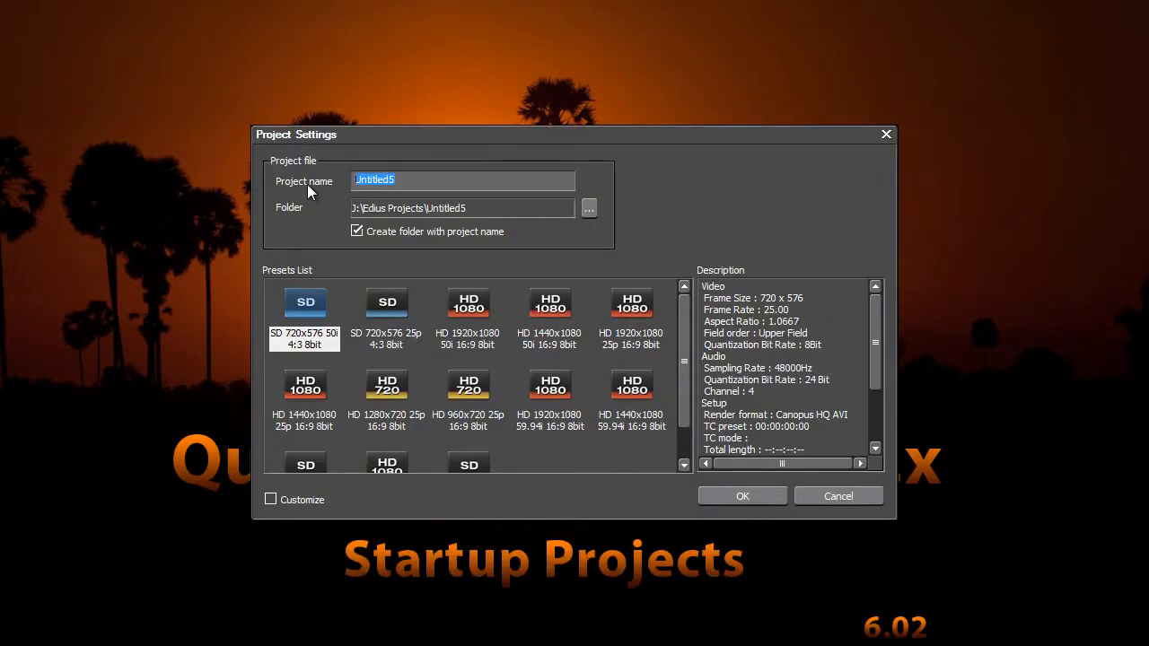
text(Test3)
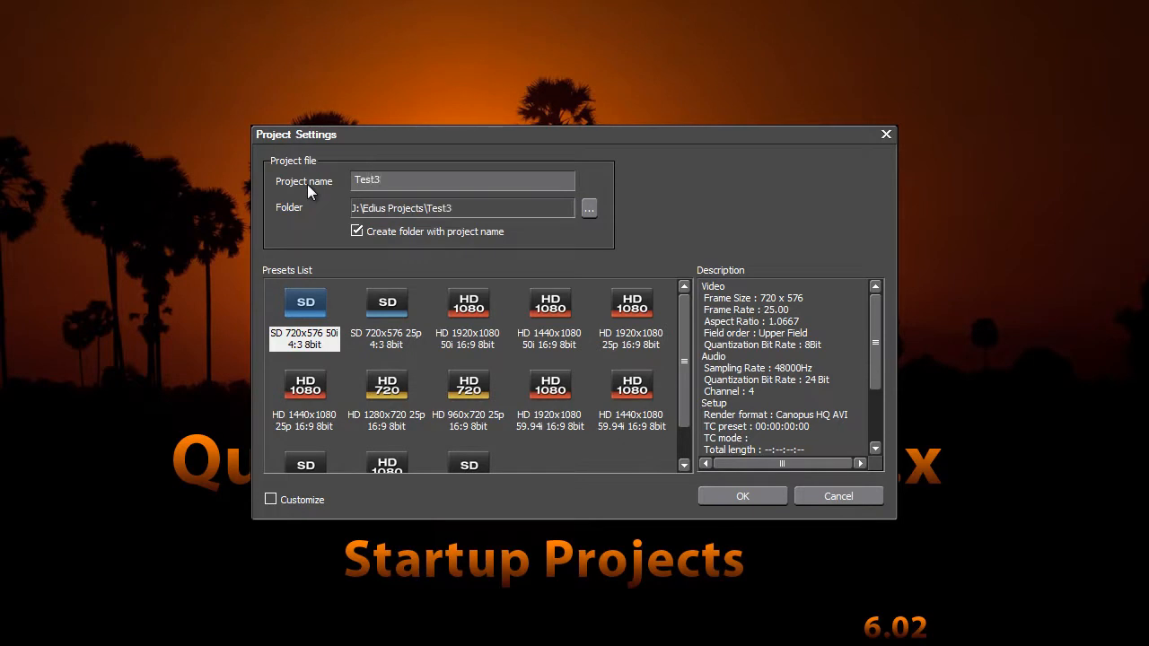
mouse_move(631, 386)
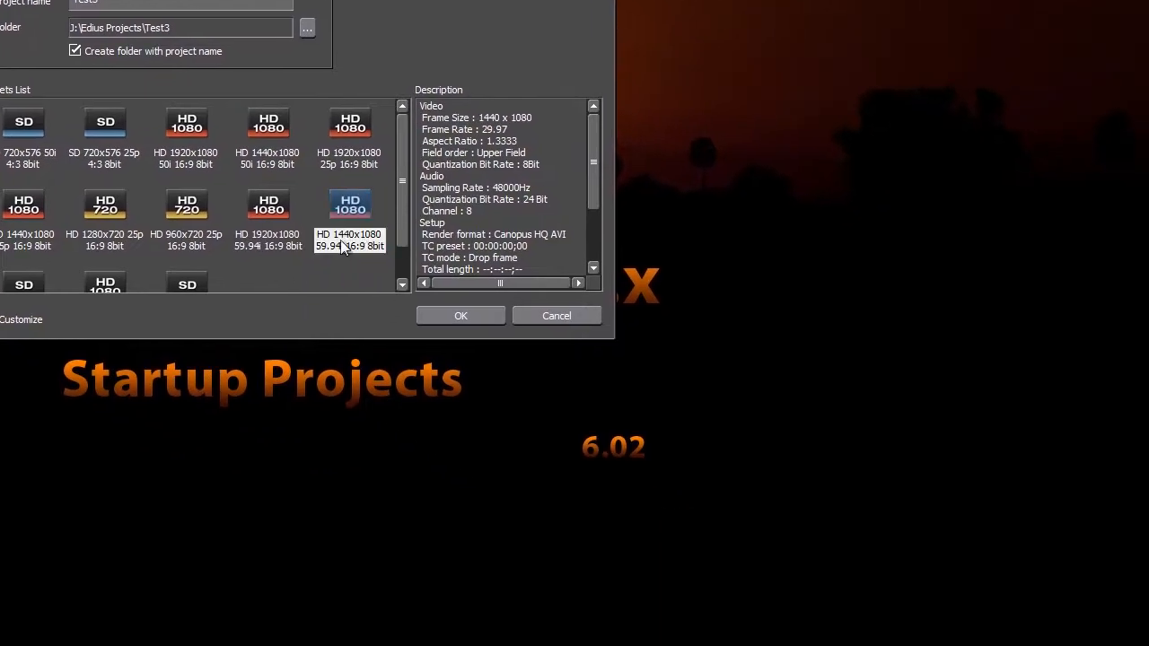
mouse_move(349, 280)
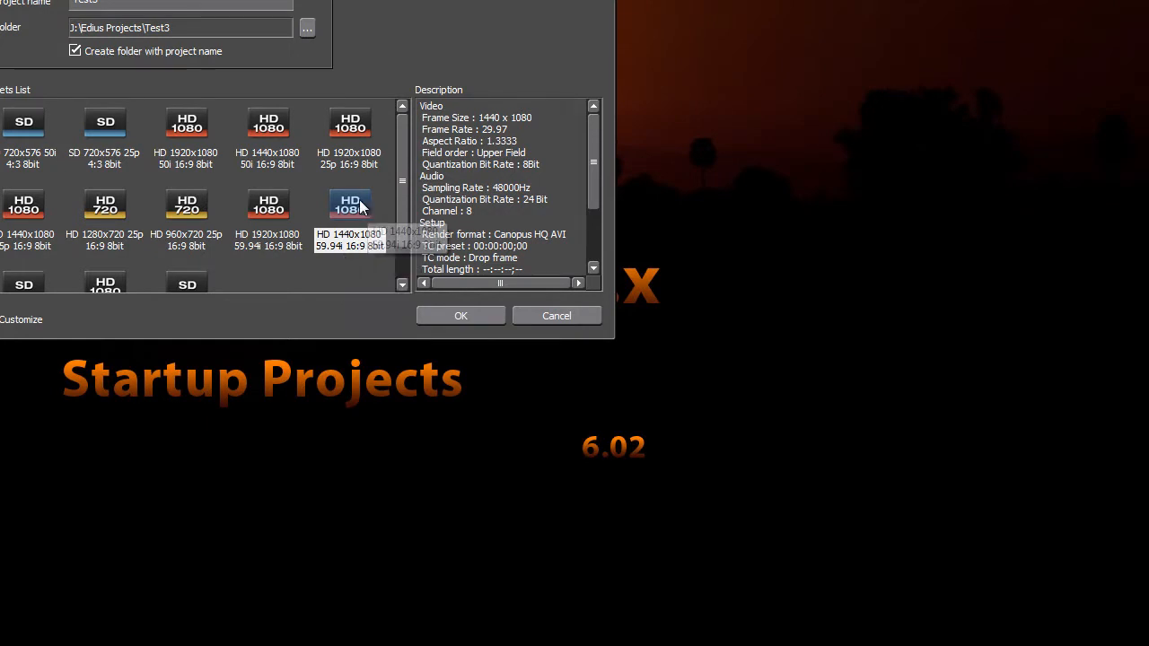
Customize the project: Canopus HQ Fine, 0% overscan, -12 dB, 3 video, 3 audio, no VA/title tracks
click(283, 382)
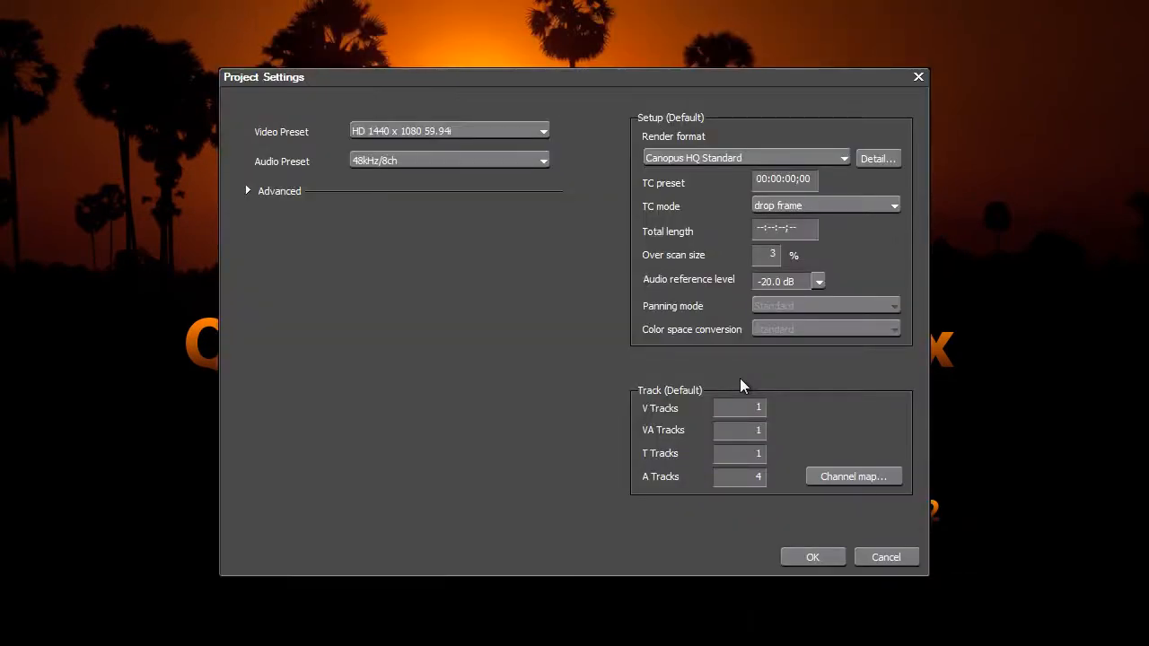
mouse_move(551, 326)
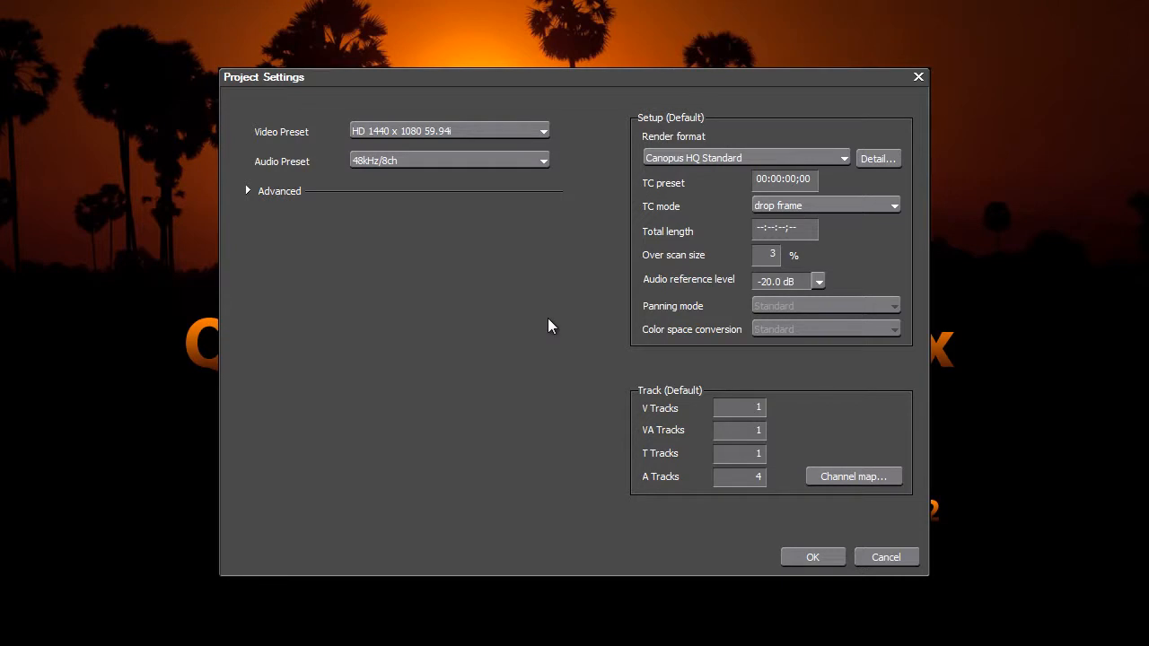
mouse_move(847, 167)
text(0)
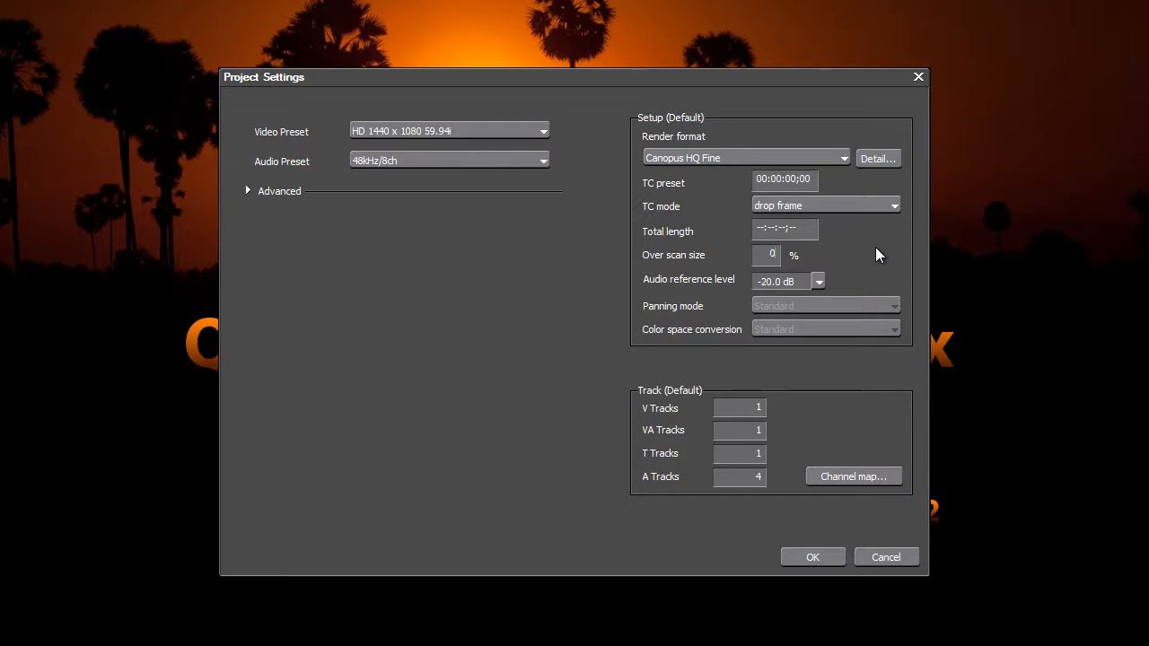
mouse_move(868, 260)
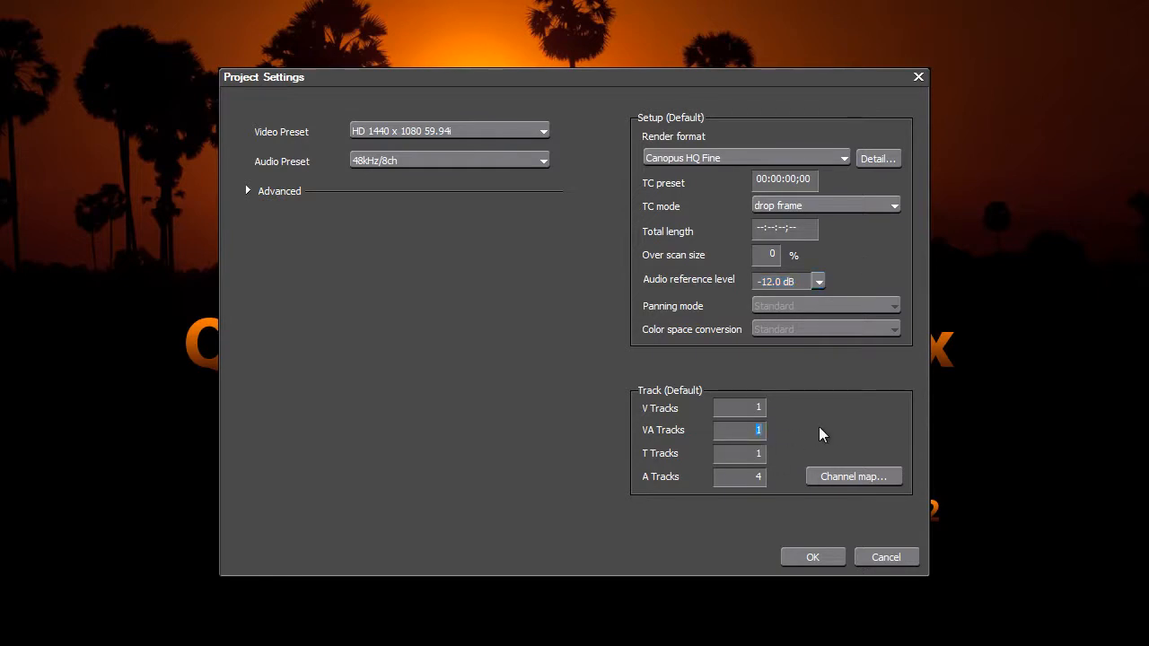
click(760, 435)
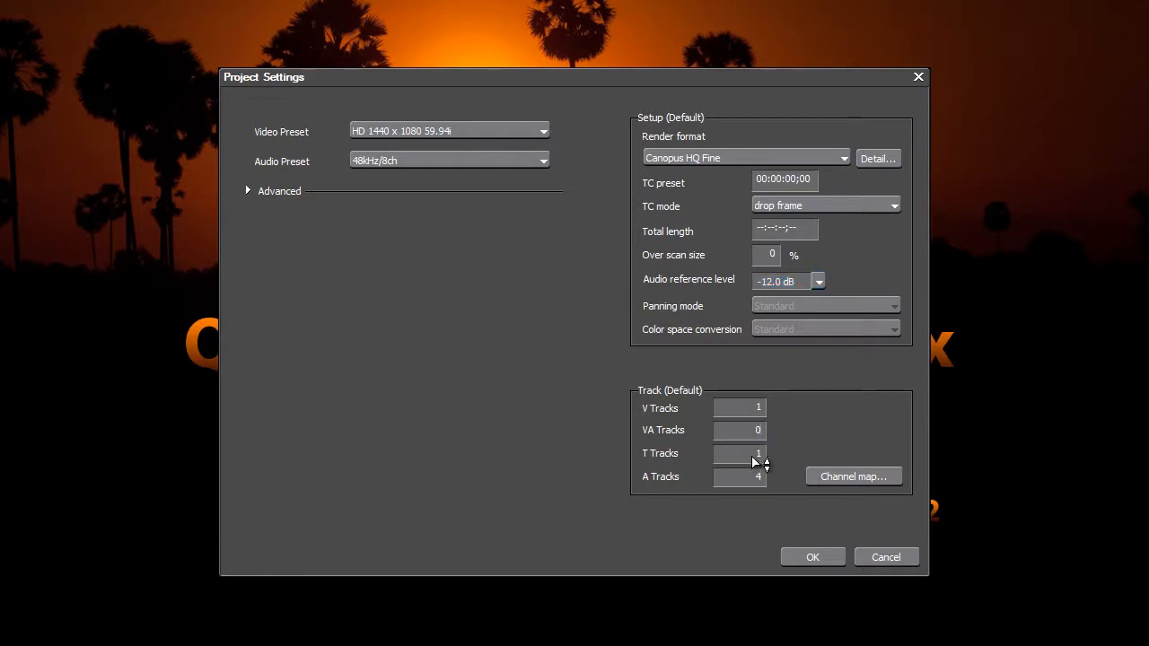
click(760, 458)
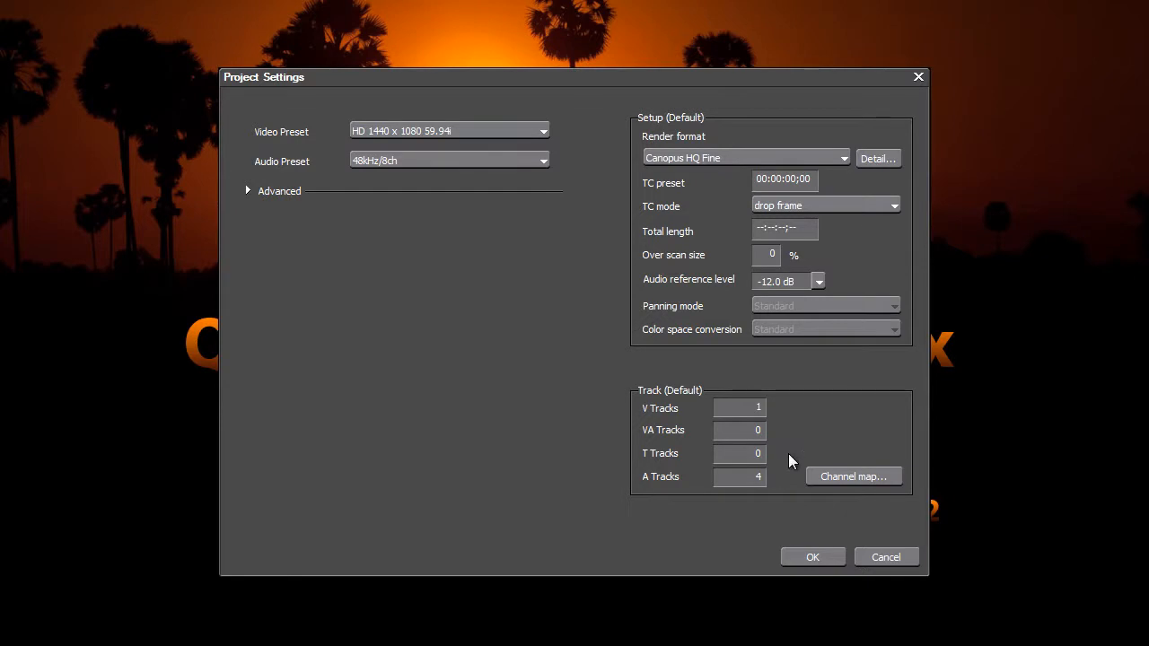
click(739, 408)
text(3)
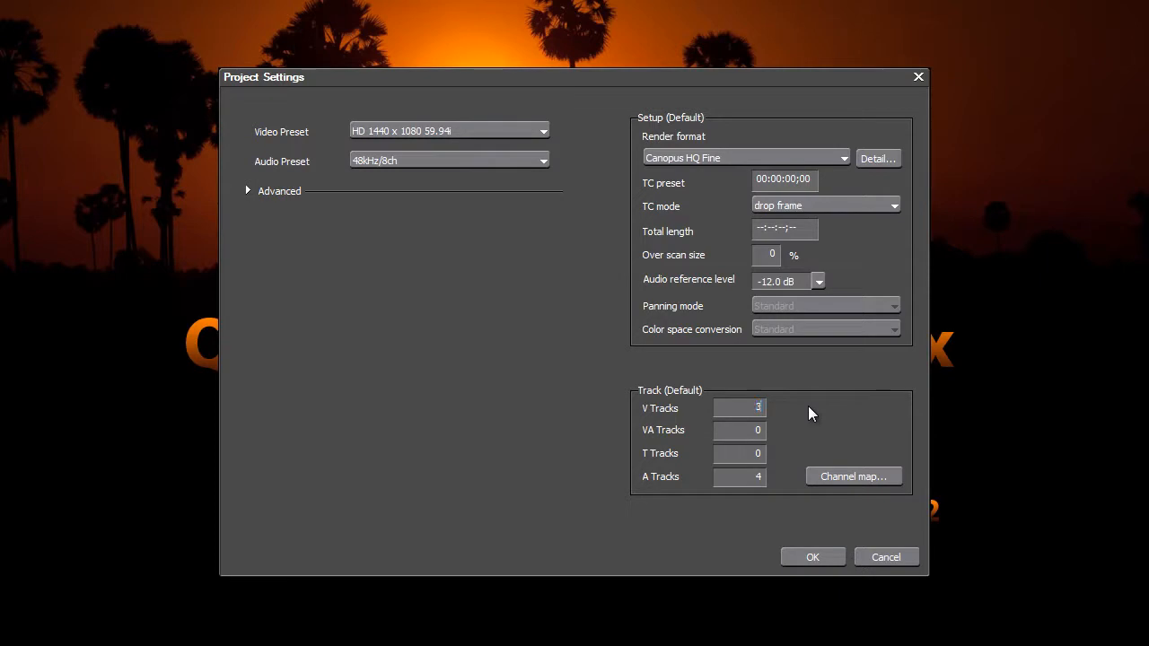
mouse_move(871, 417)
text(3)
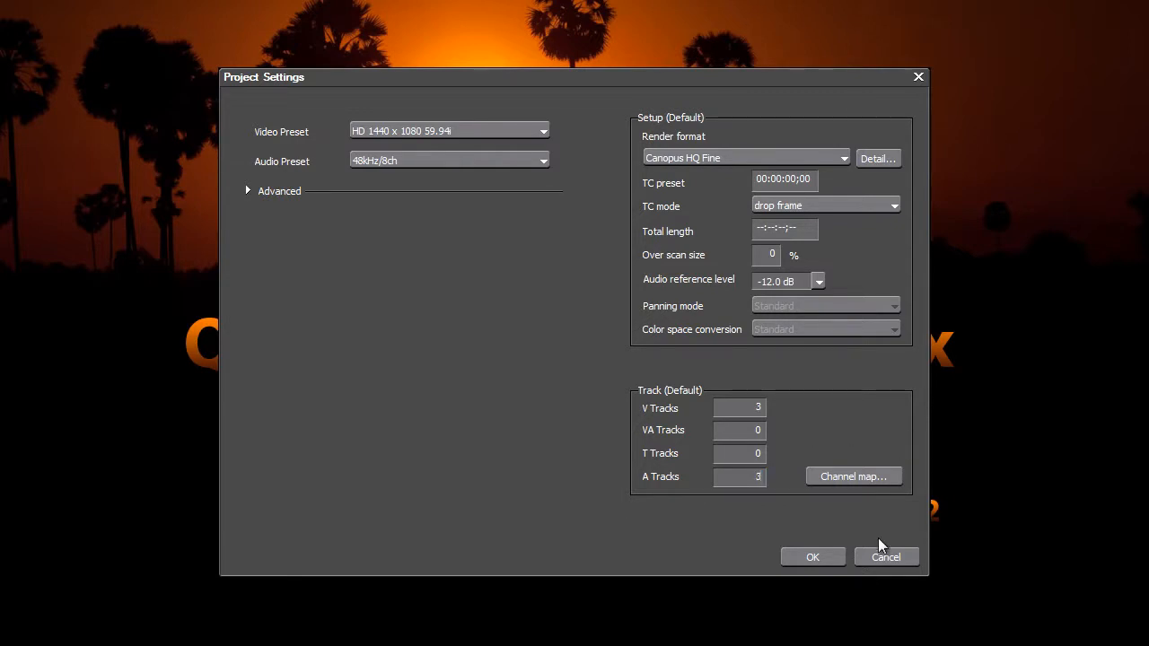
mouse_move(525, 412)
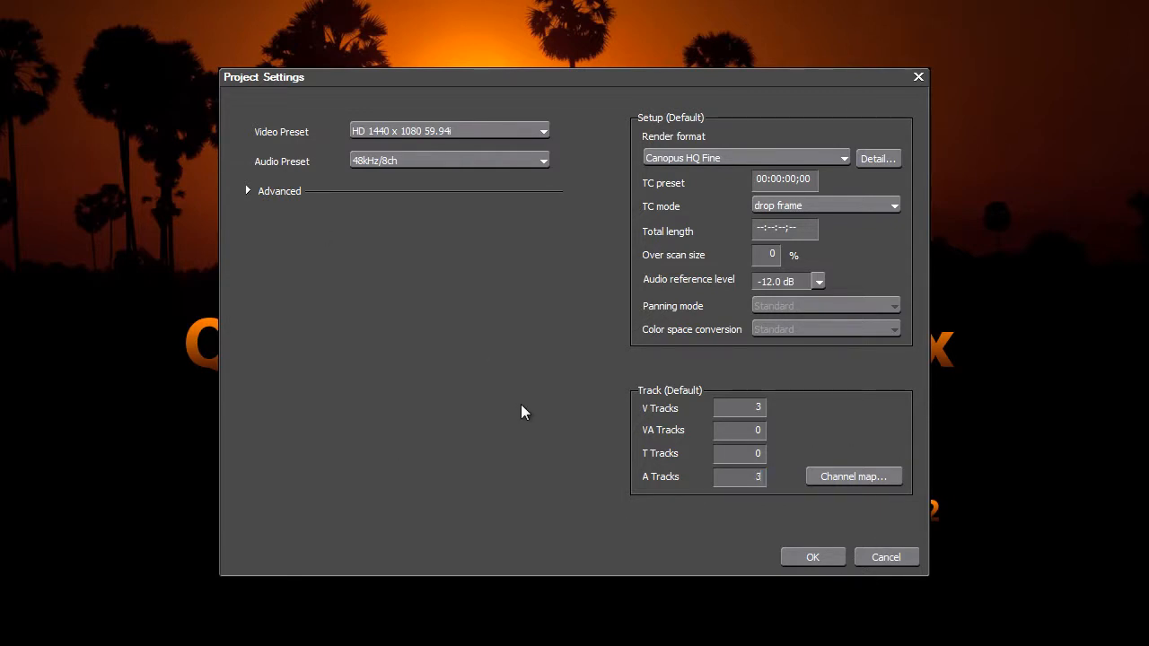
Accept the Project Settings to open Test3 with Sequence1 on the timeline
click(812, 557)
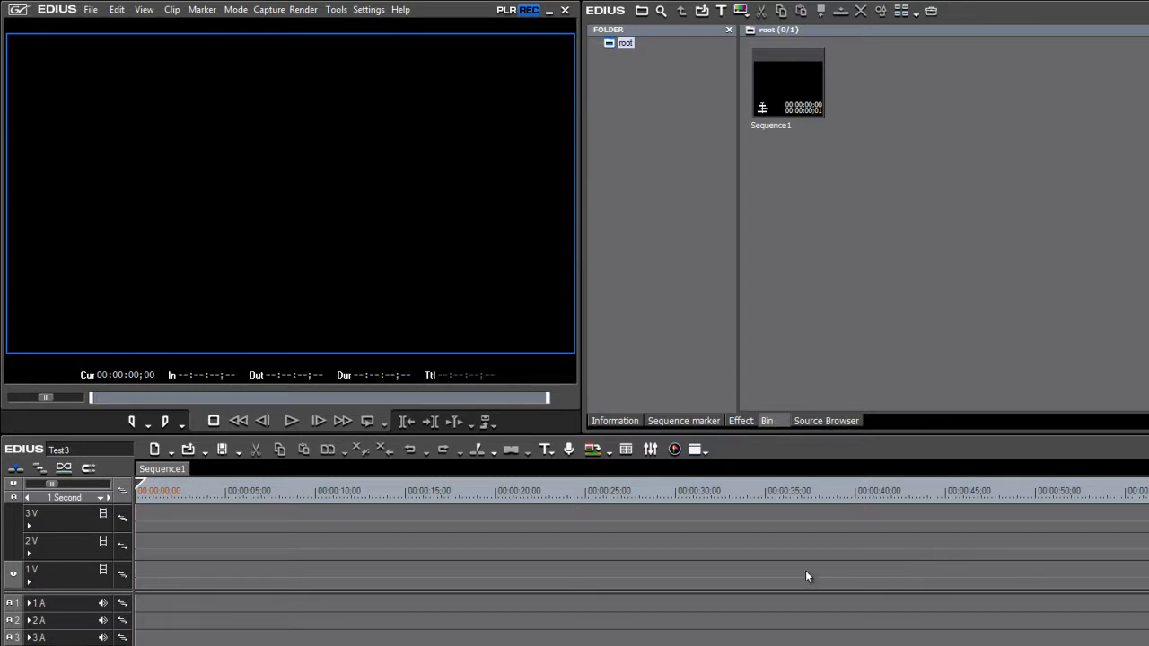
mouse_move(531, 544)
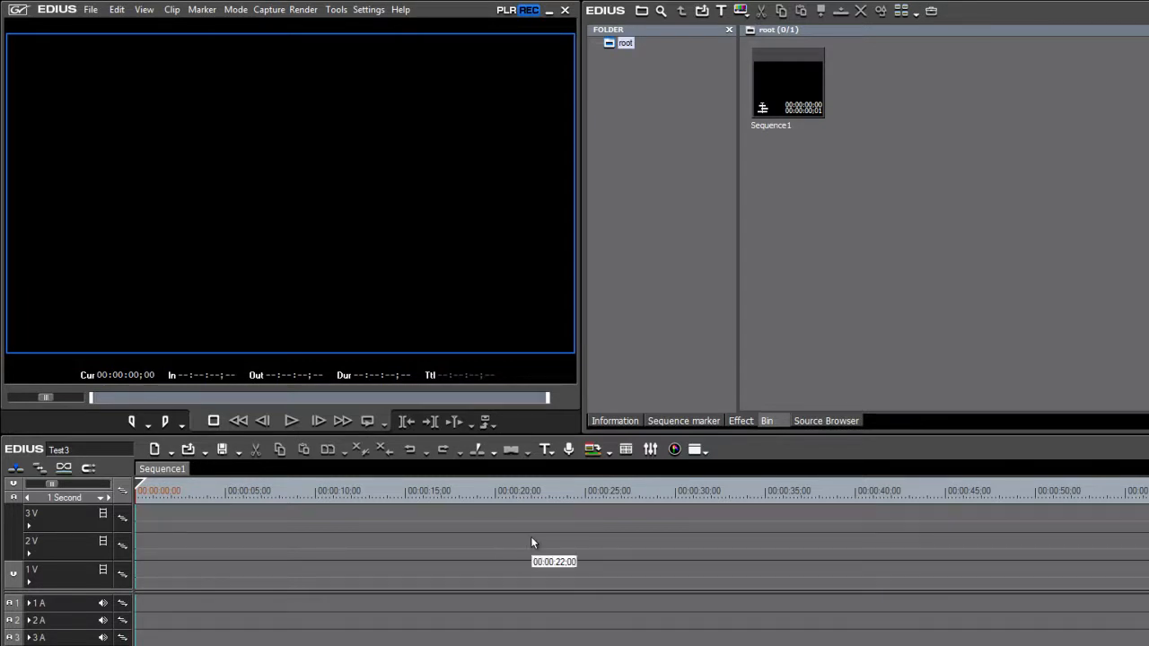
mouse_move(487, 544)
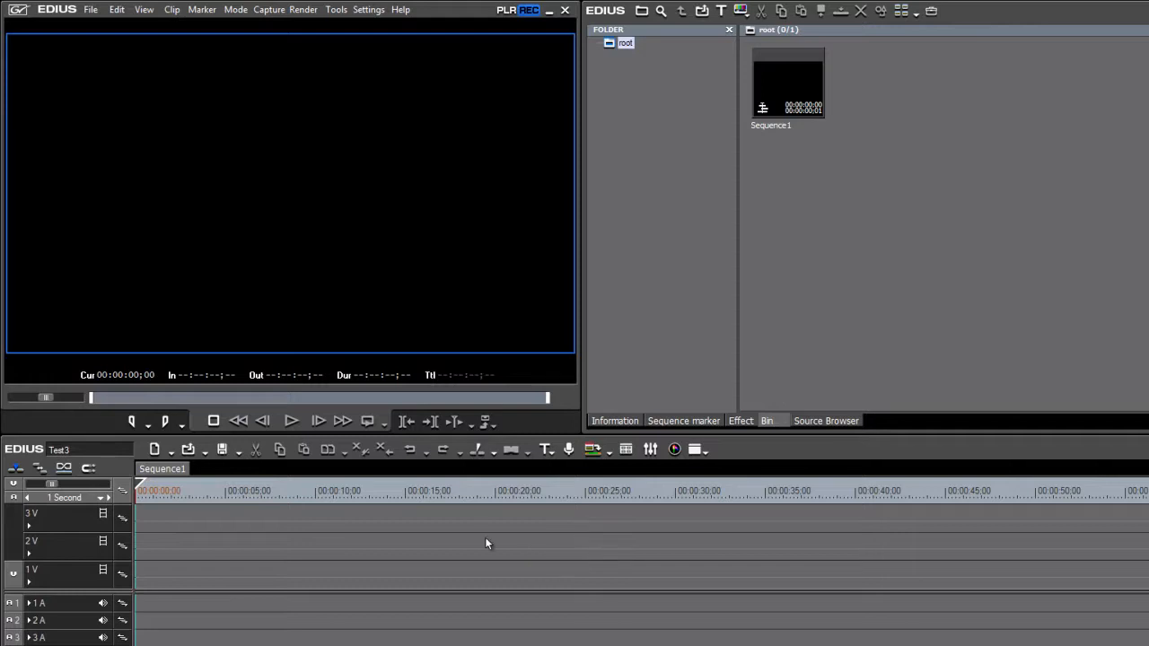
mouse_move(313, 542)
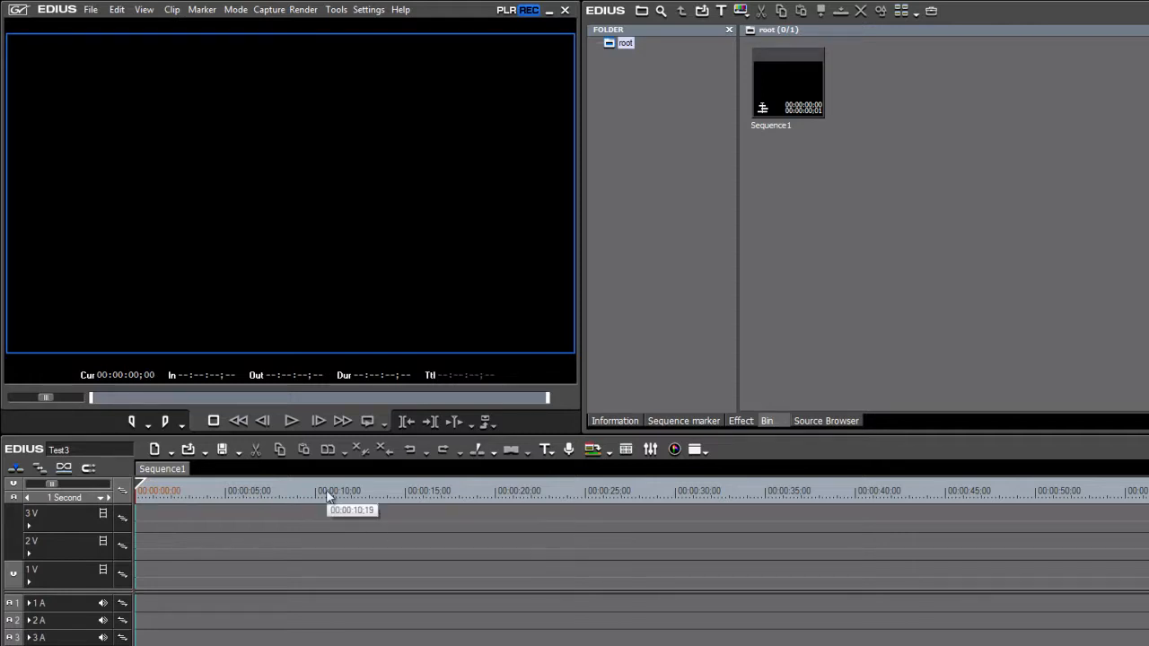
mouse_move(555, 526)
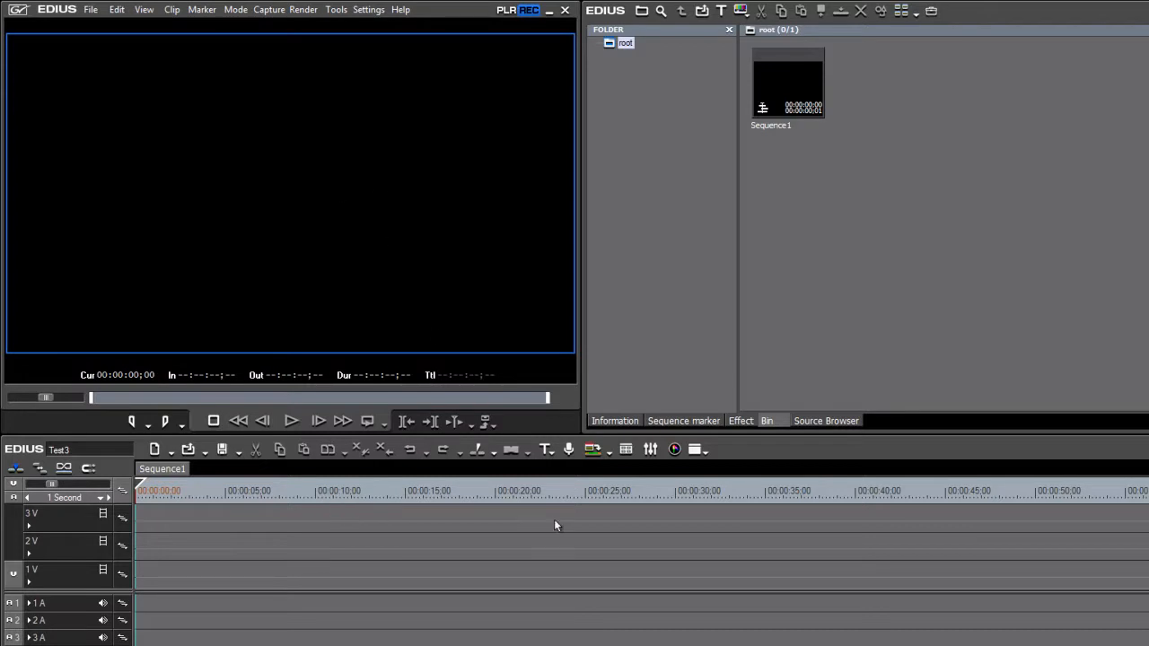
mouse_move(633, 478)
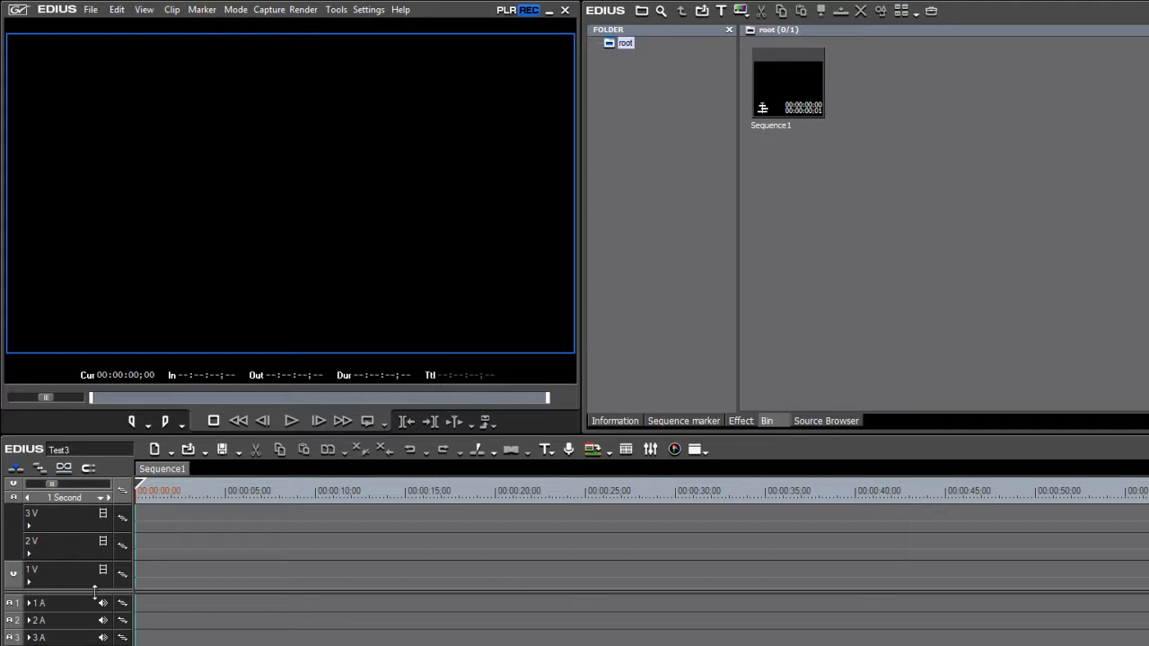
mouse_move(247, 613)
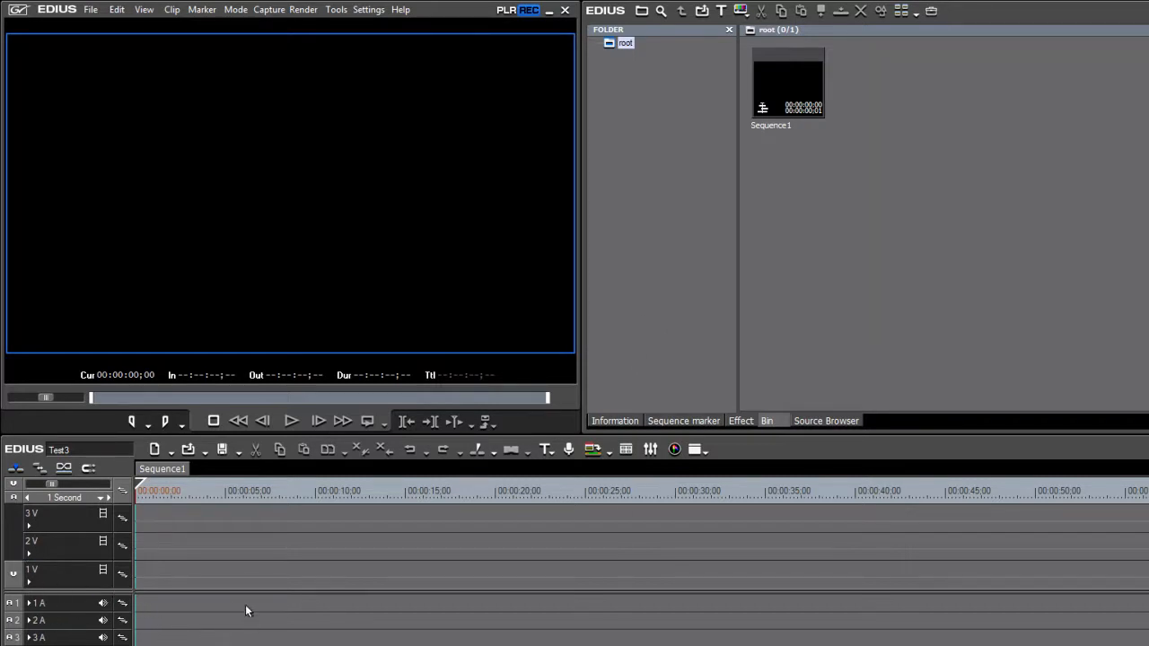
mouse_move(458, 584)
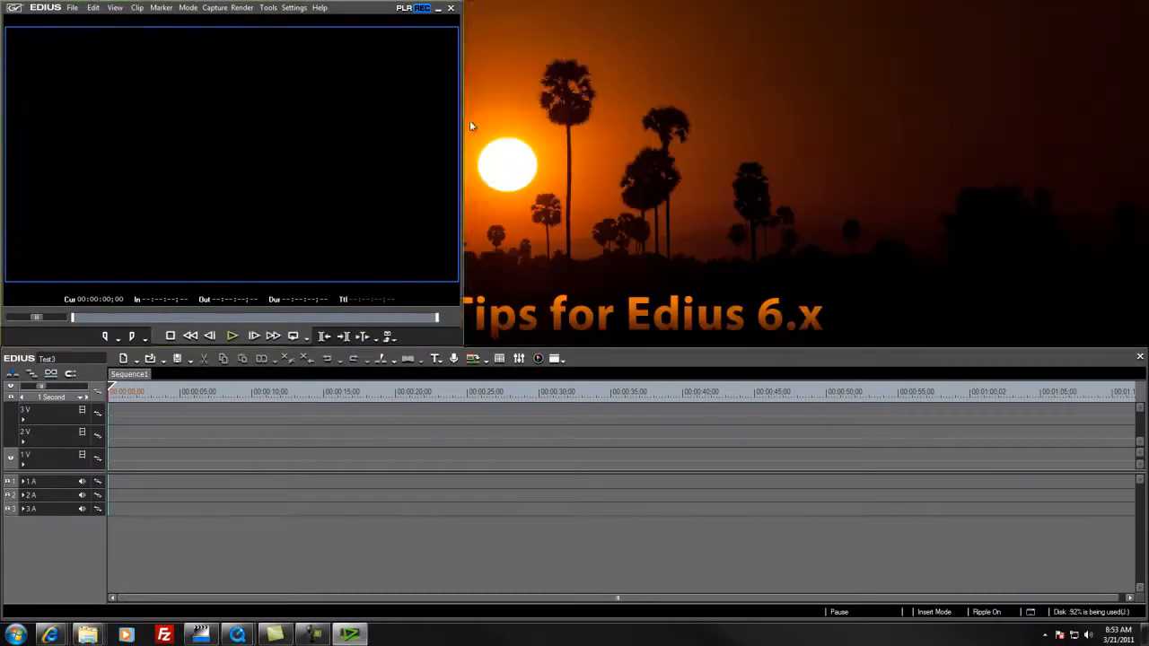
Exit EDIUS, relaunch it, and start project Untitled5 with the HD 1440x1080 59.94i preset
click(450, 8)
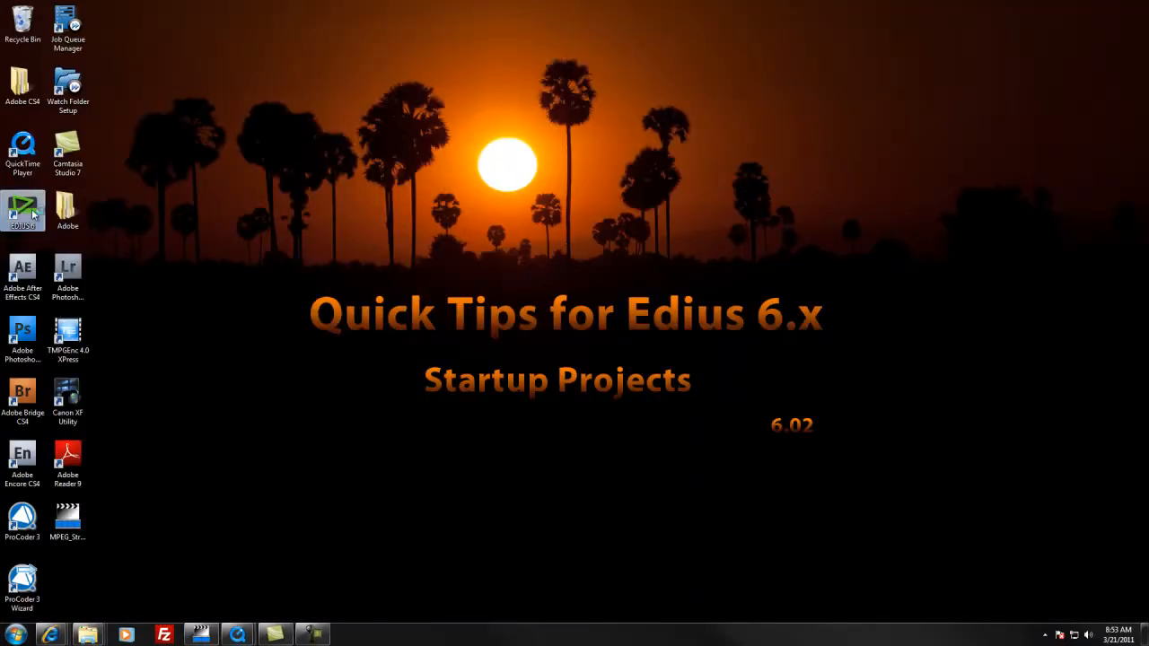
double_click(22, 209)
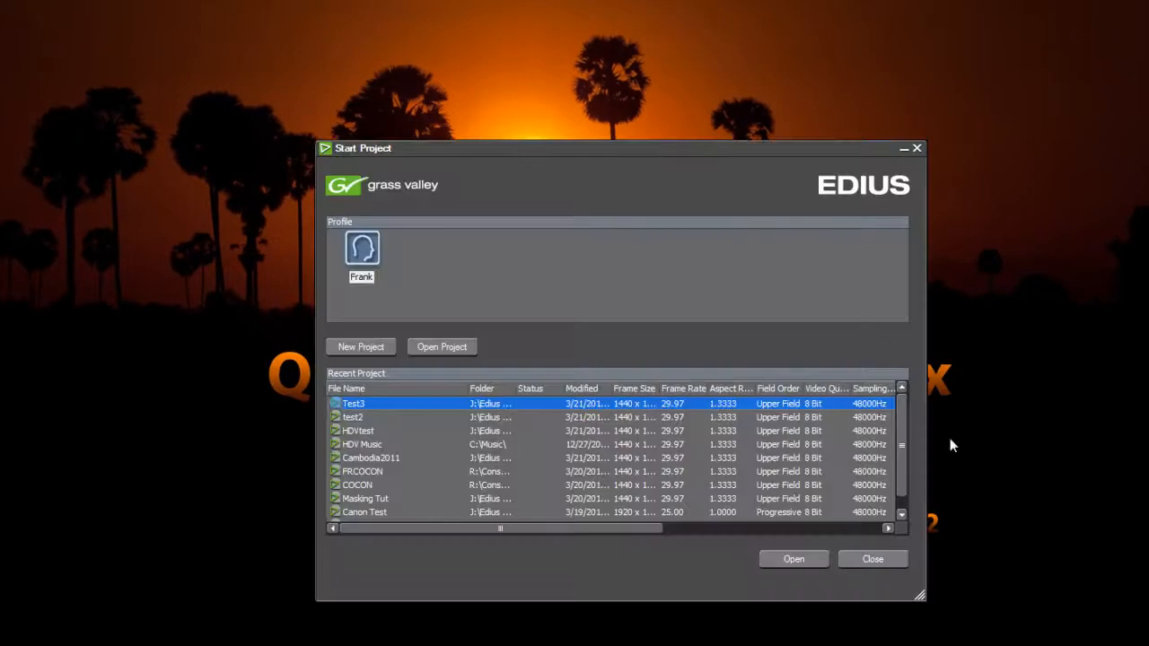
mouse_move(378, 265)
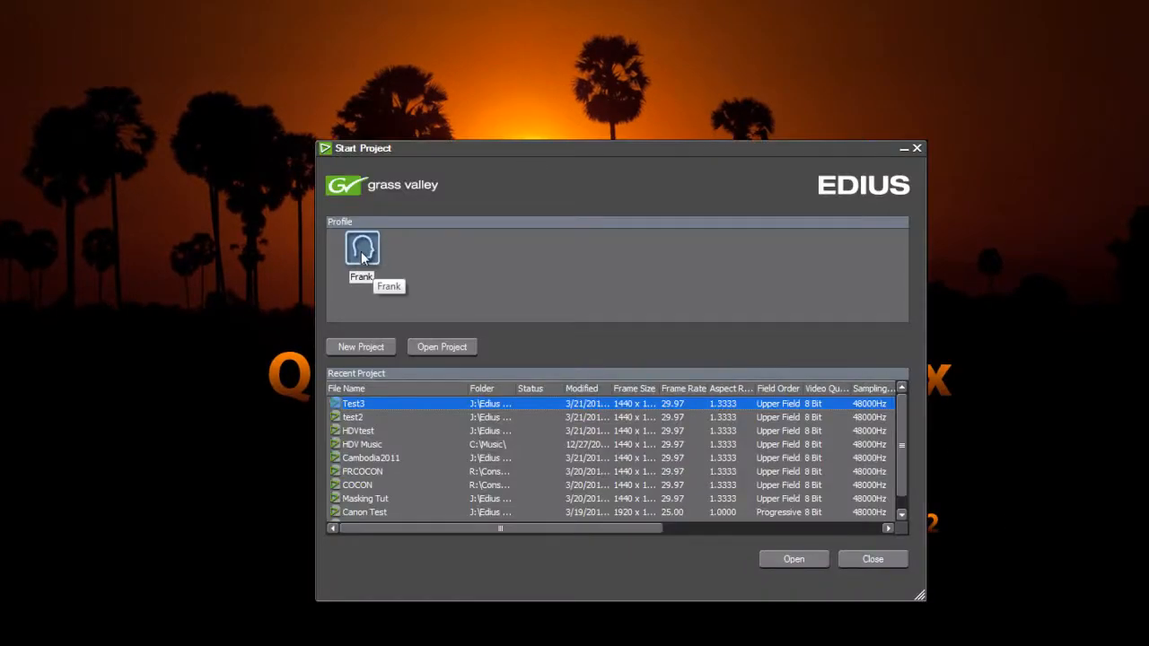
mouse_move(366, 347)
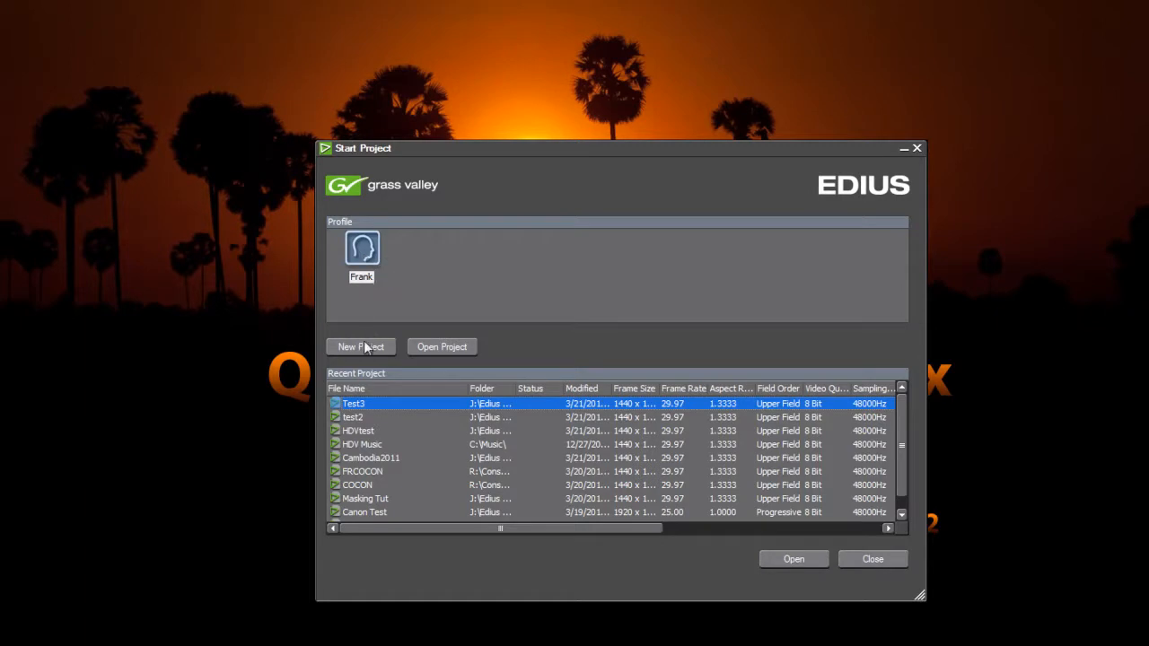
click(361, 347)
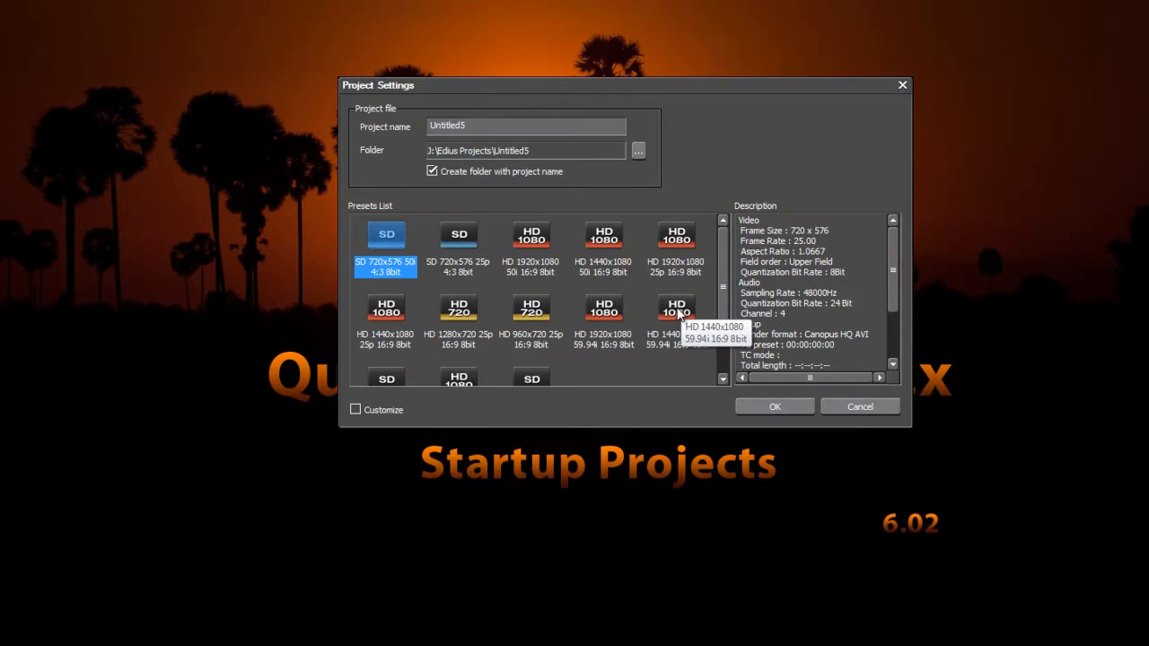
mouse_move(676, 323)
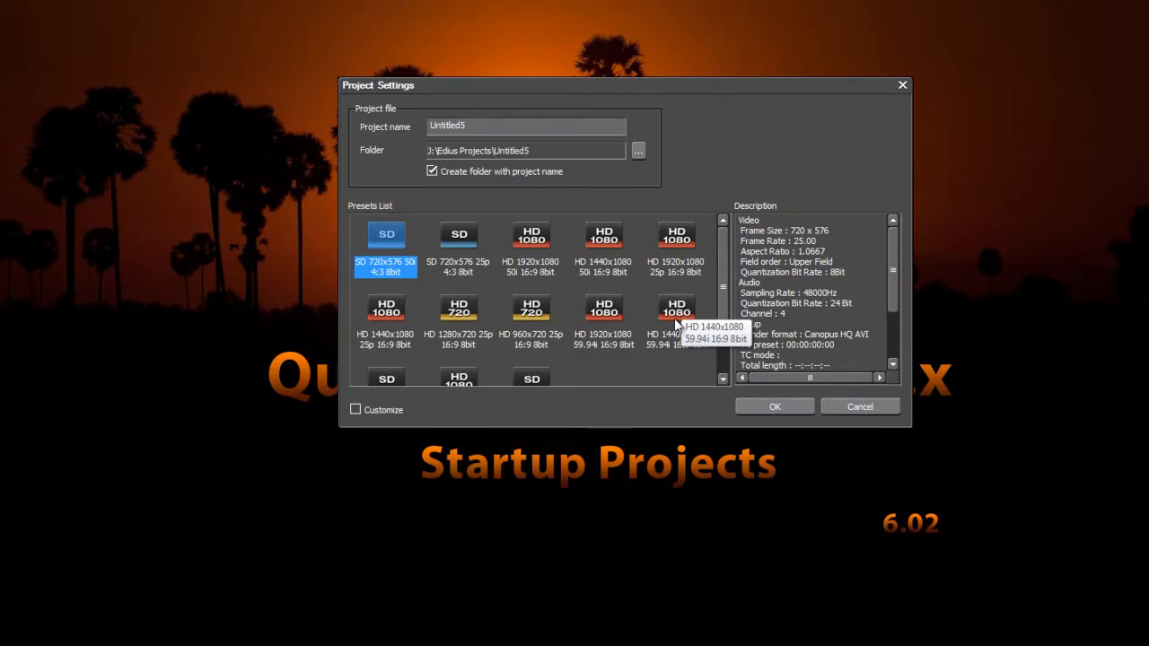
click(675, 314)
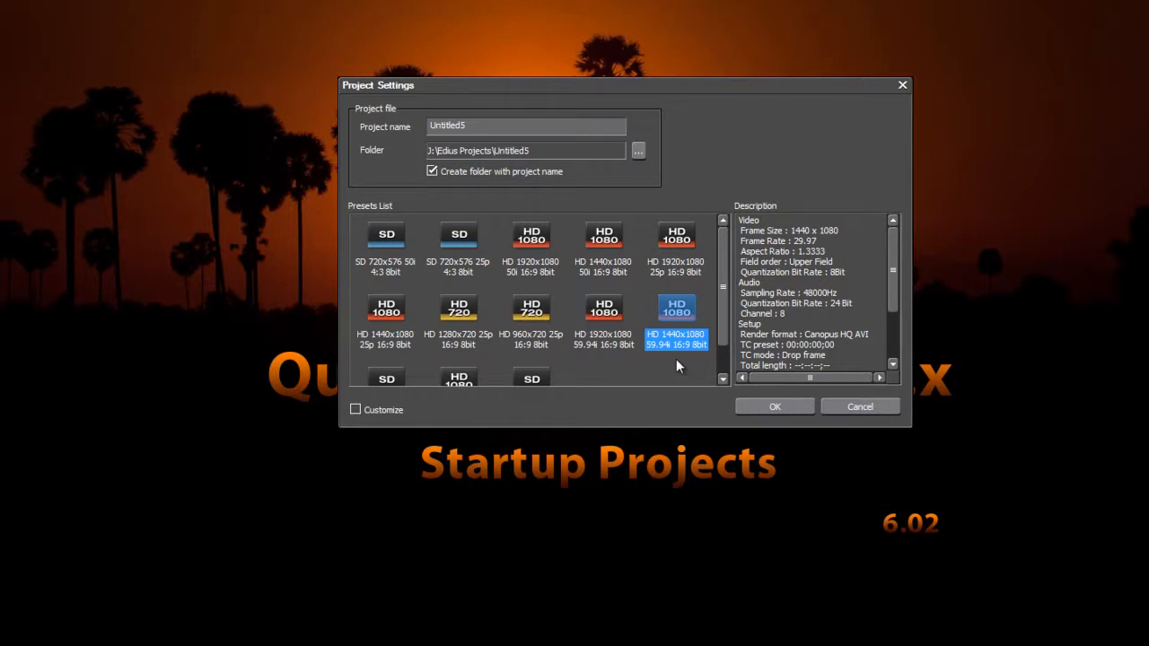
mouse_move(676, 314)
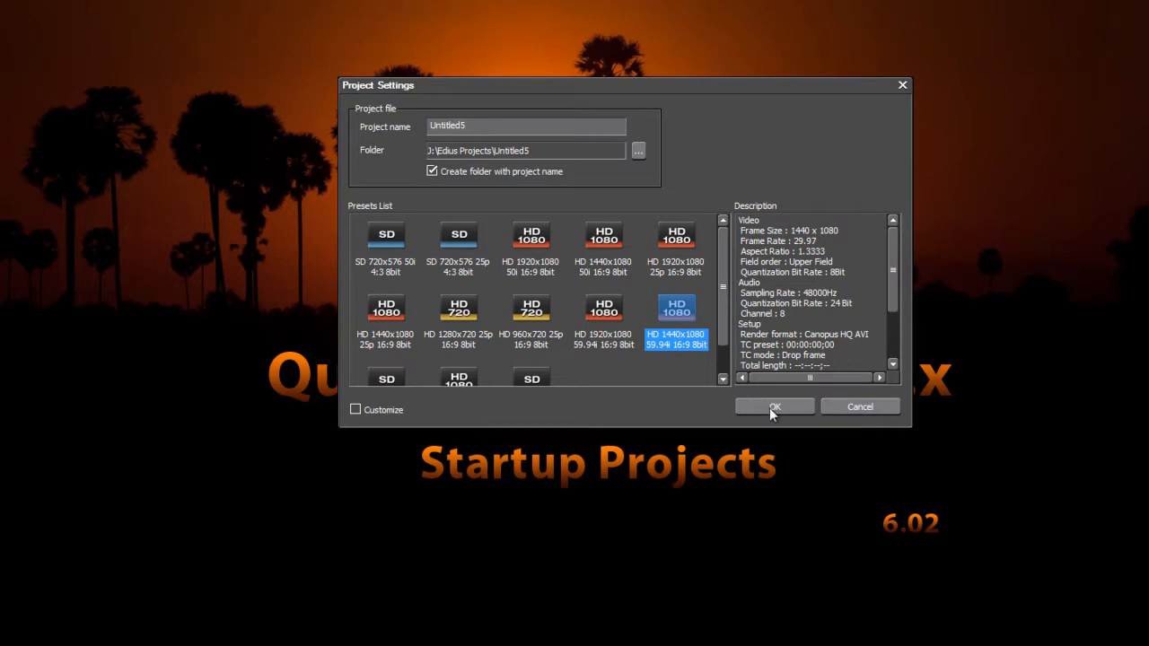
Confirm the preset to open Untitled5 with default tracks, then exit EDIUS to the desktop
click(775, 407)
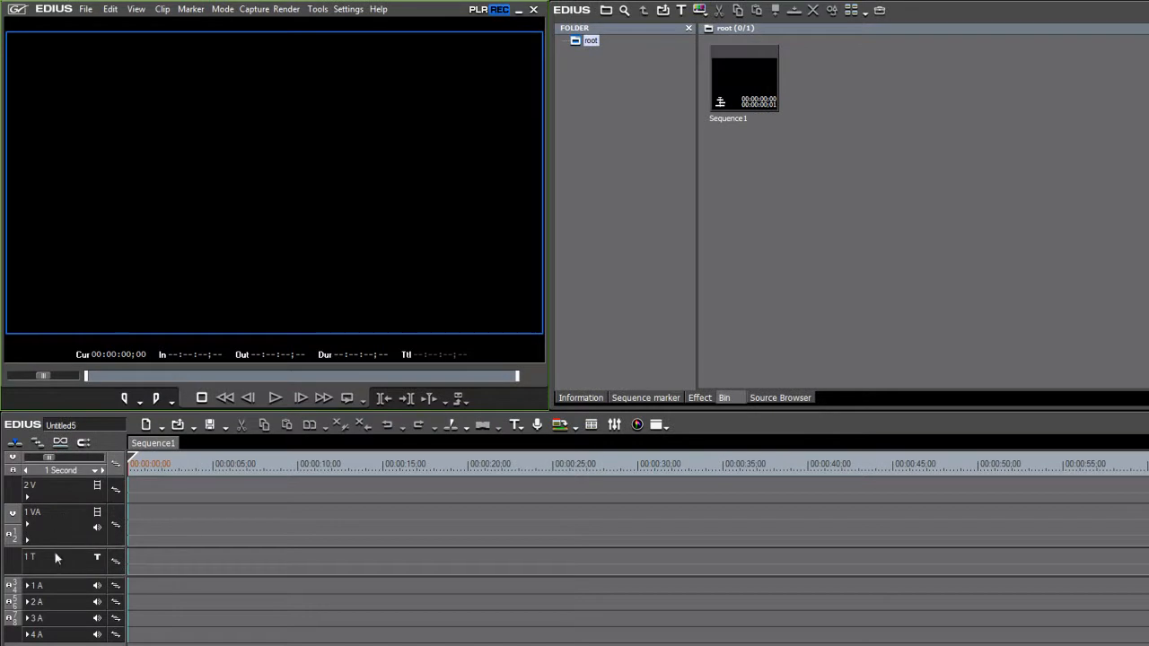
mouse_move(301, 514)
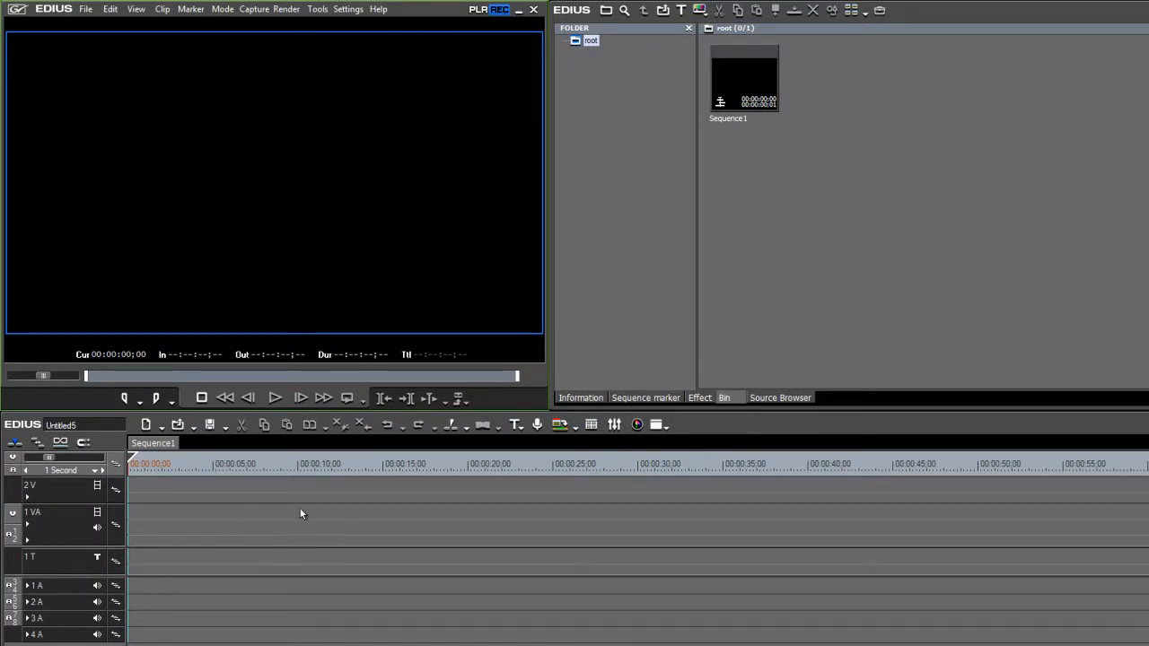
mouse_move(387, 469)
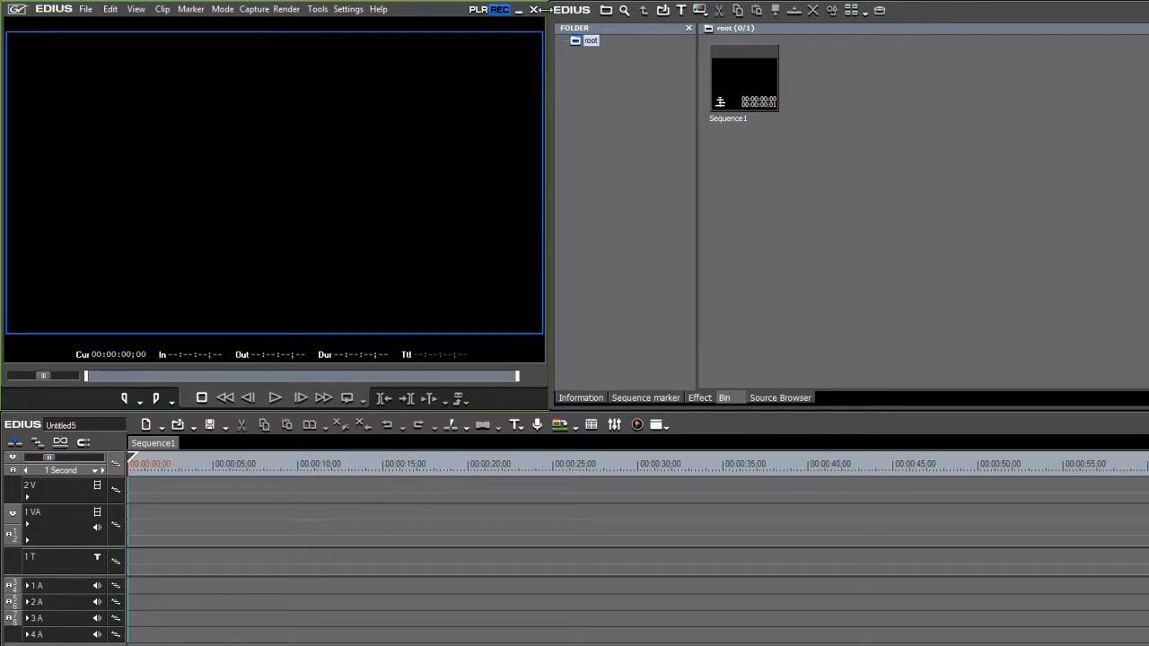
mouse_move(534, 9)
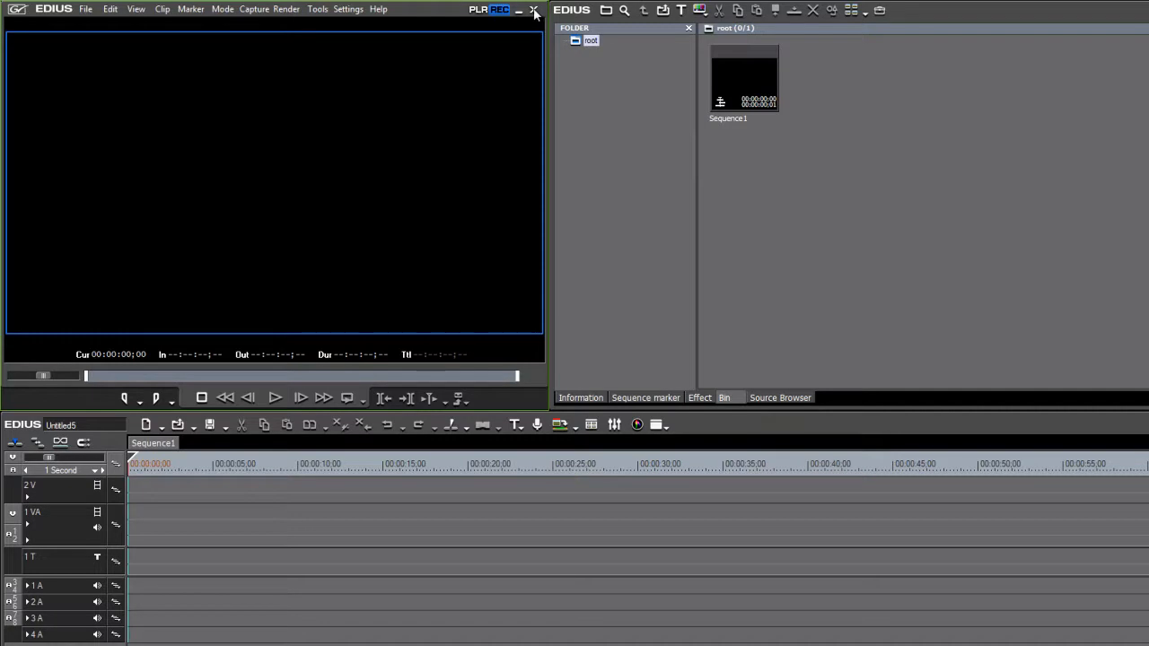
click(533, 11)
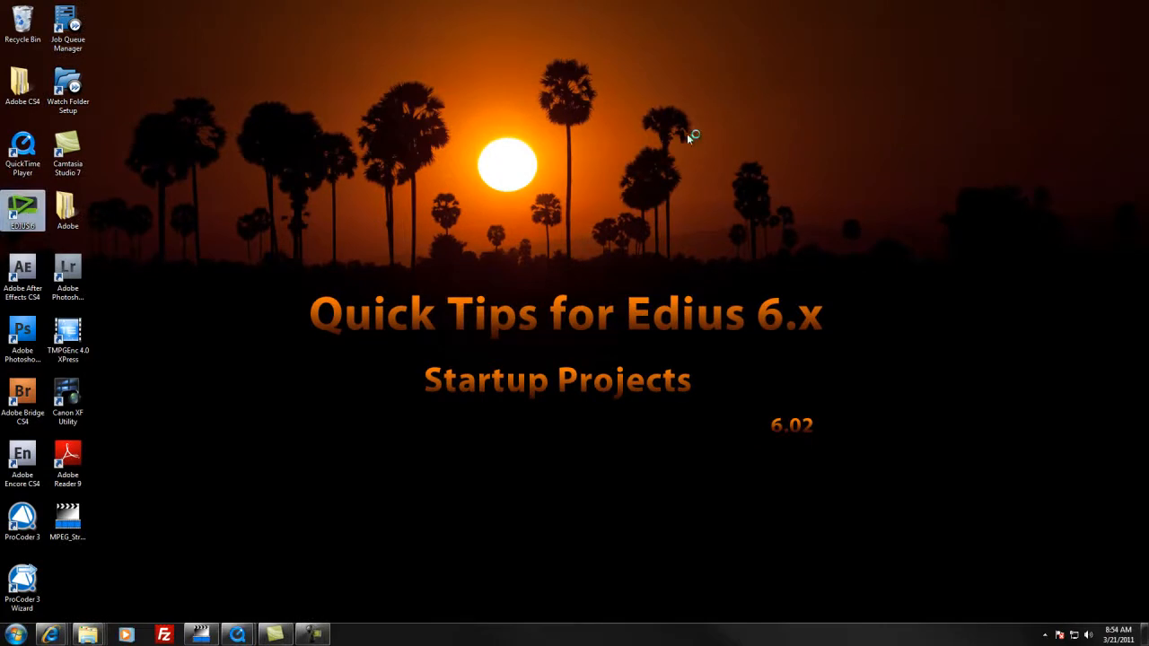
Launch EDIUS and start a new project named HDV Startup
double_click(23, 205)
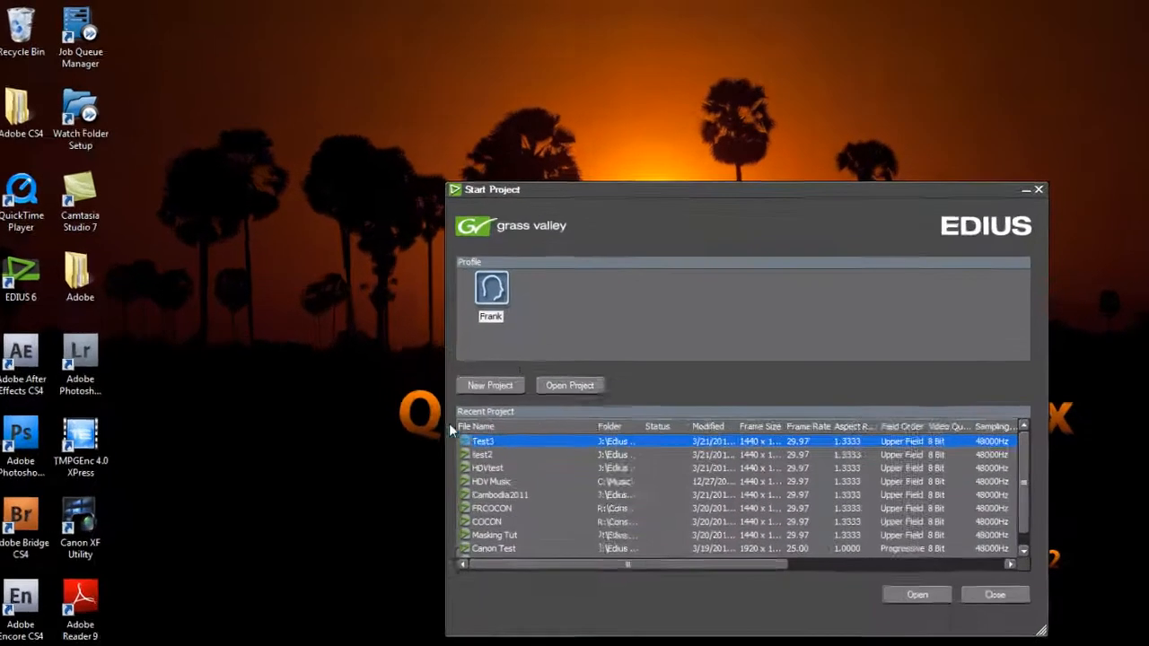
click(490, 385)
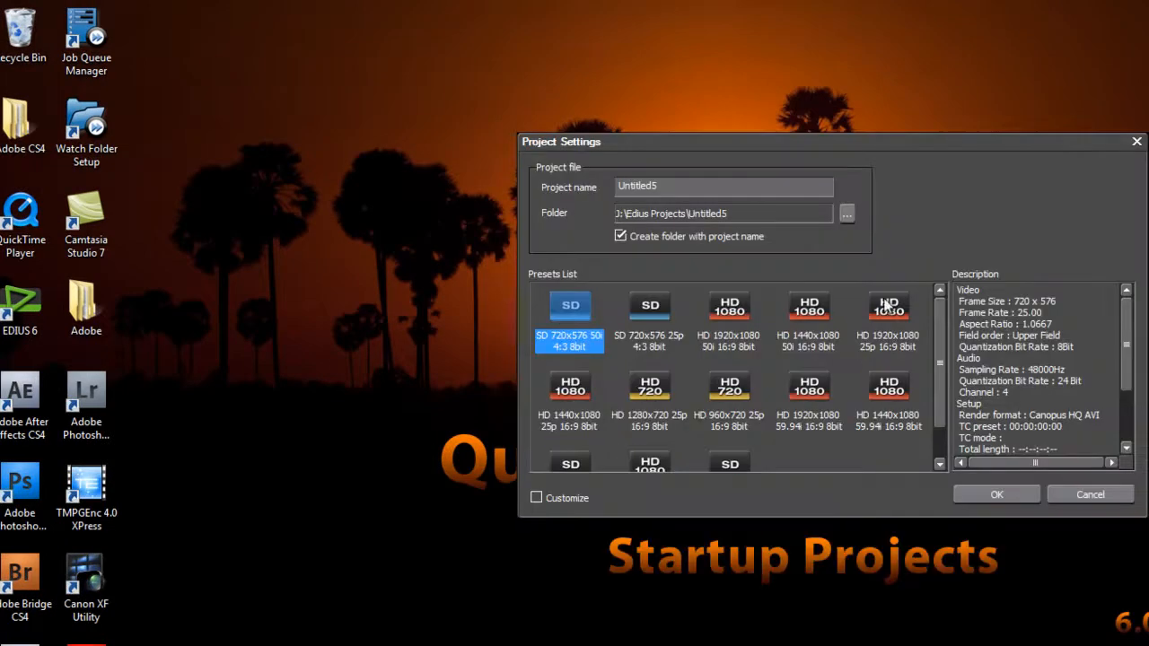
triple_click(722, 187)
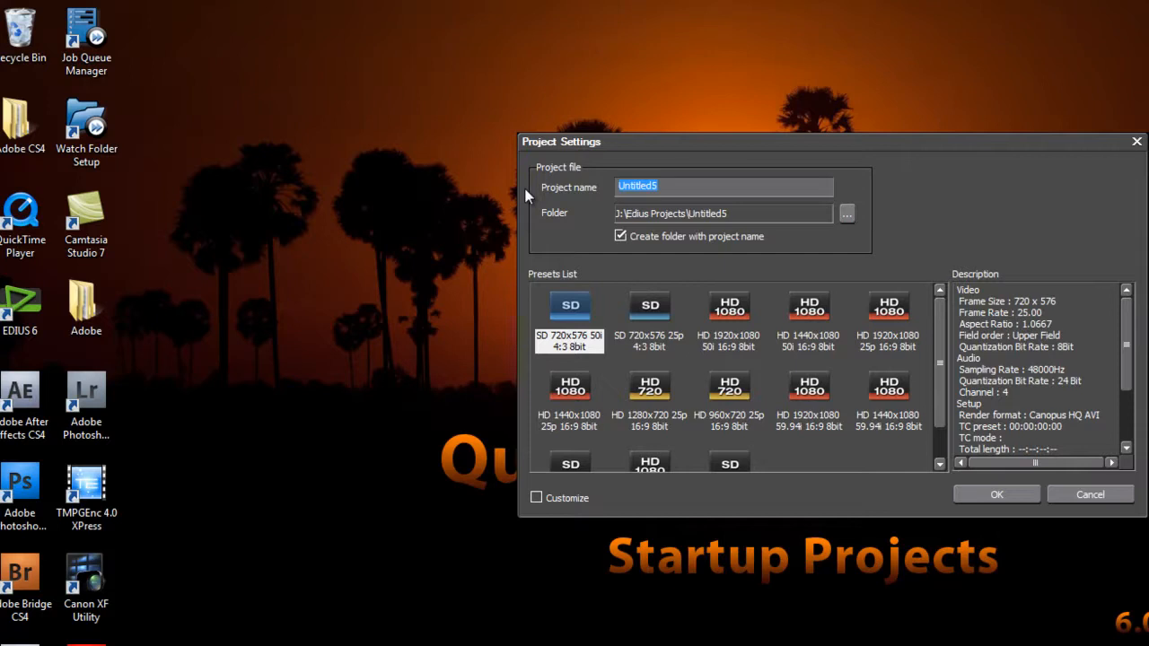
text(H)
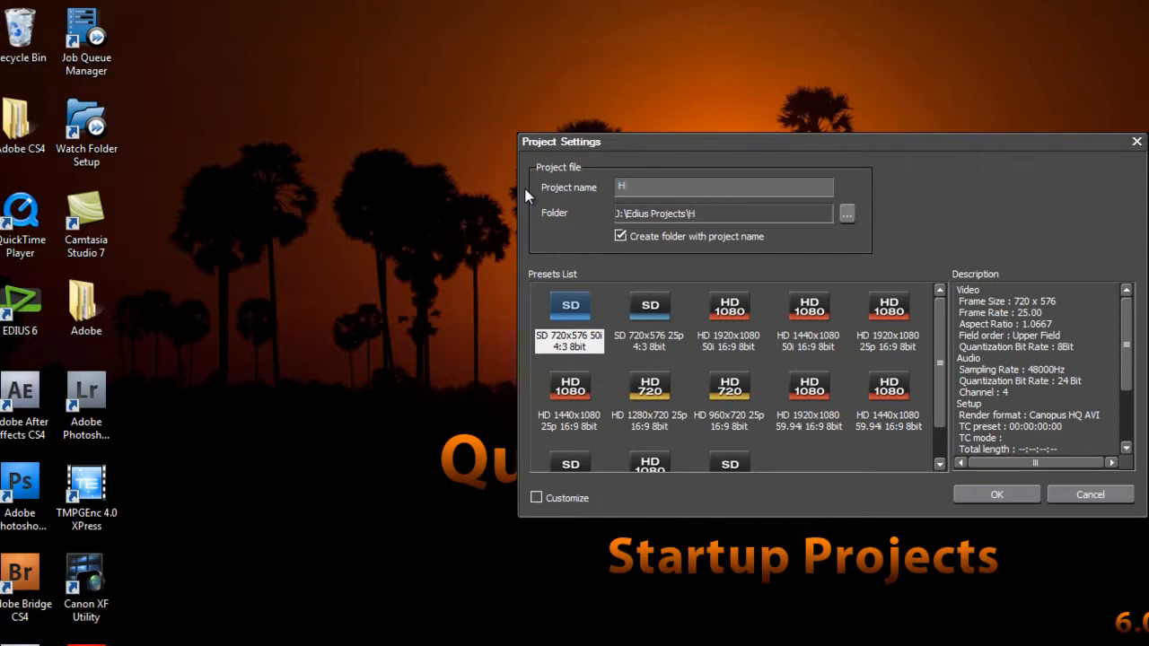
text(DV Startup)
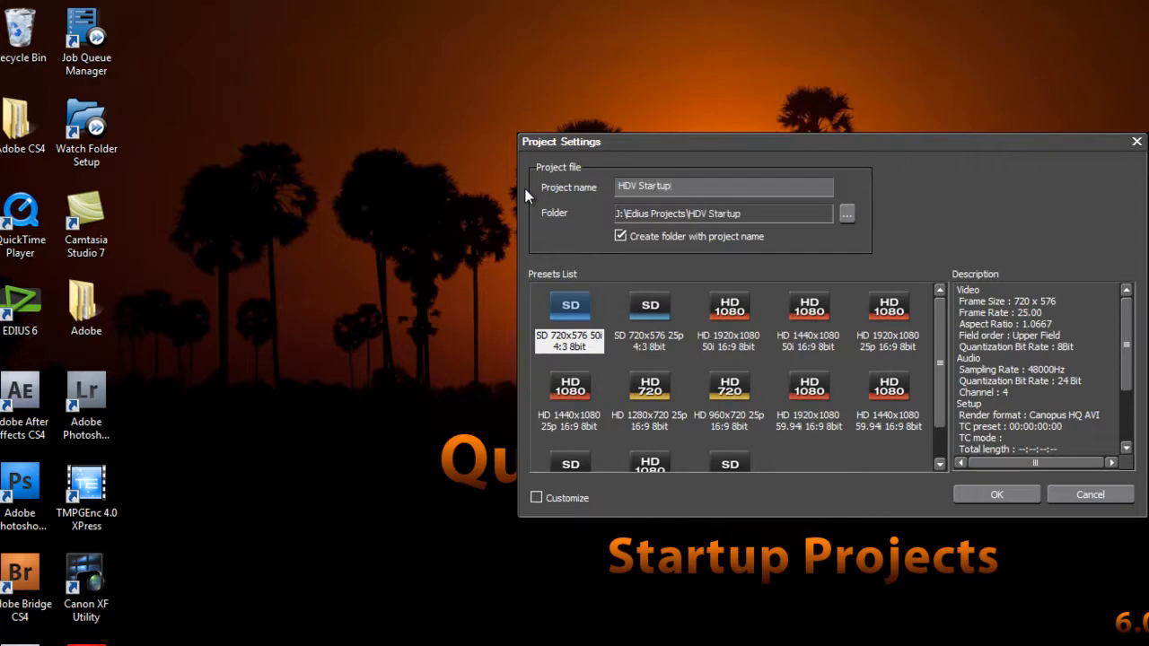
Set the project location to the Edius Projects\Starting Projects folder
click(846, 213)
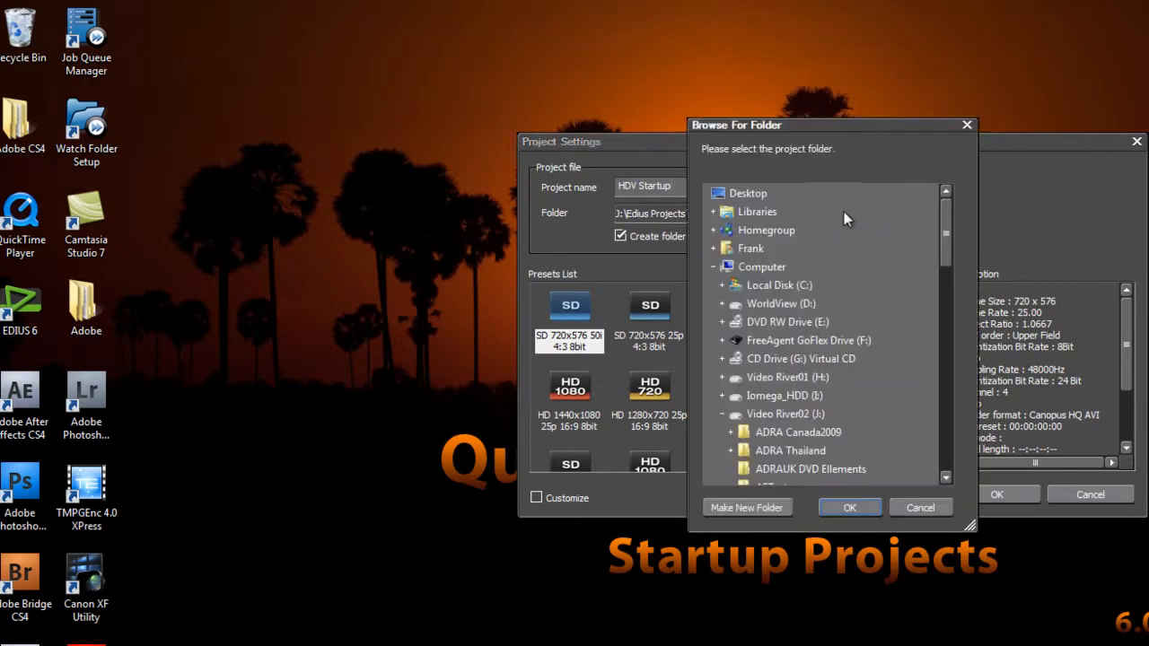
click(787, 395)
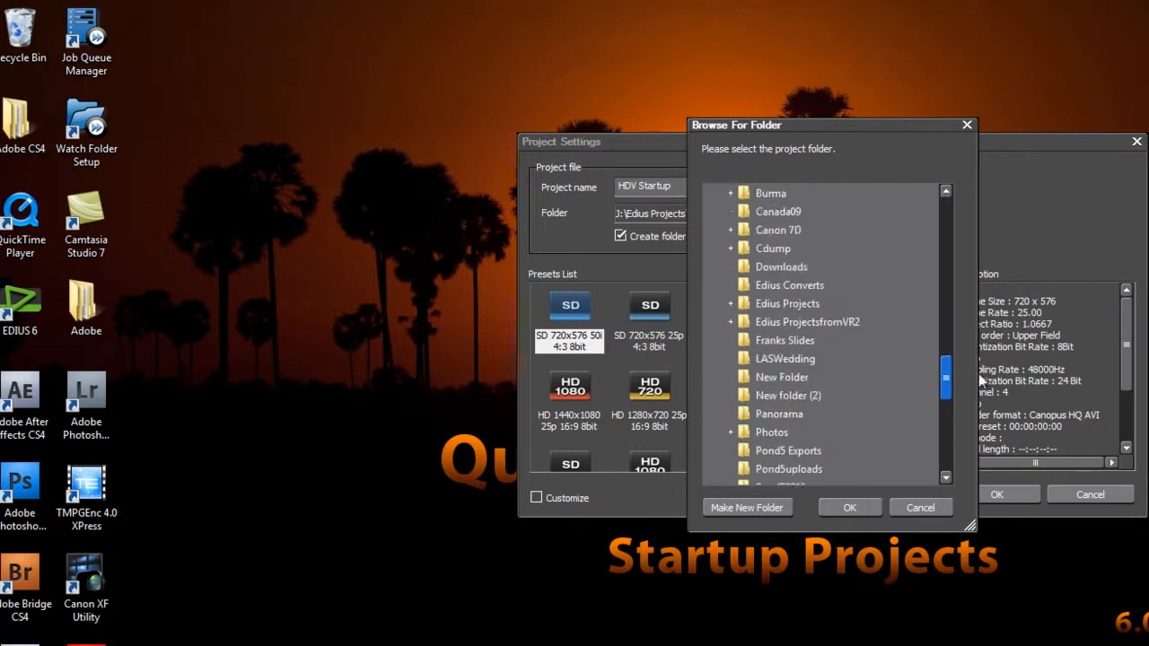
scroll(down, 3)
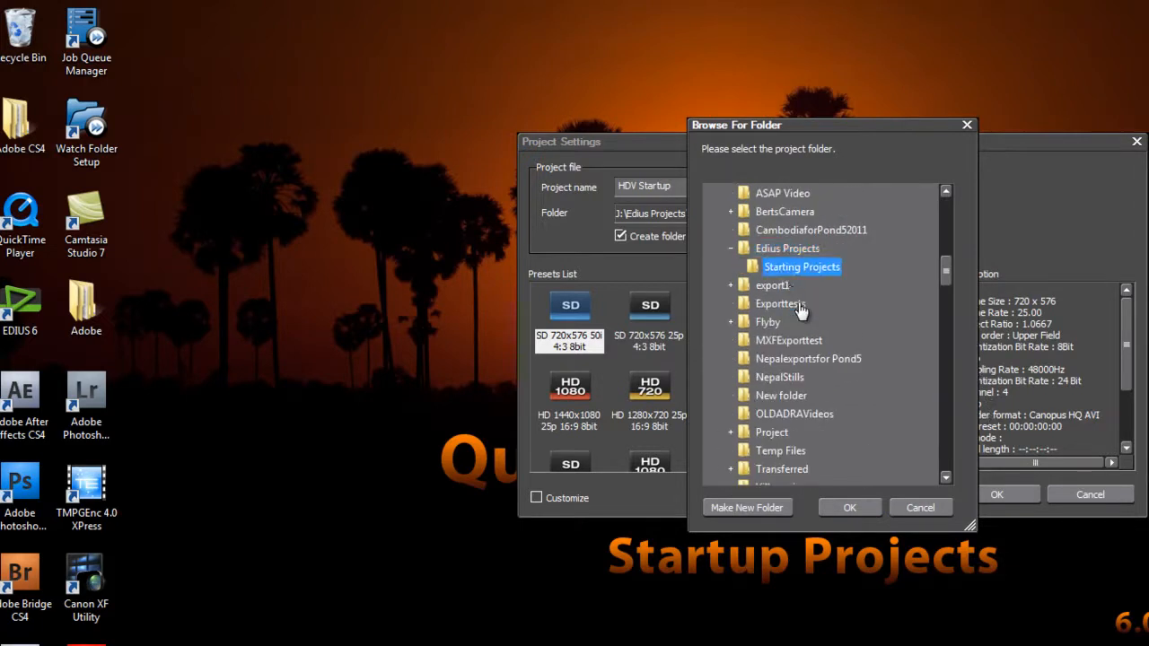
click(849, 507)
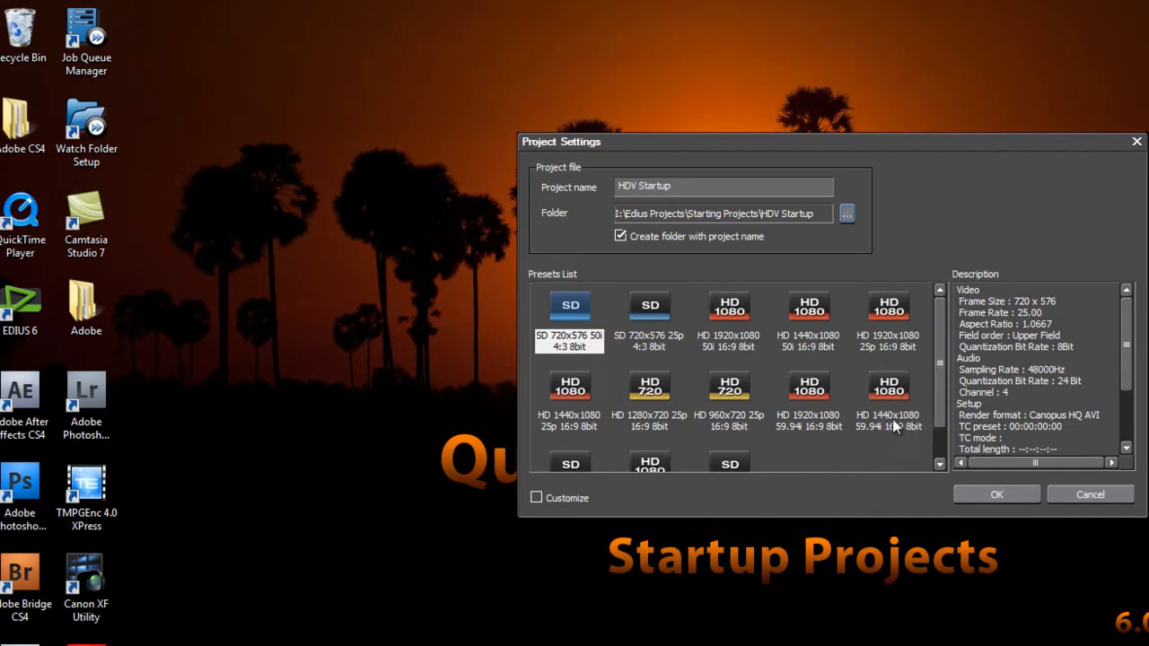
mouse_move(891, 384)
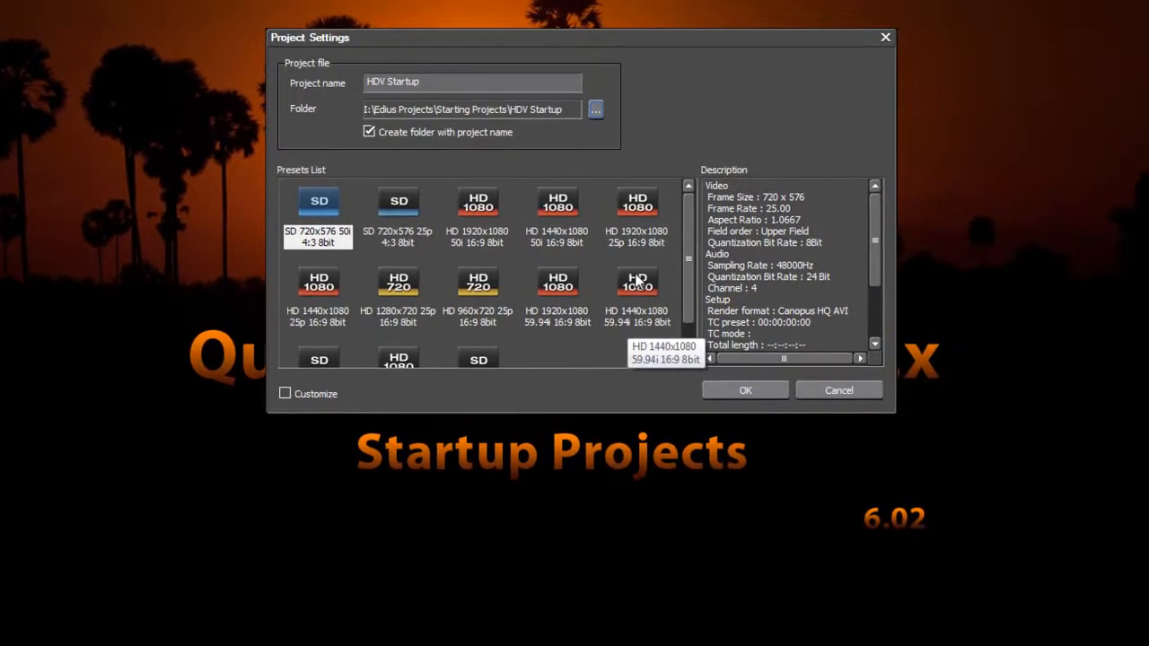
Confirm the folder, choose the HD 1440x1080 59.94i 16:9 8bit preset and enable Customize
click(637, 281)
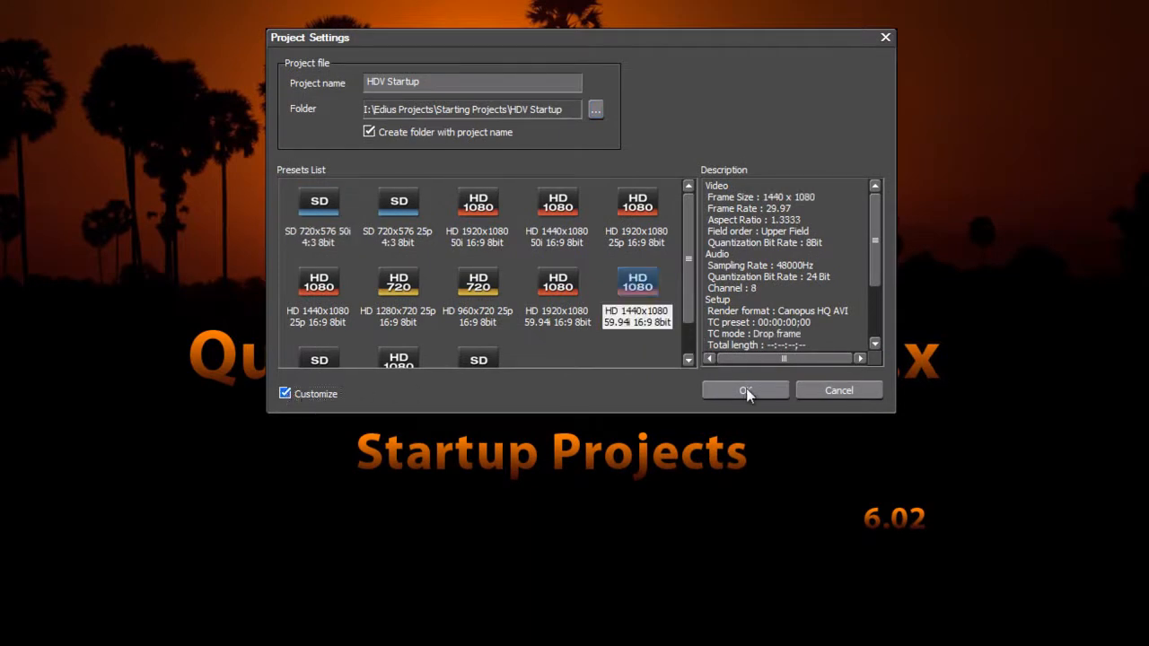
Configure Canopus HQ Fine, 0% overscan, -12 dB reference, 2 video tracks, no VA/T, and create
click(746, 390)
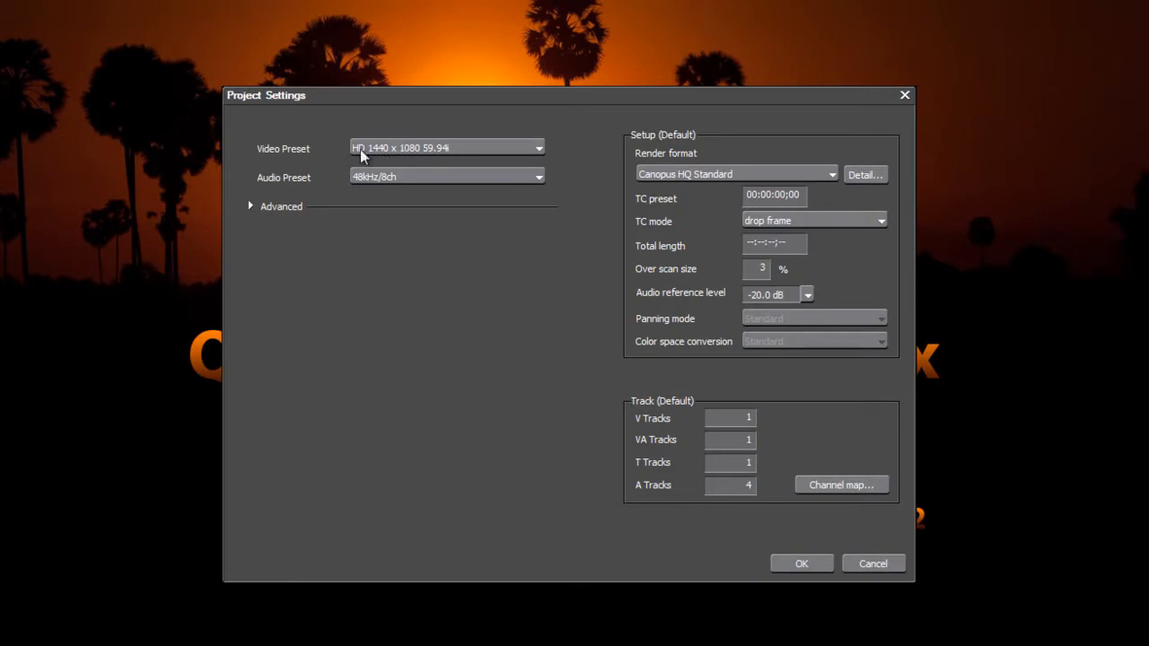
mouse_move(467, 155)
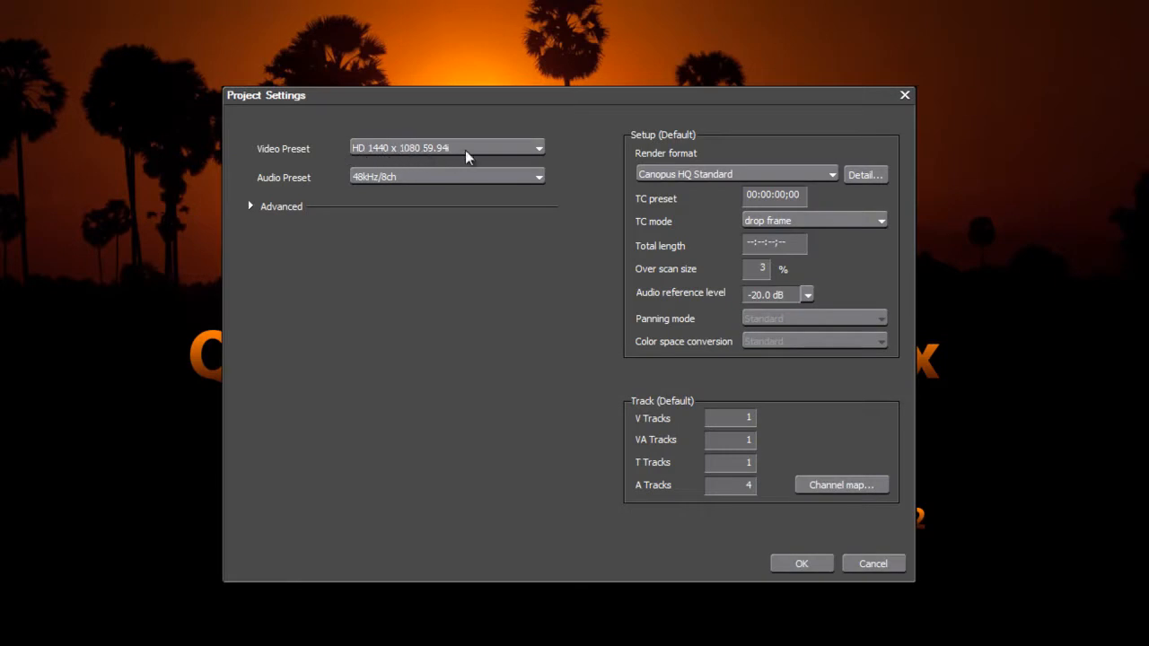
mouse_move(505, 305)
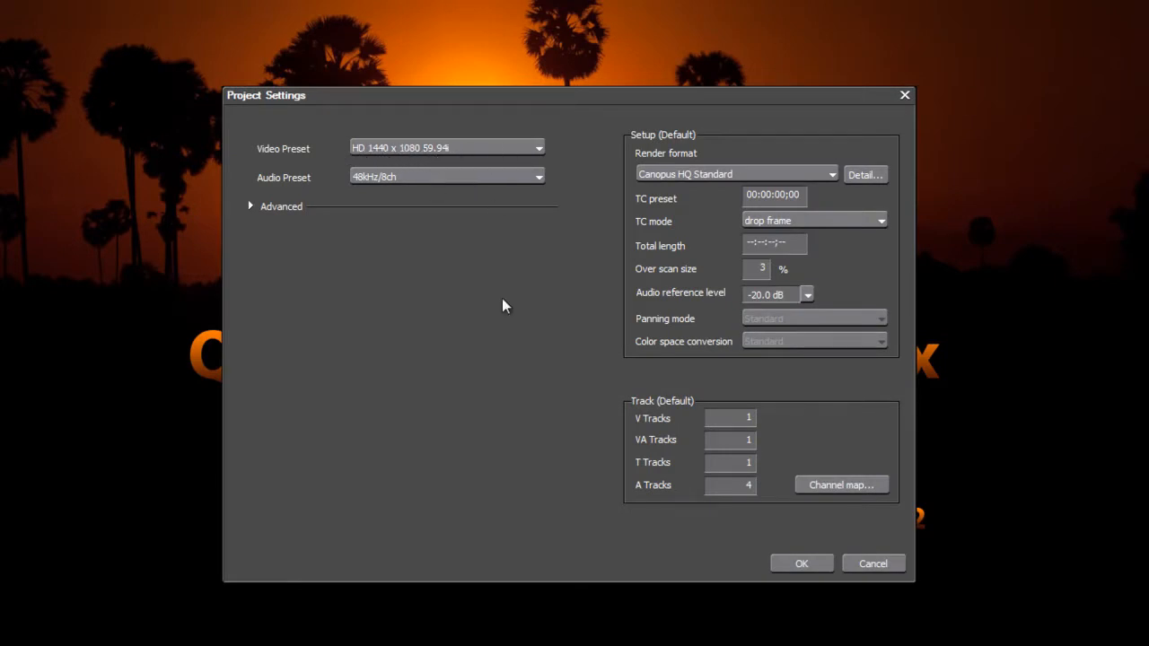
mouse_move(829, 177)
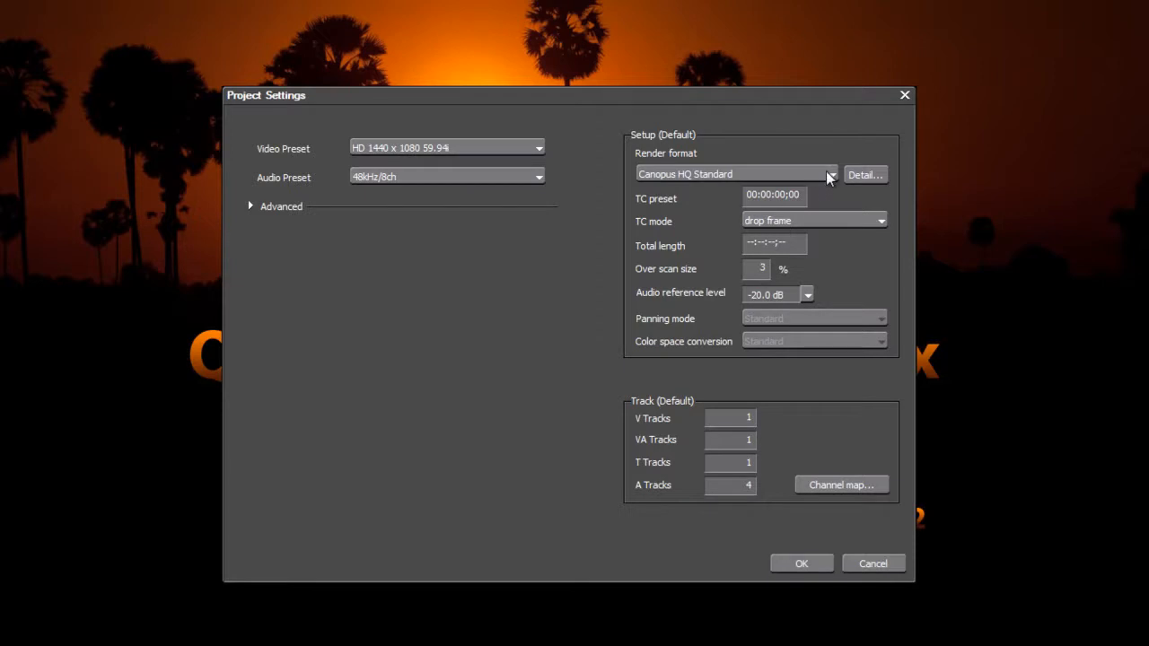
click(831, 175)
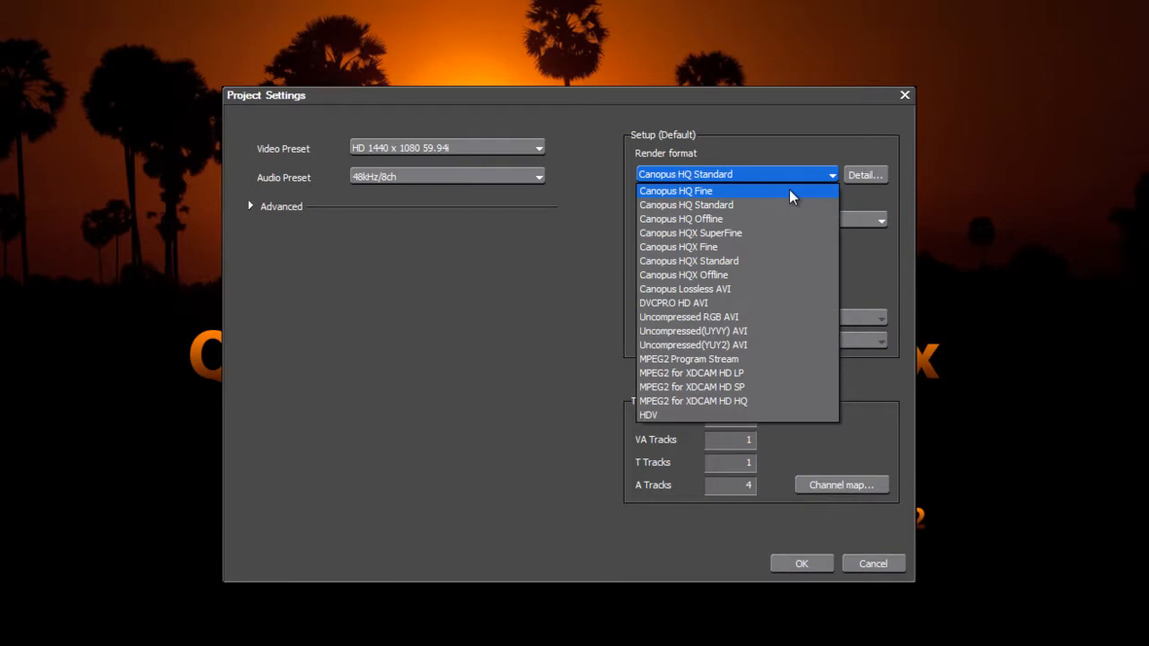
click(702, 190)
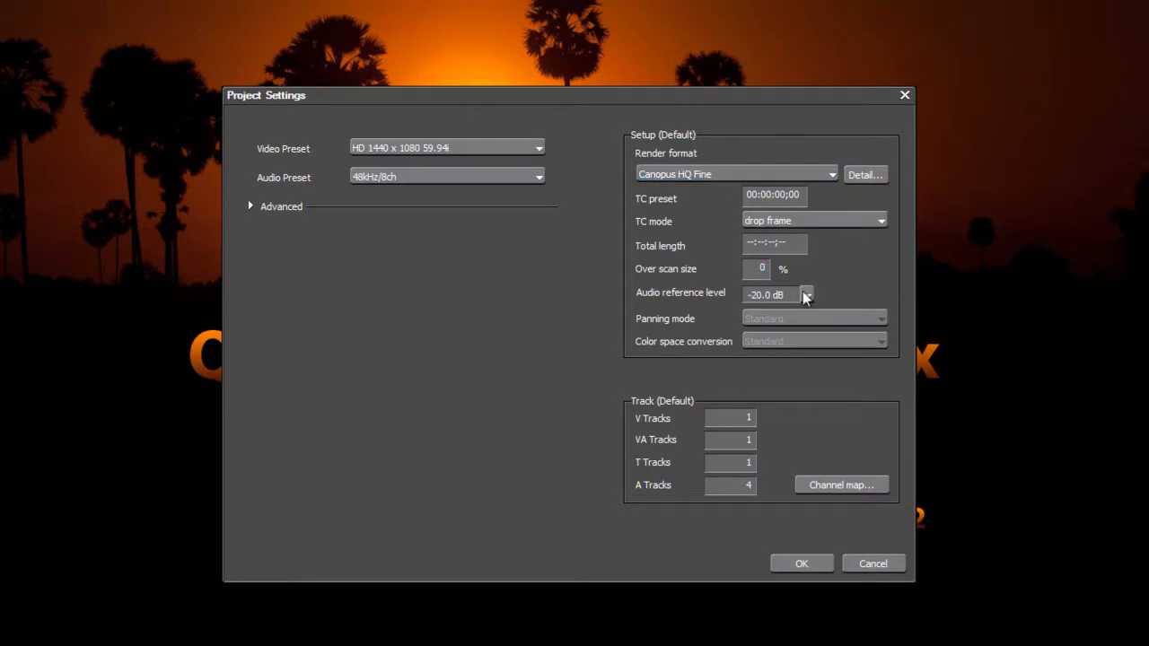
click(807, 295)
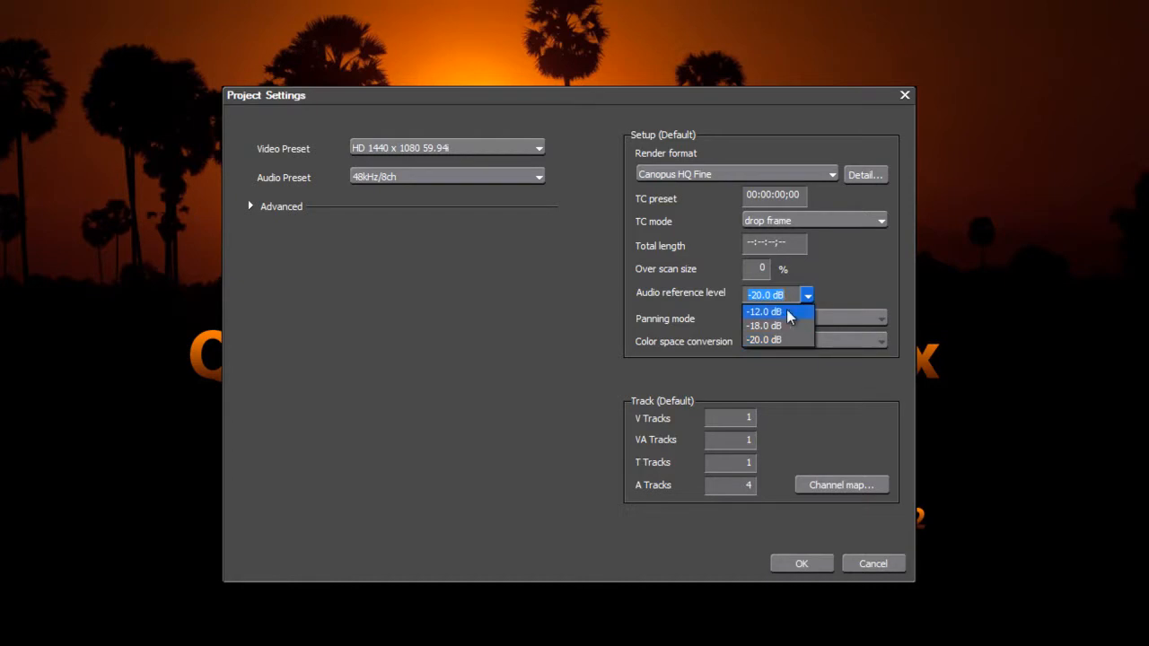
click(765, 311)
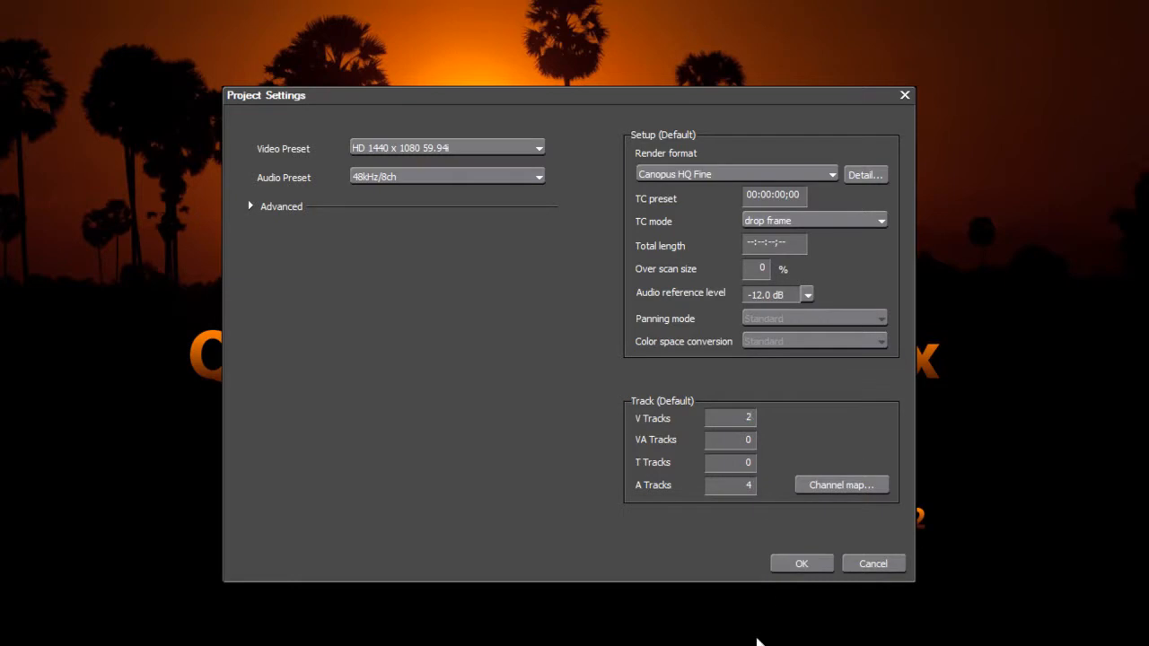
mouse_move(839, 485)
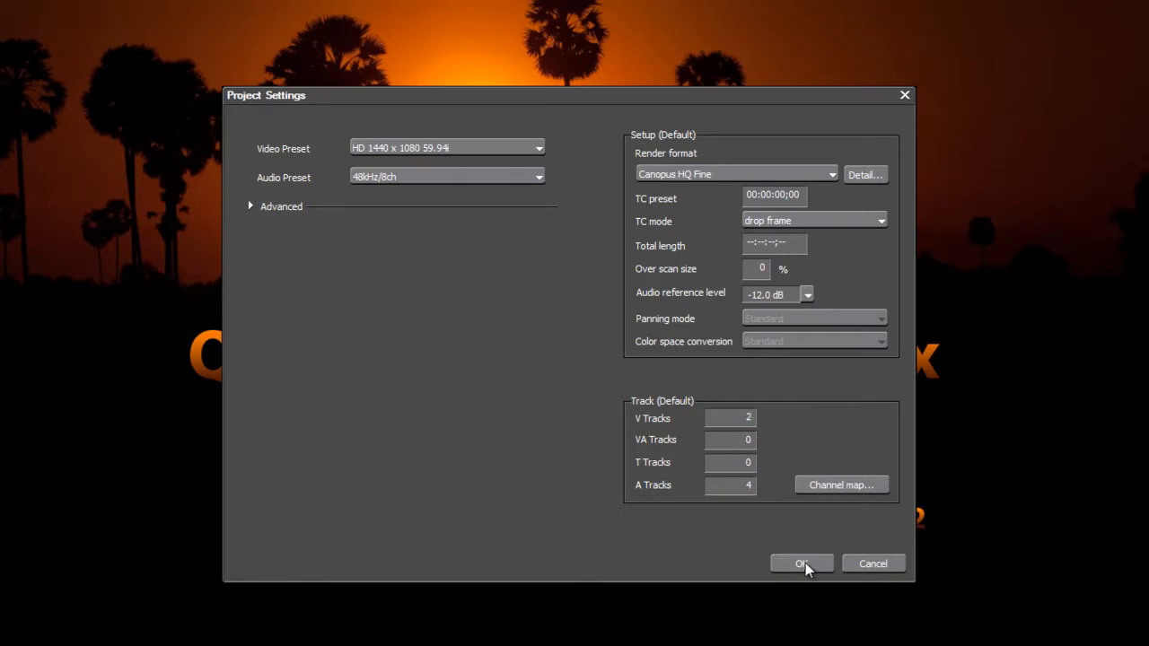
click(802, 564)
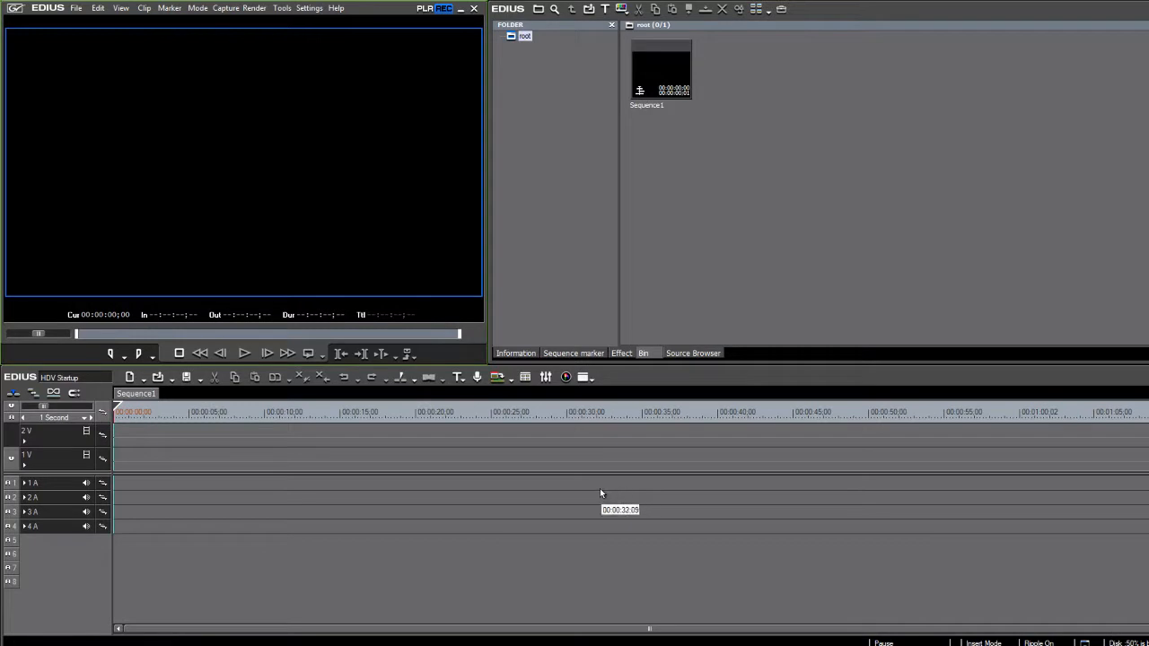
mouse_move(595, 487)
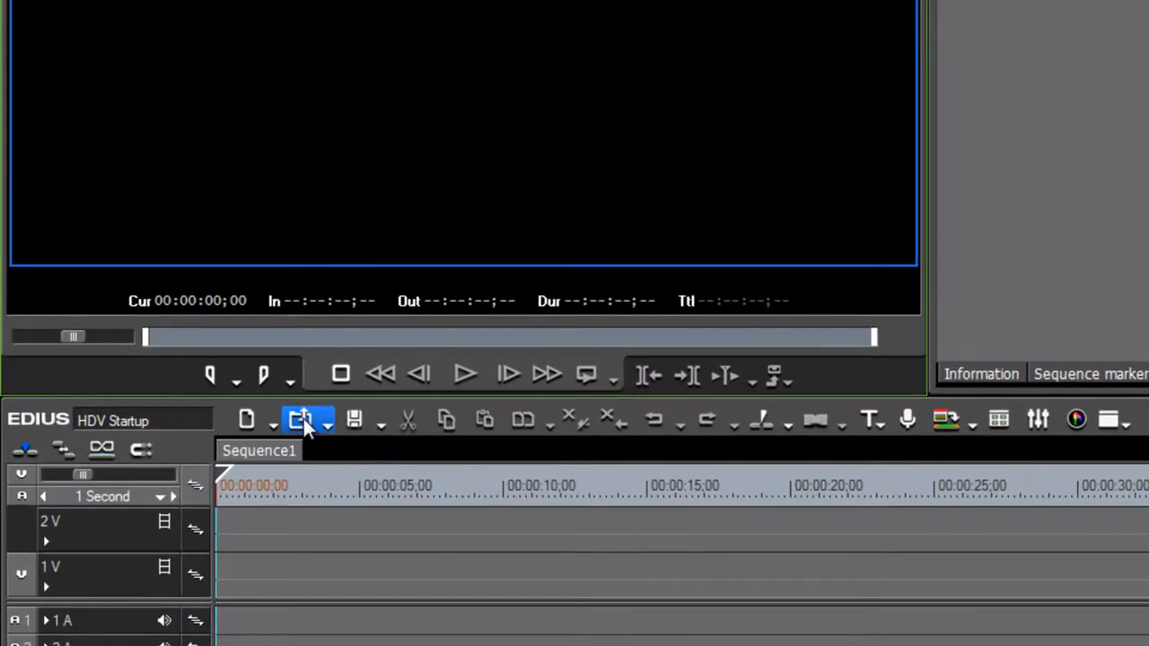
Show the Open Project dropdown with Open Project, Import Sequence and Import Project entries
click(303, 420)
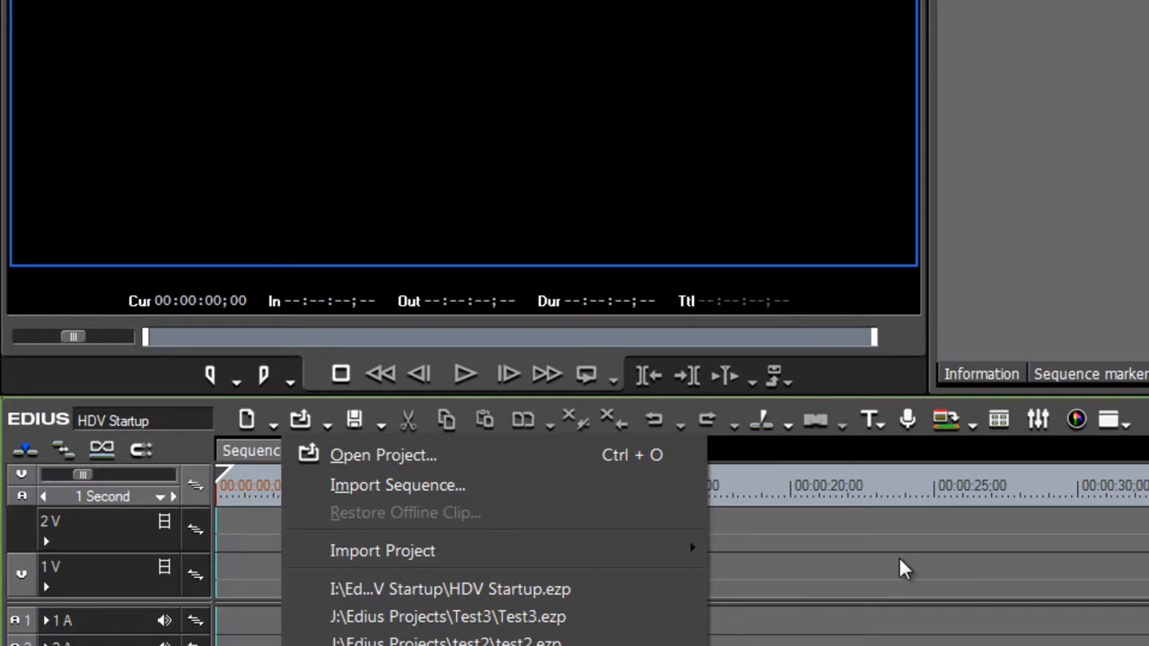
mouse_move(415, 551)
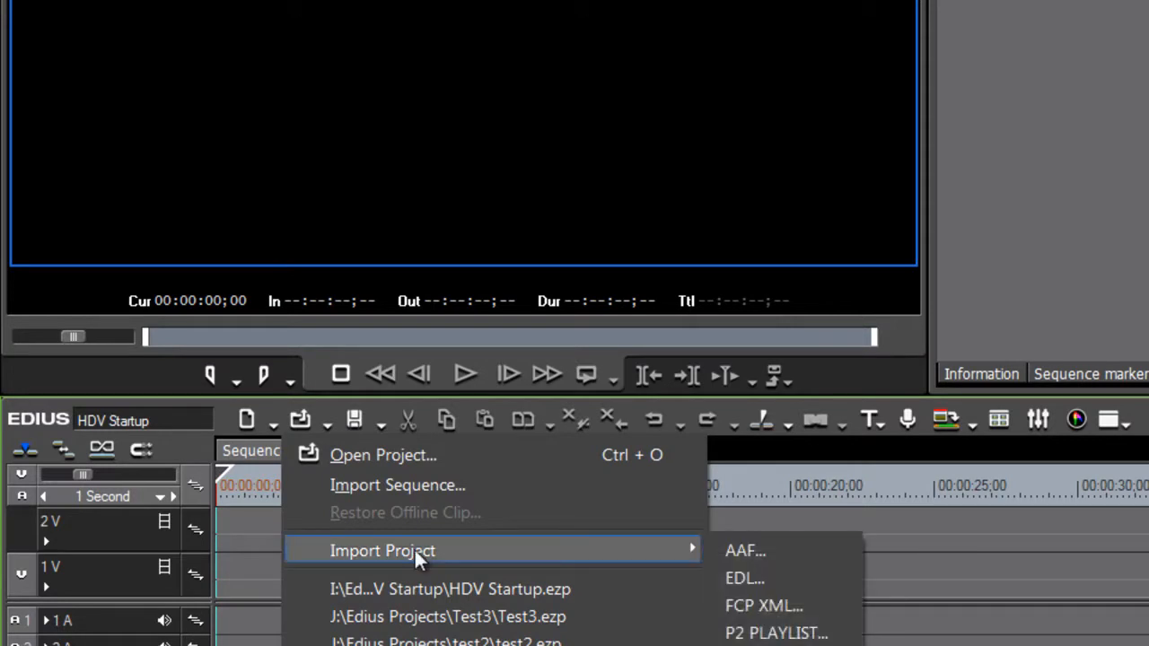
mouse_move(361, 561)
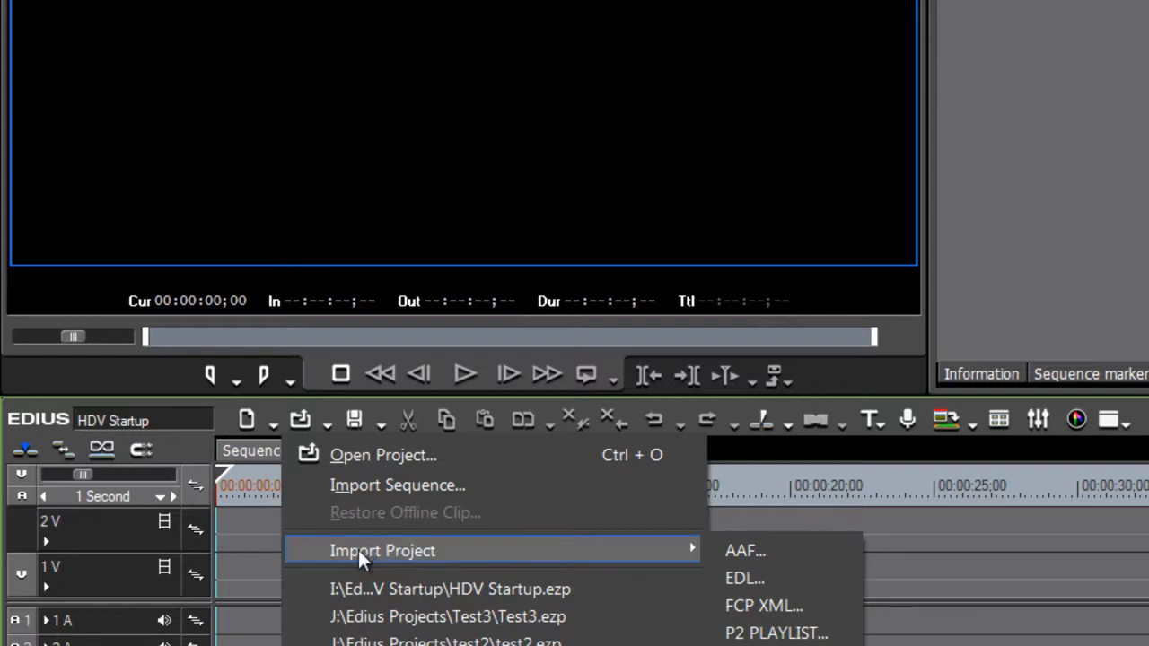
mouse_move(449, 589)
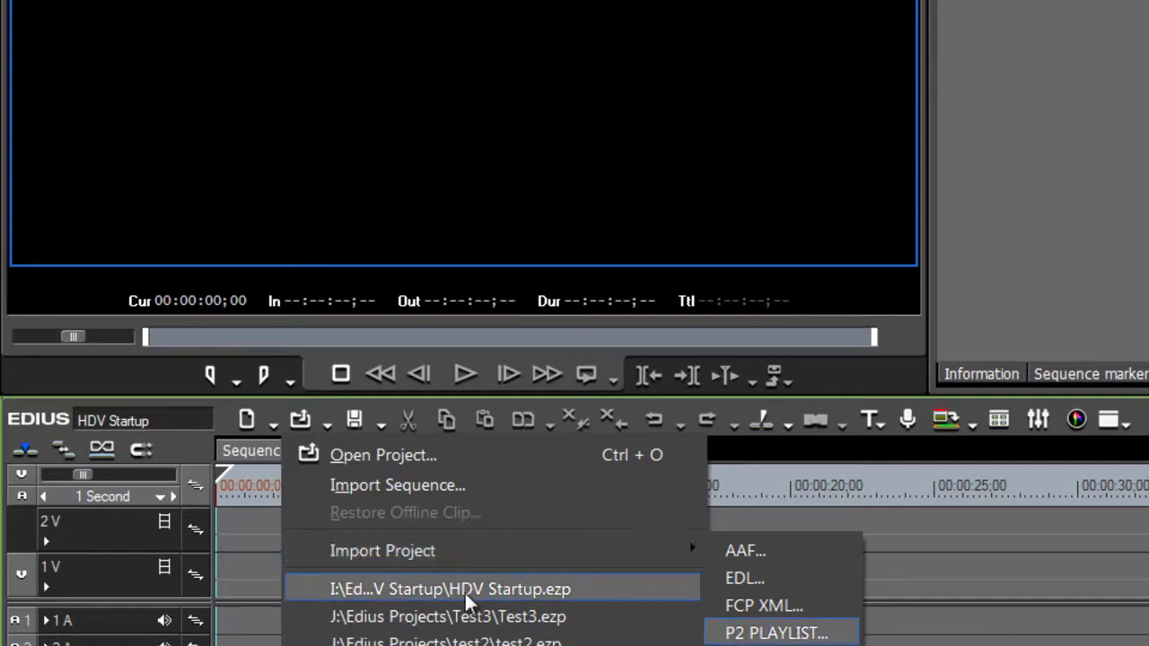
mouse_move(753, 576)
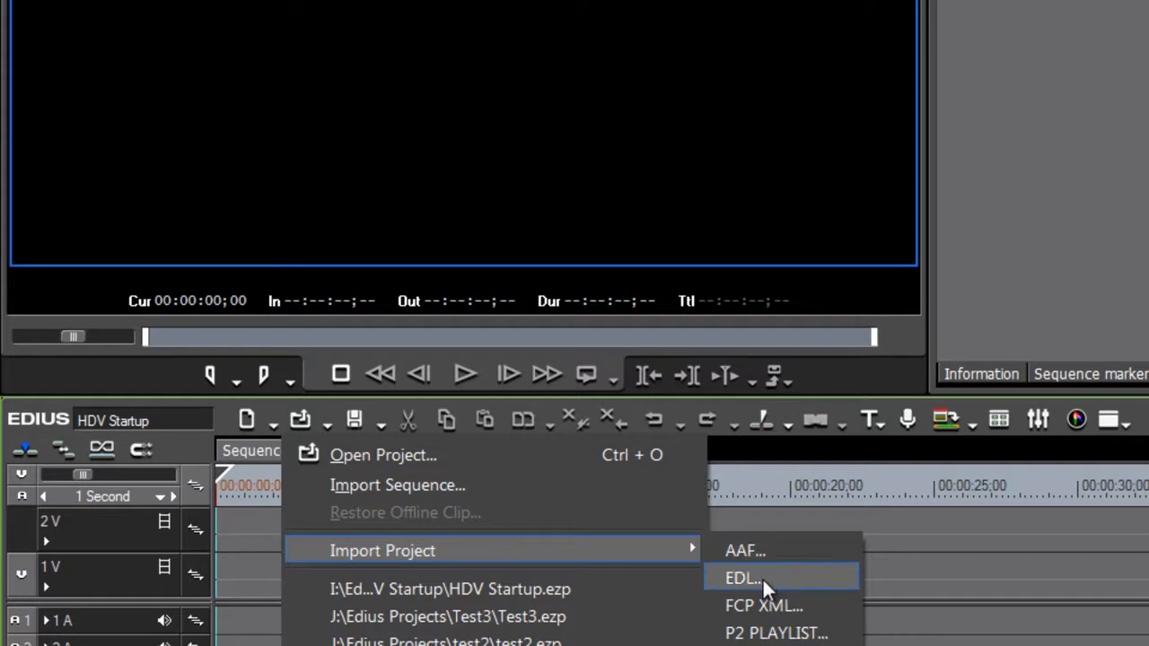
mouse_move(756, 578)
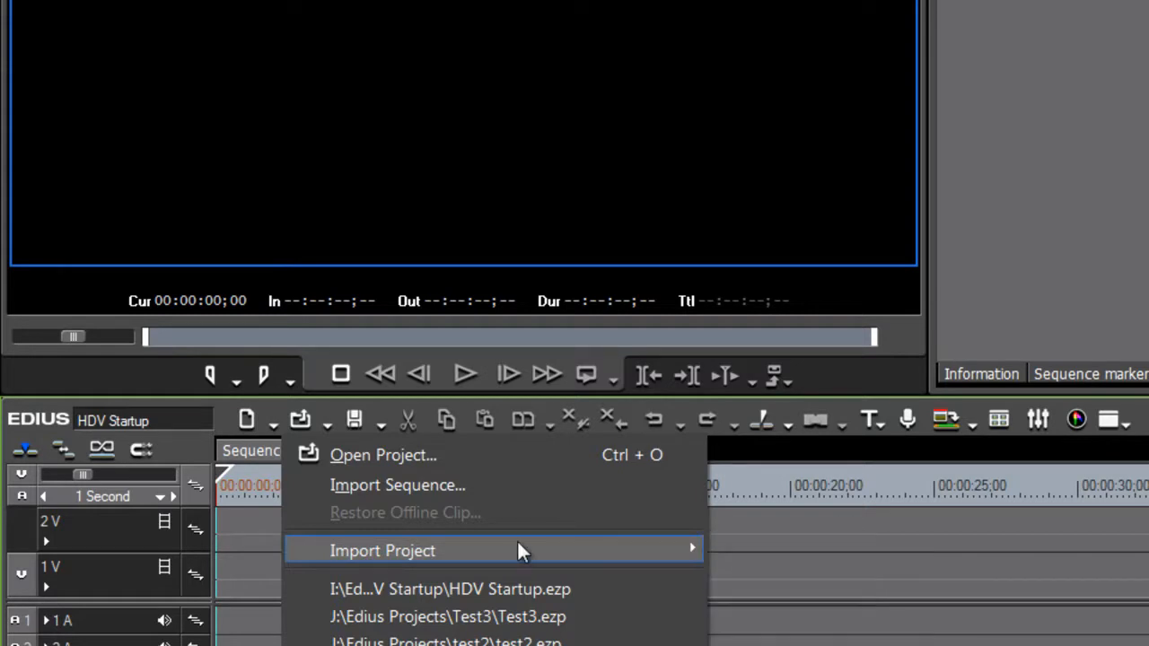
mouse_move(440, 485)
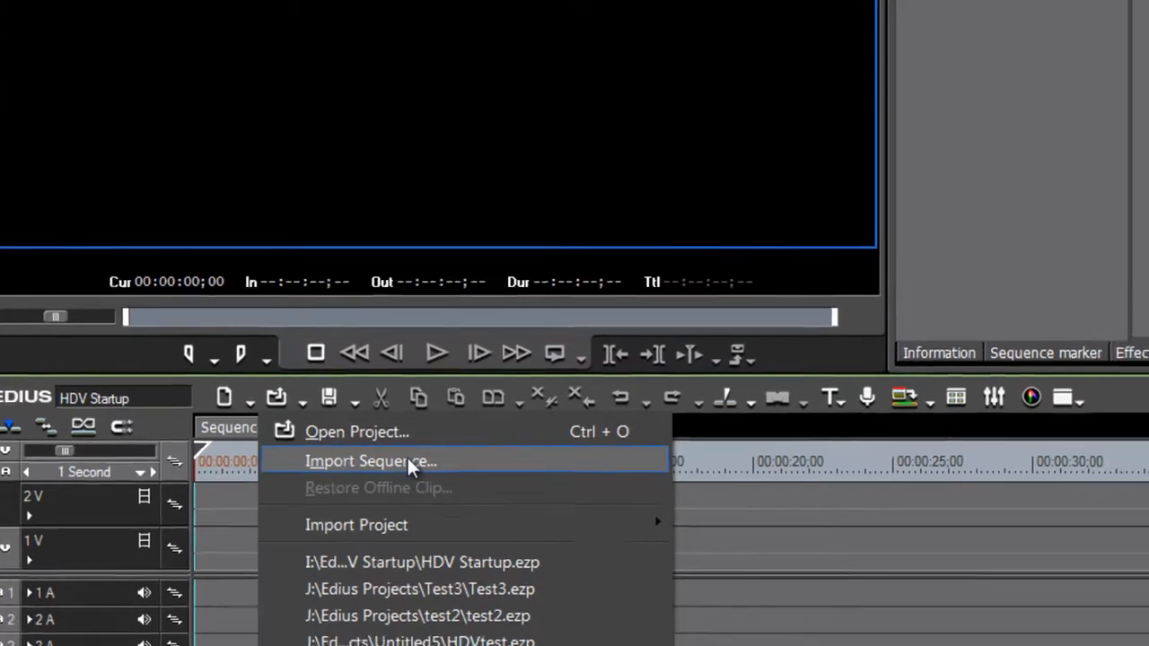
Start Import Sequence and load C:\Music\HDV Music.ezp as the source project
click(368, 461)
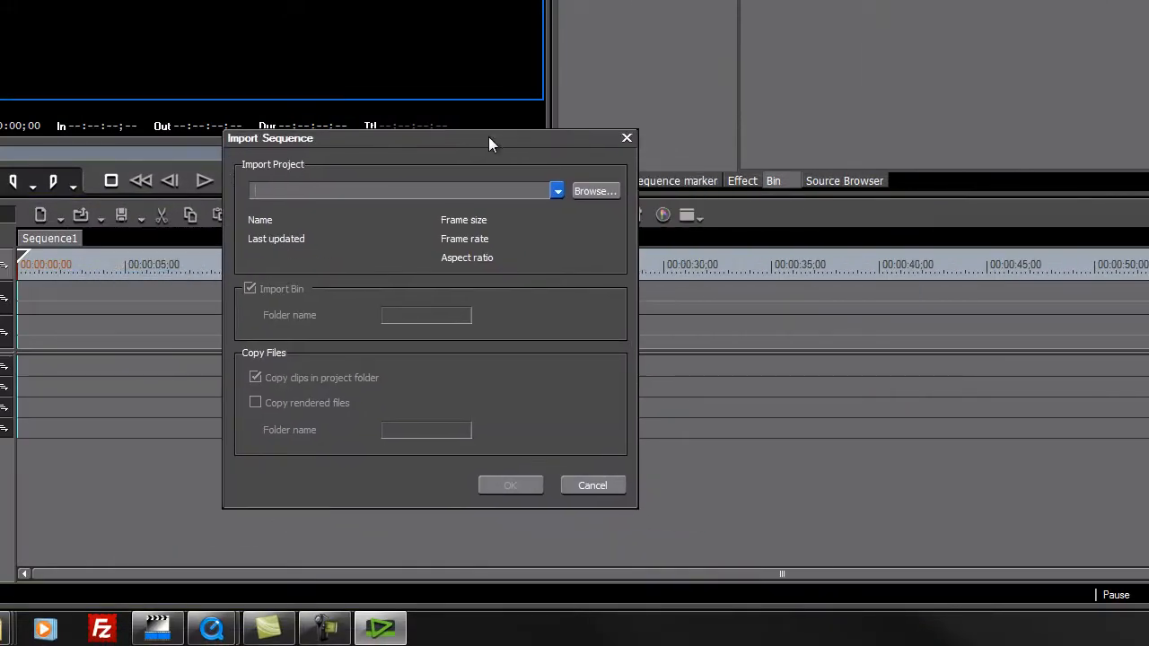
mouse_move(542, 288)
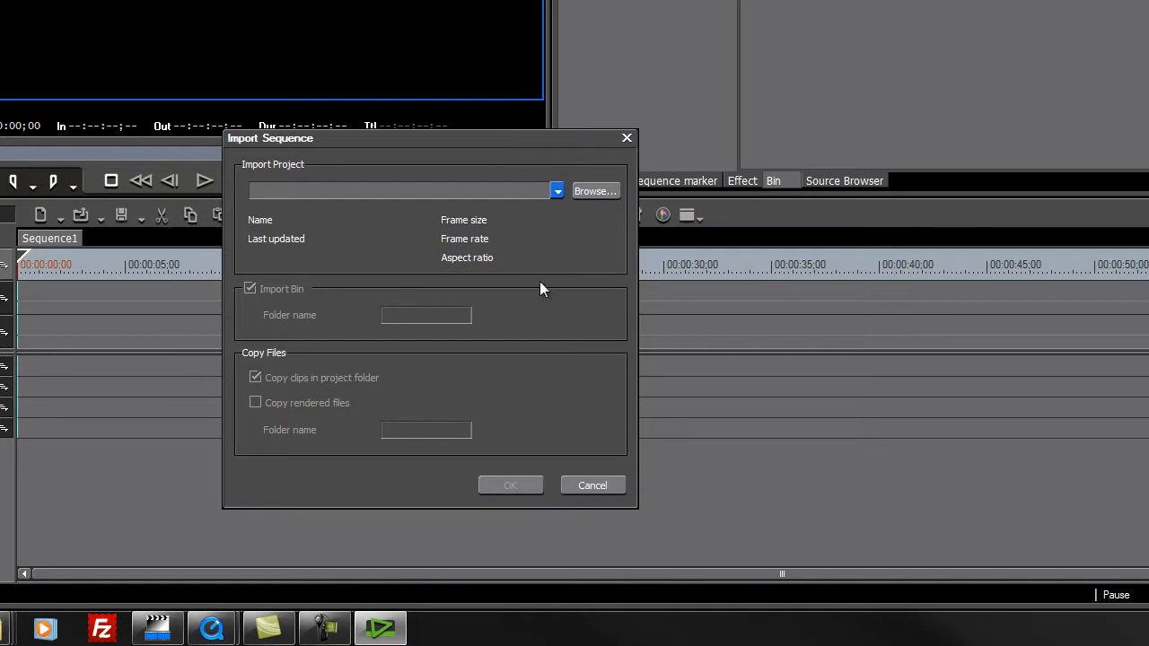
mouse_move(364, 184)
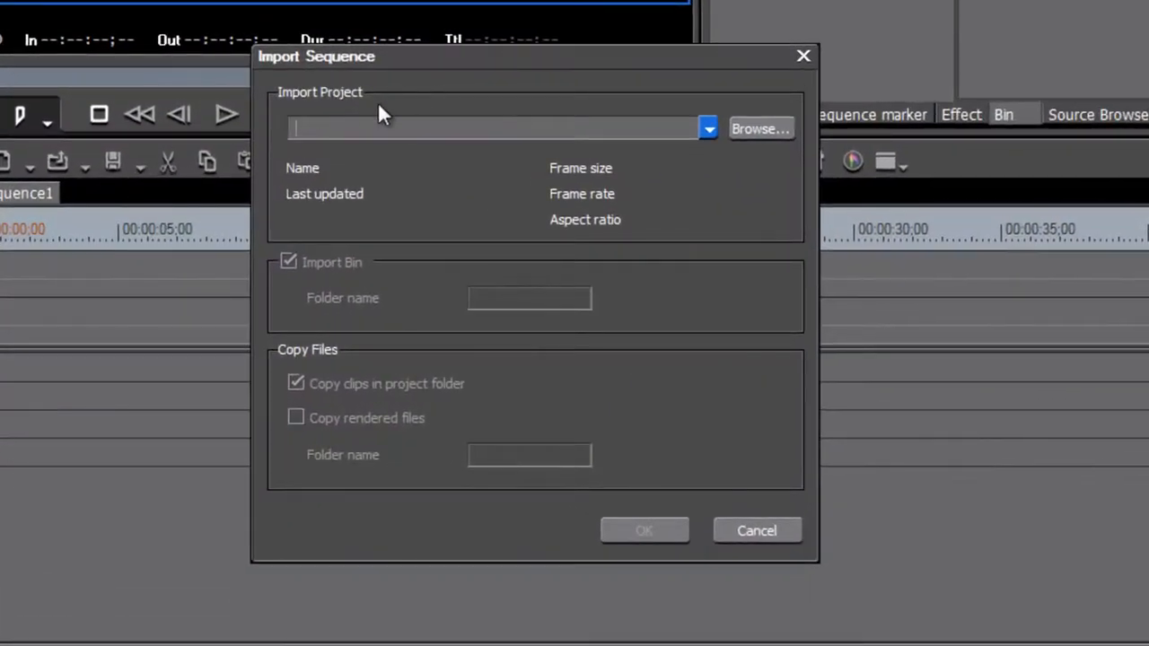
mouse_move(597, 65)
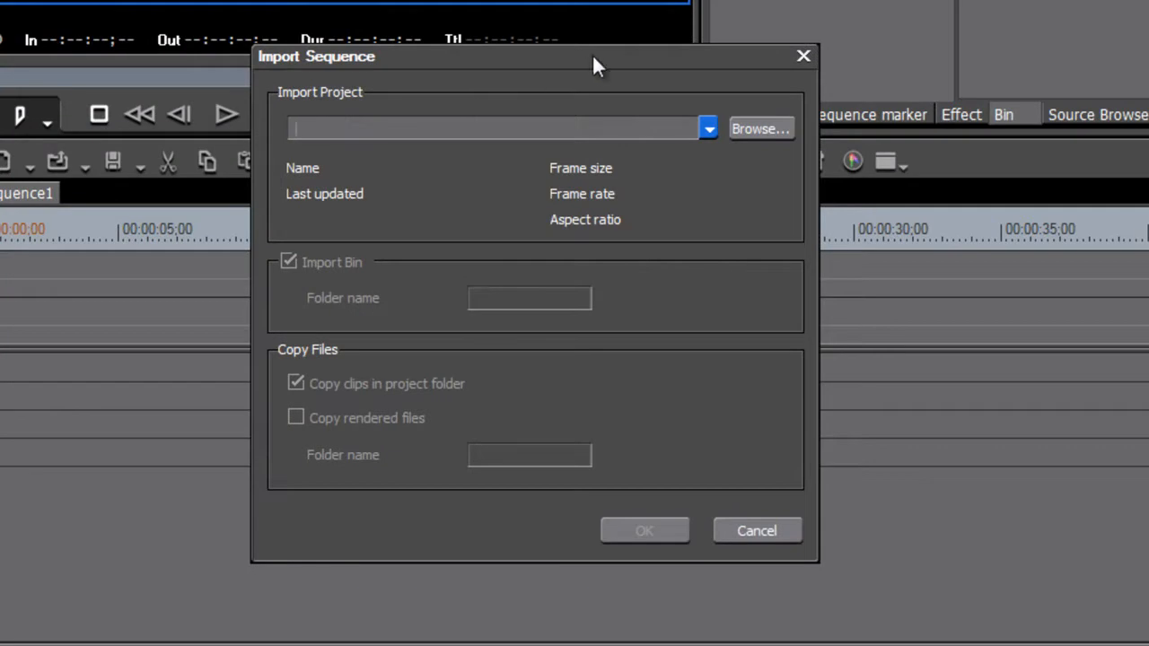
click(708, 128)
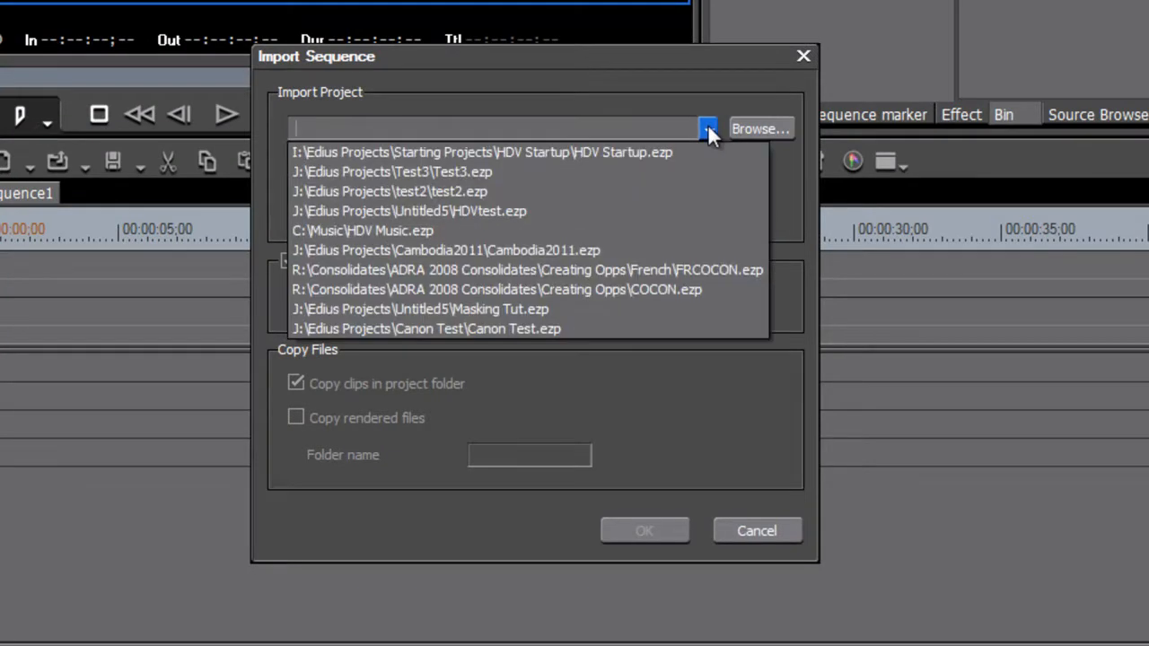
click(706, 129)
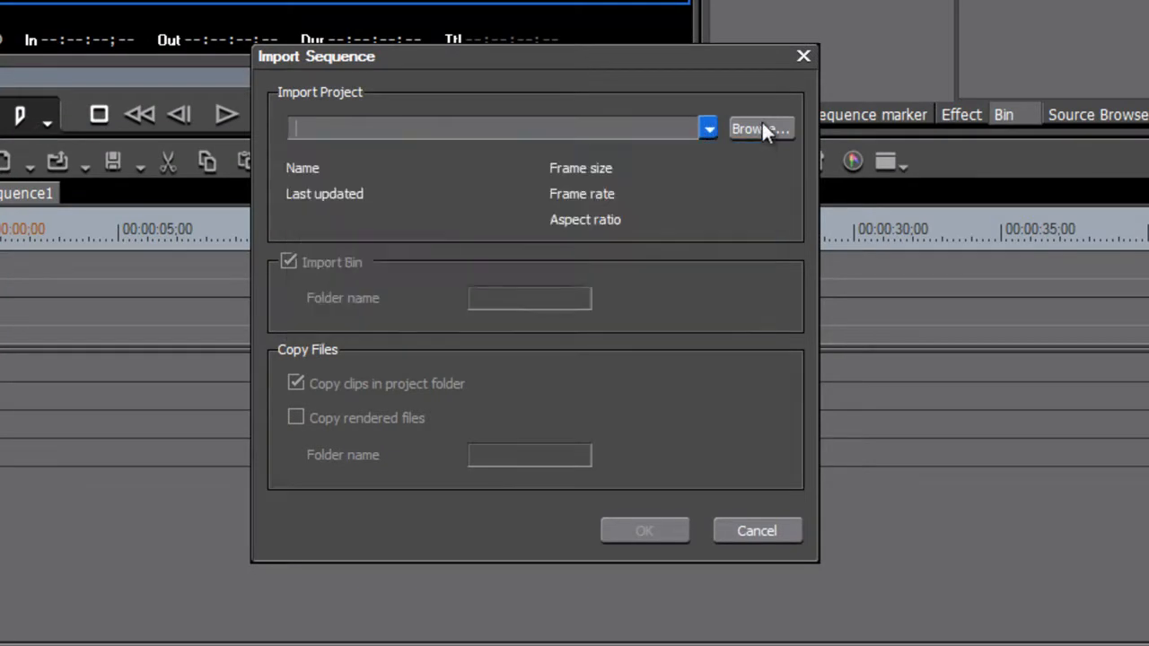
click(762, 129)
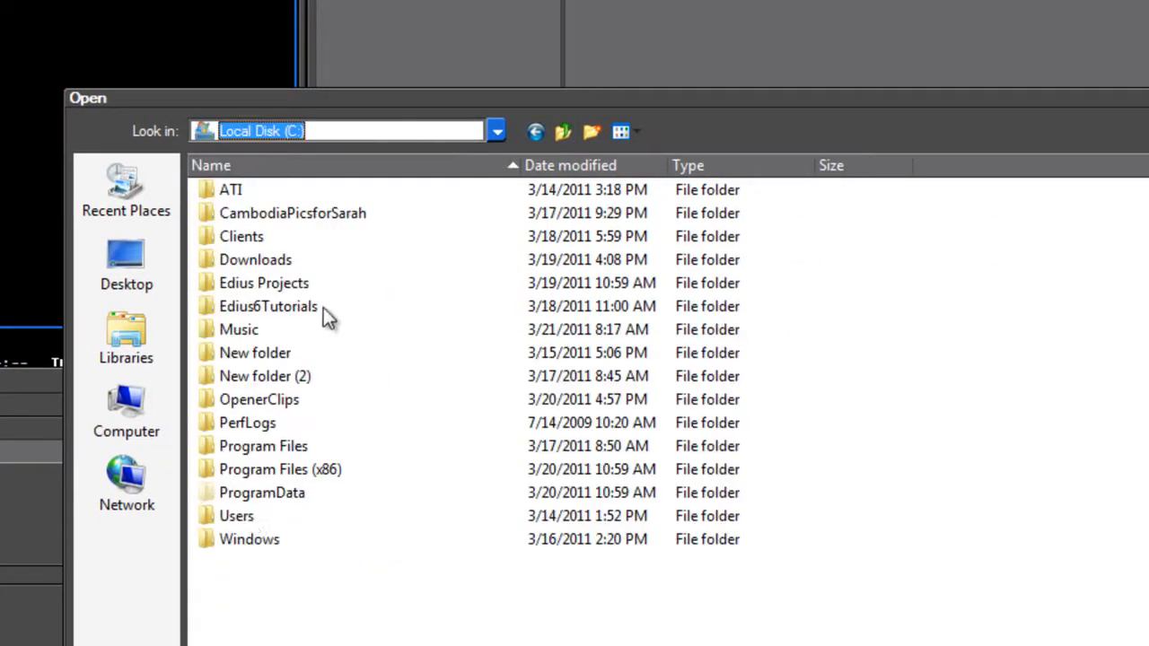
double_click(238, 329)
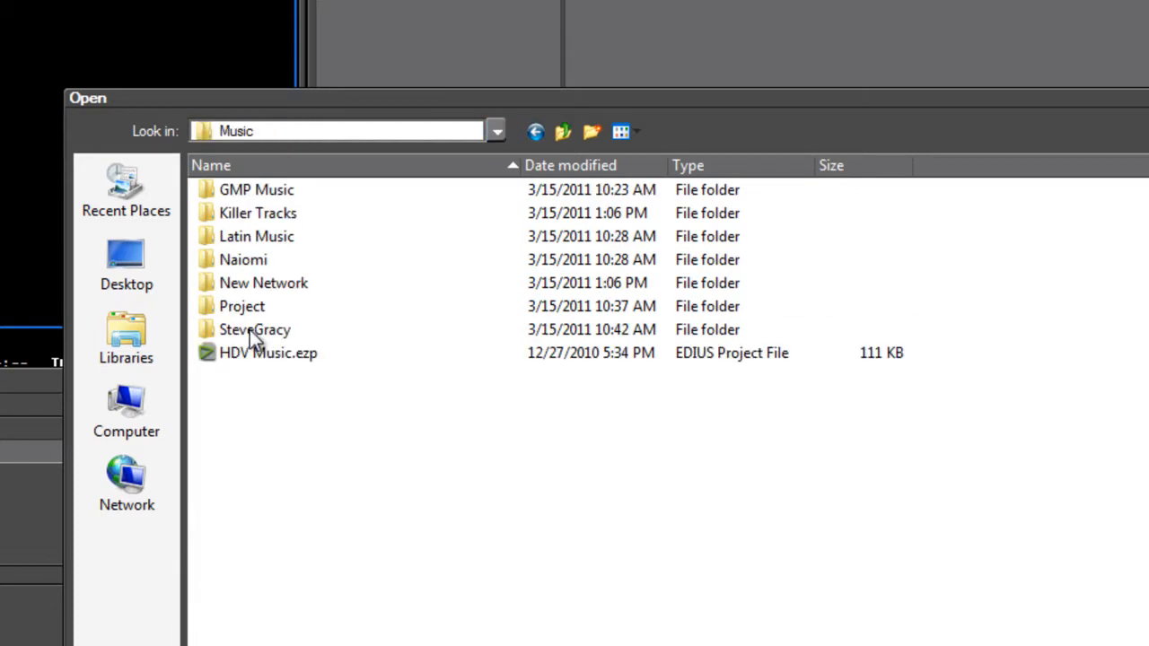
double_click(266, 353)
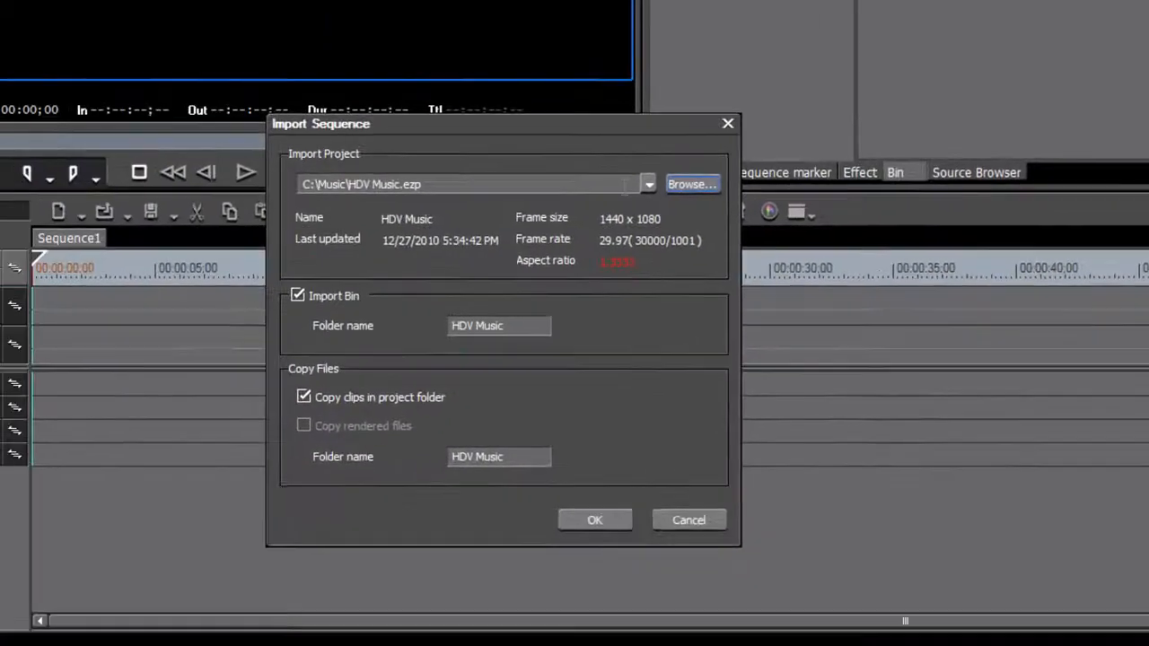
mouse_move(572, 126)
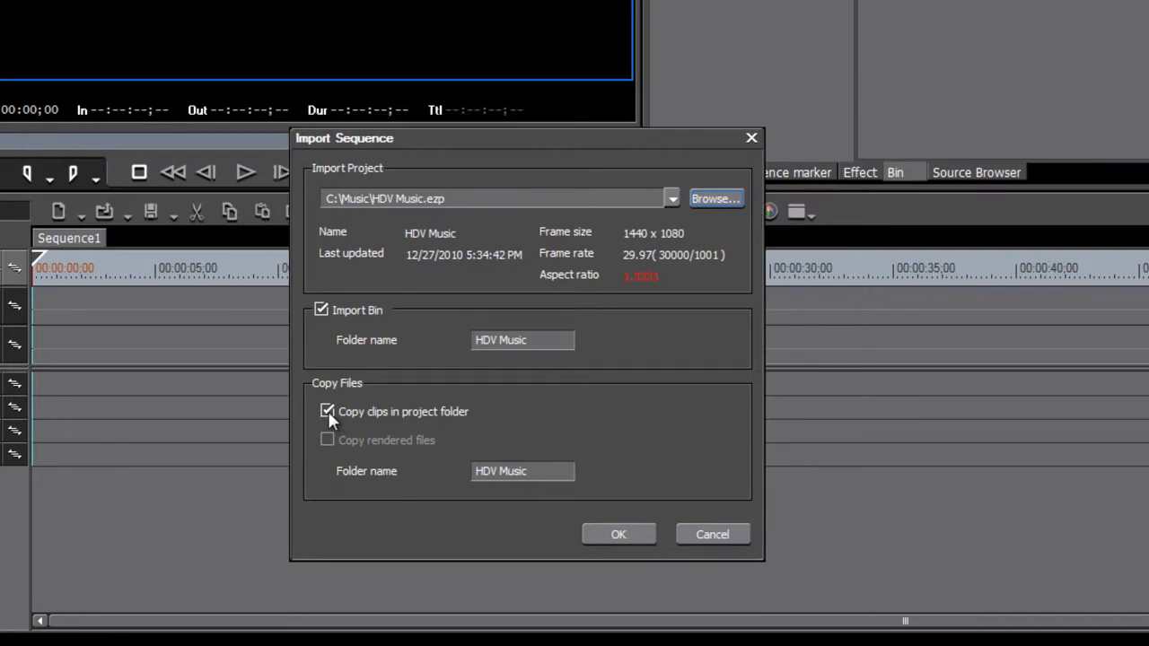
mouse_move(339, 420)
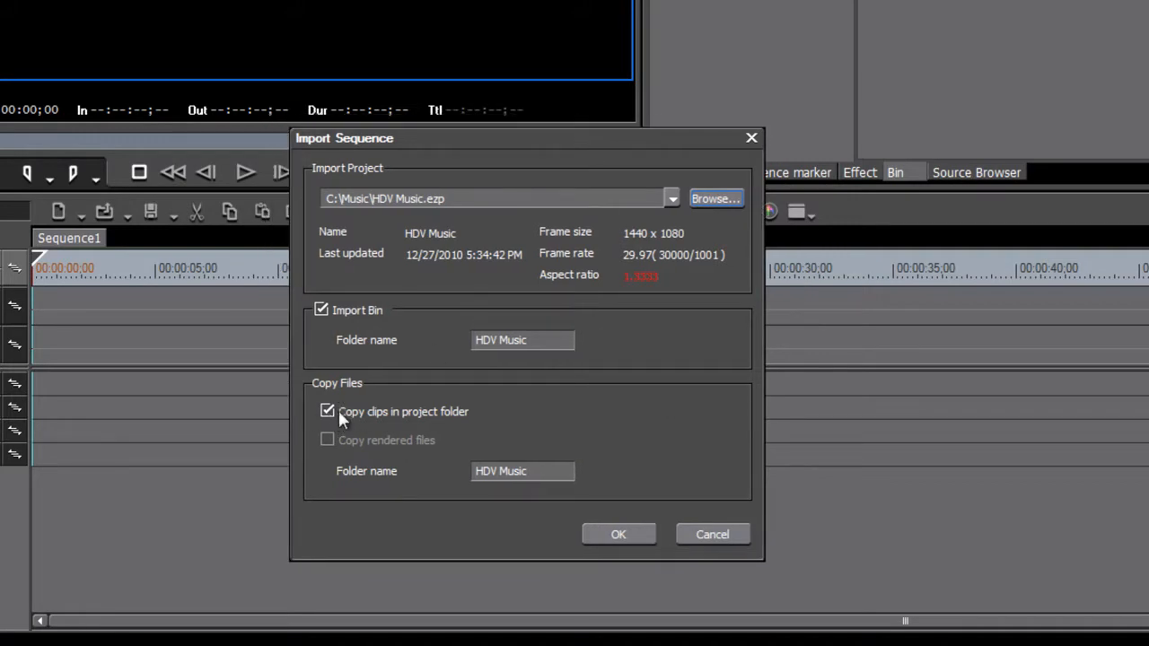
Turn off 'Copy clips in project folder' and confirm the sequence import
click(325, 411)
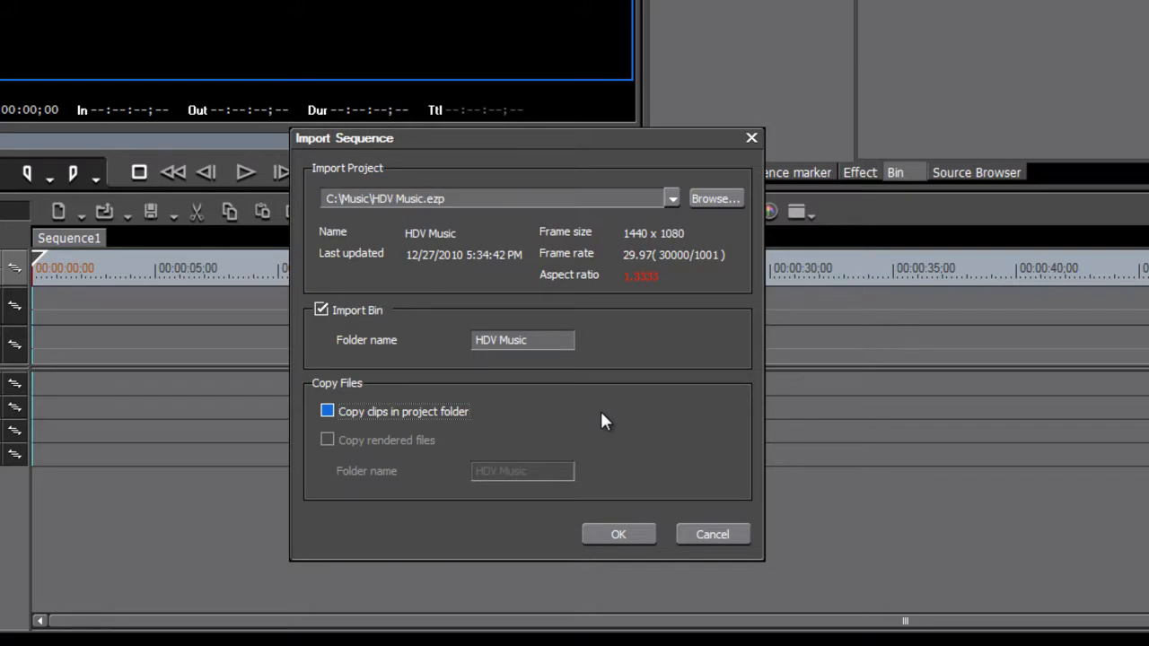
mouse_move(585, 415)
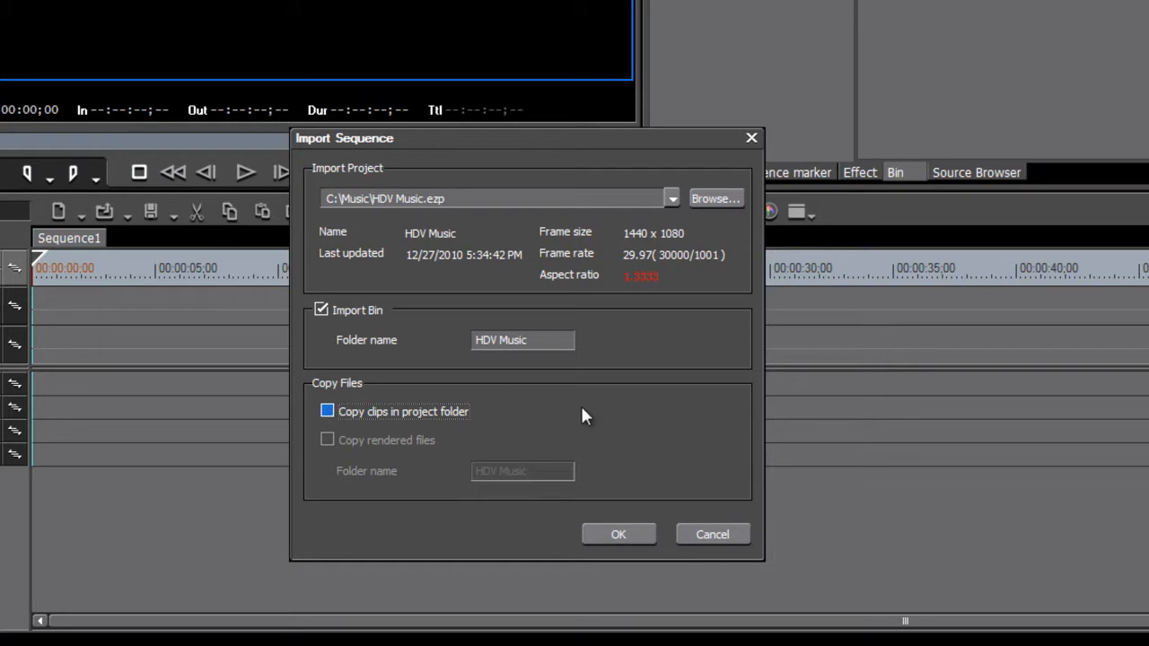
mouse_move(327, 326)
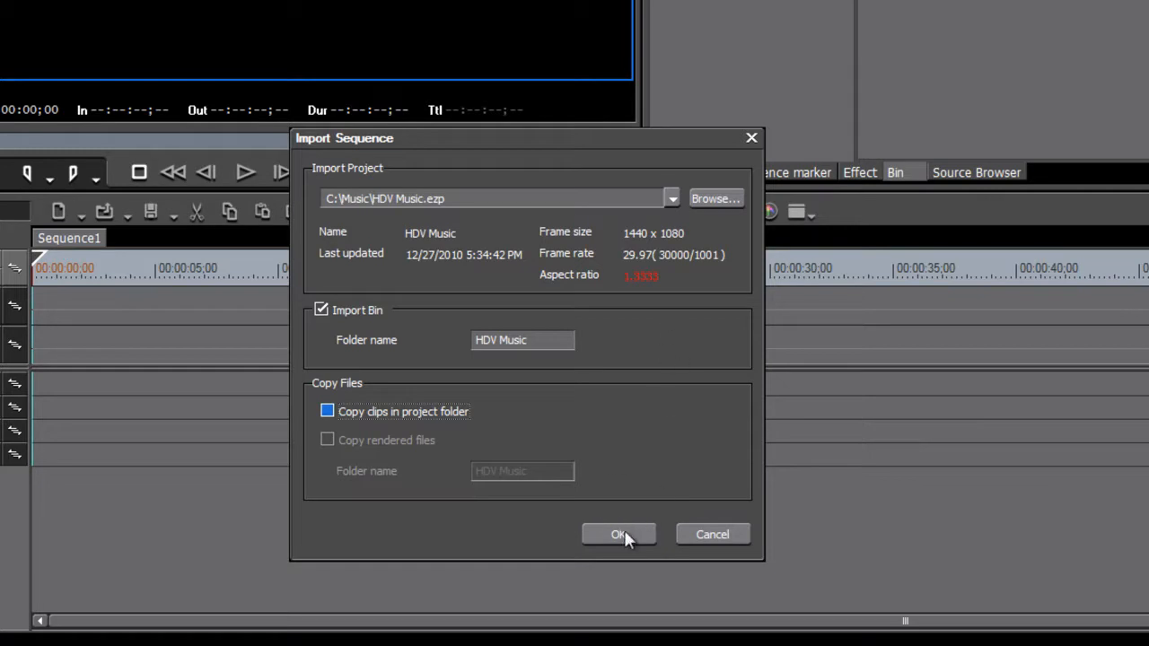
click(619, 534)
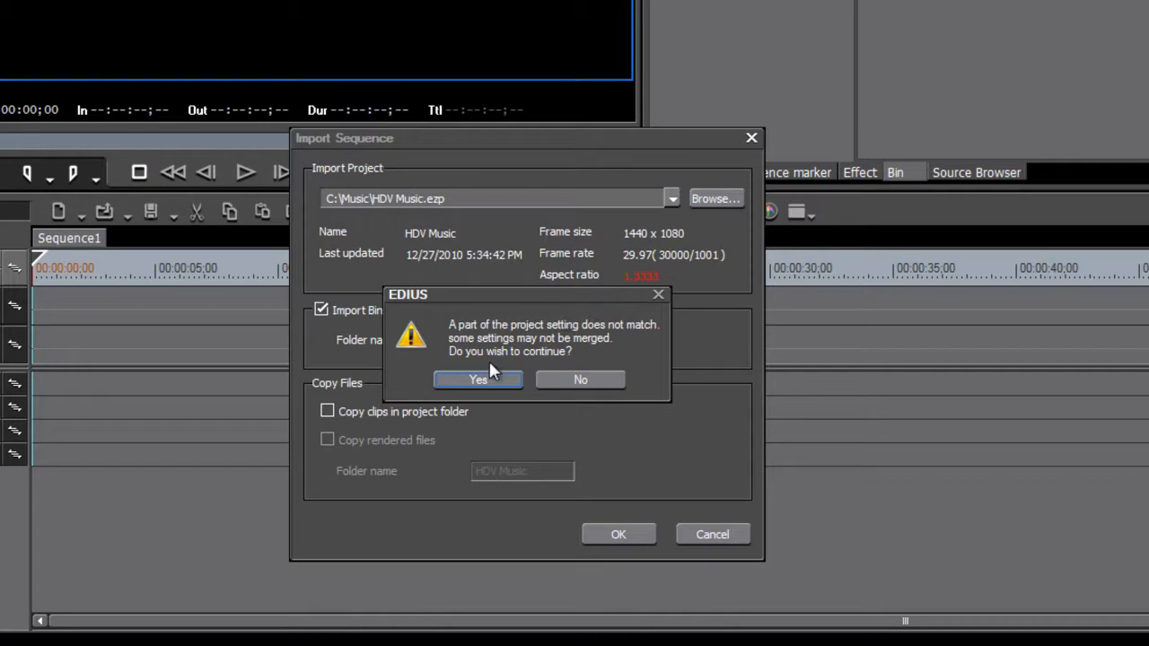
mouse_move(512, 386)
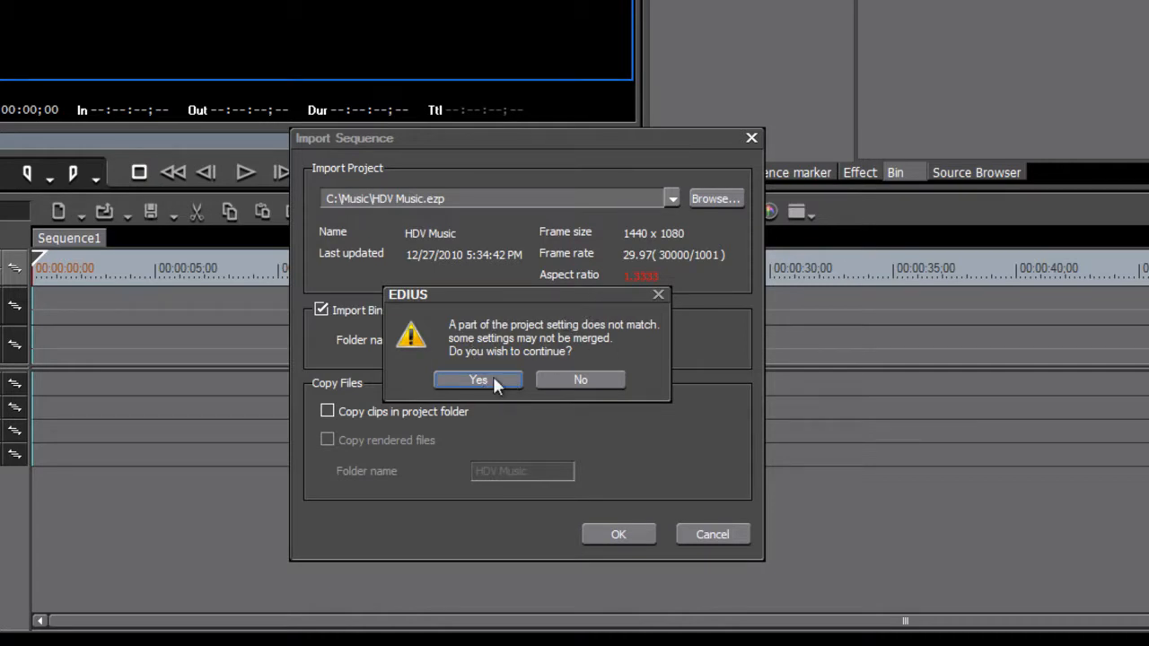
Continue past the settings mismatch, browse the Corperate and Drones folders, then select root
click(478, 379)
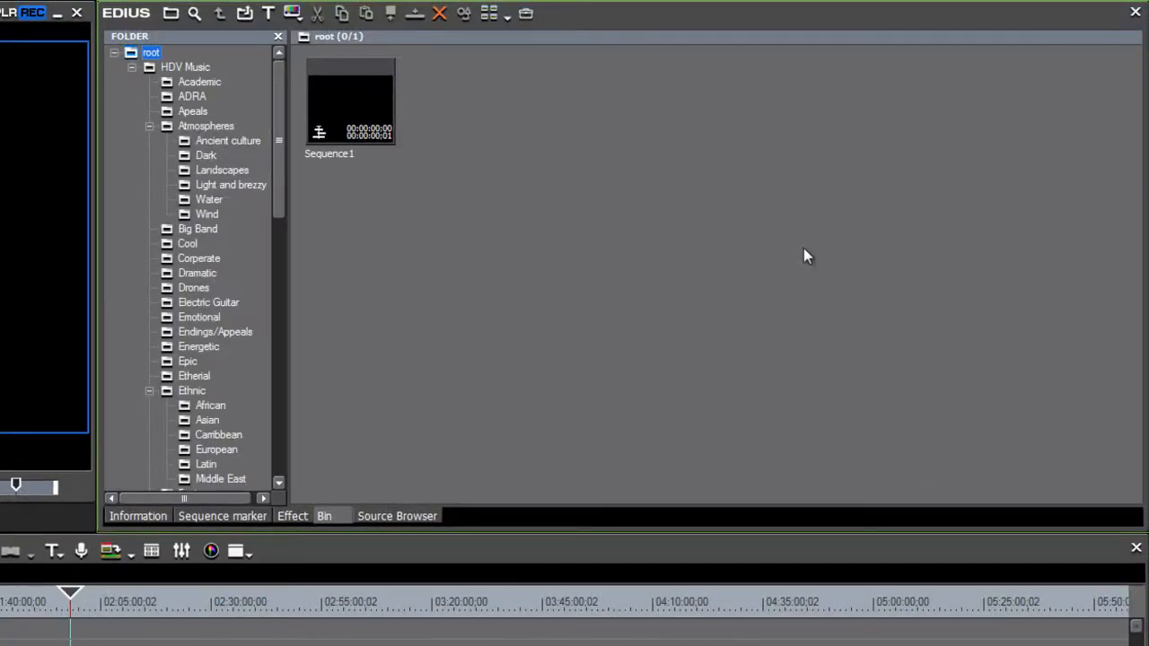
mouse_move(135, 74)
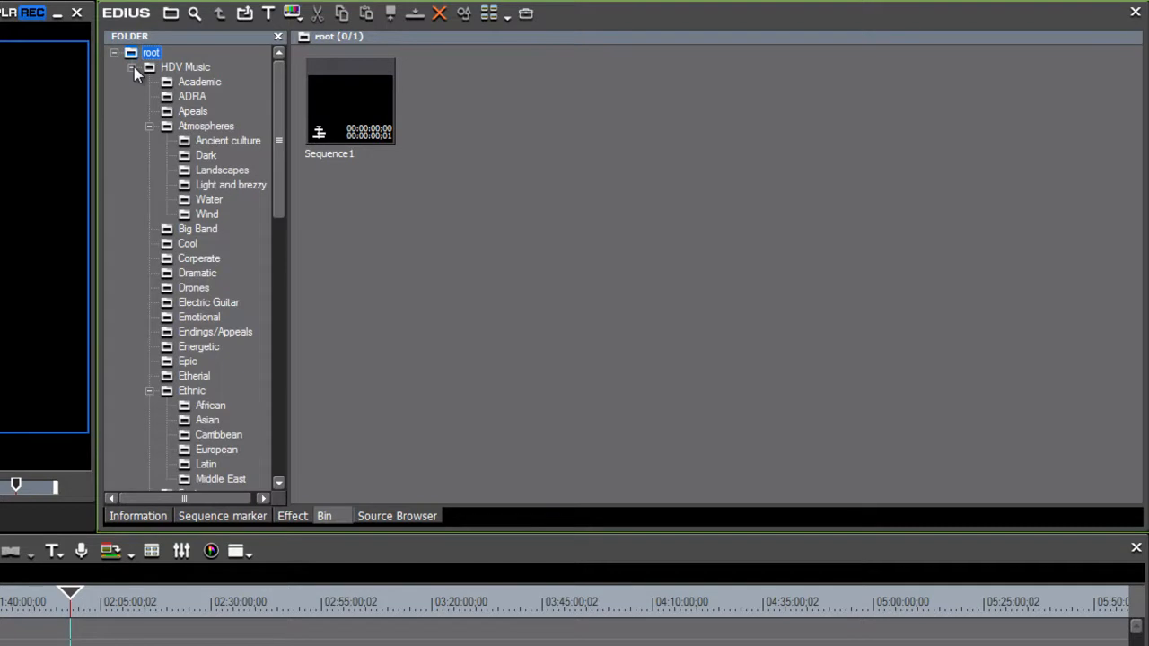
click(132, 69)
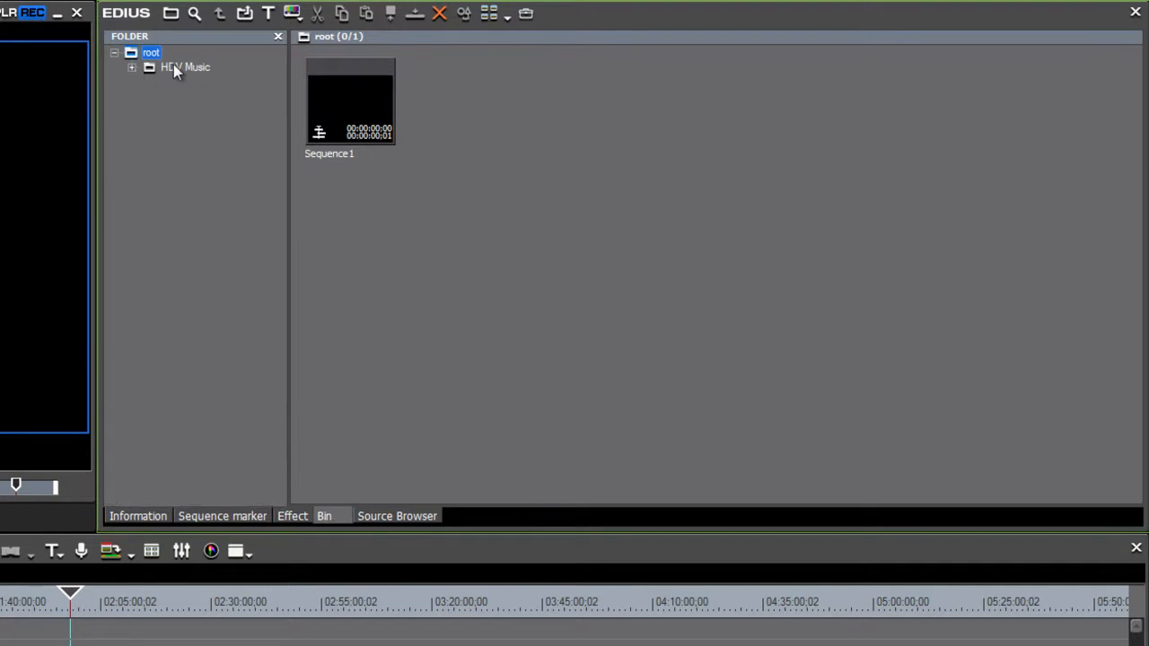
mouse_move(160, 52)
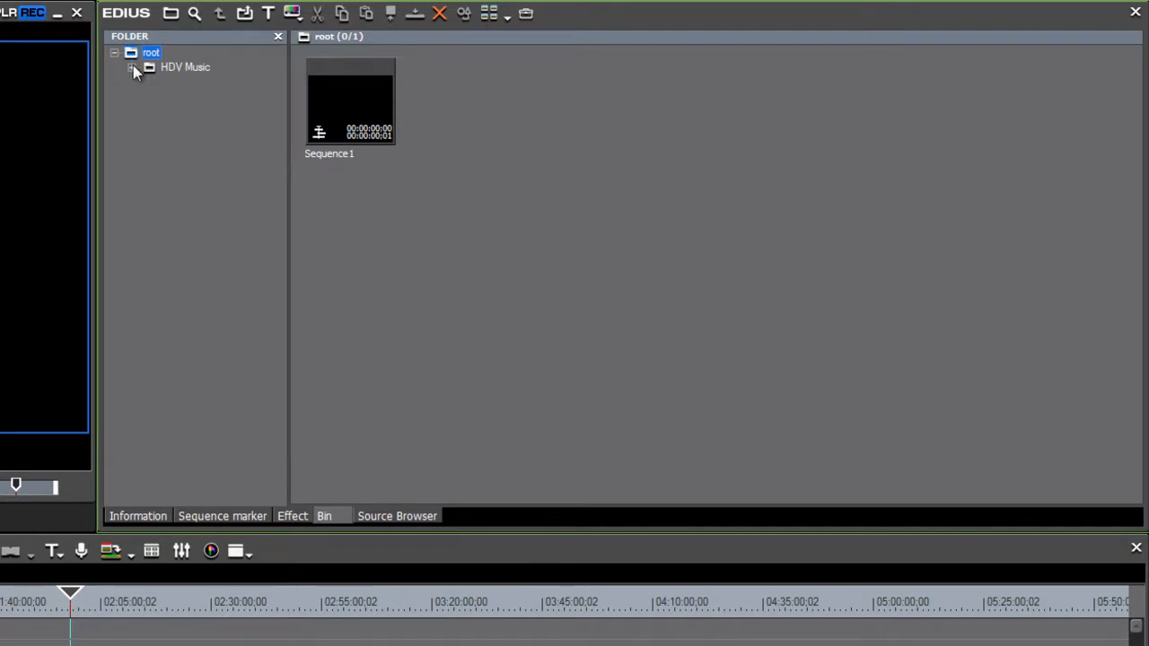
click(132, 71)
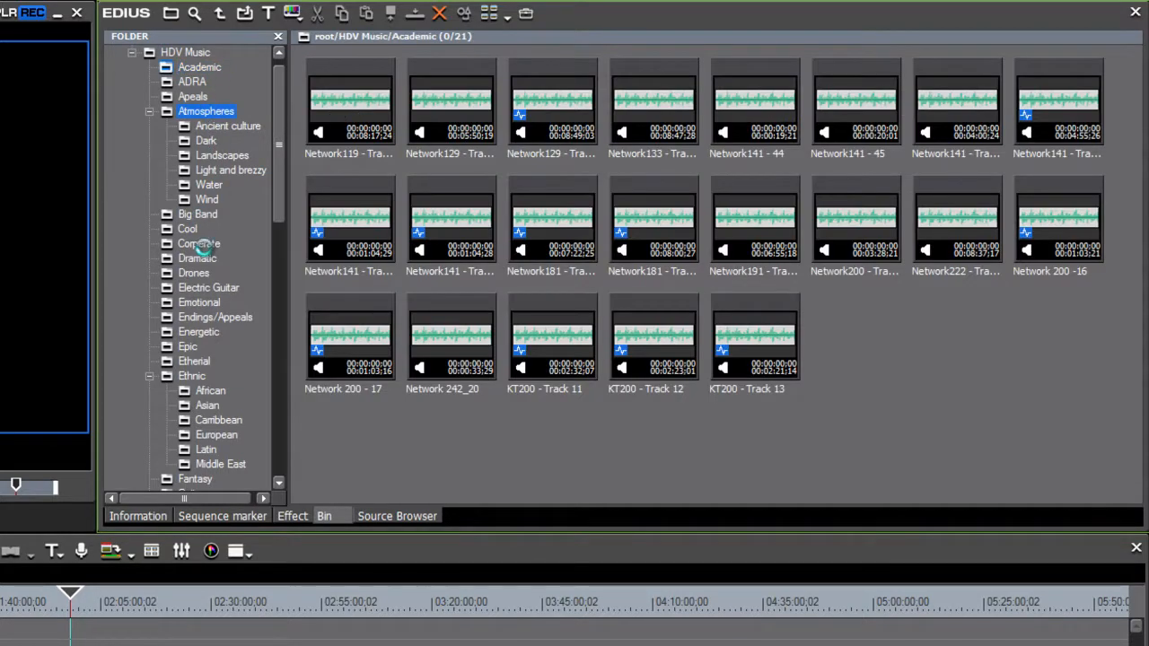
click(198, 243)
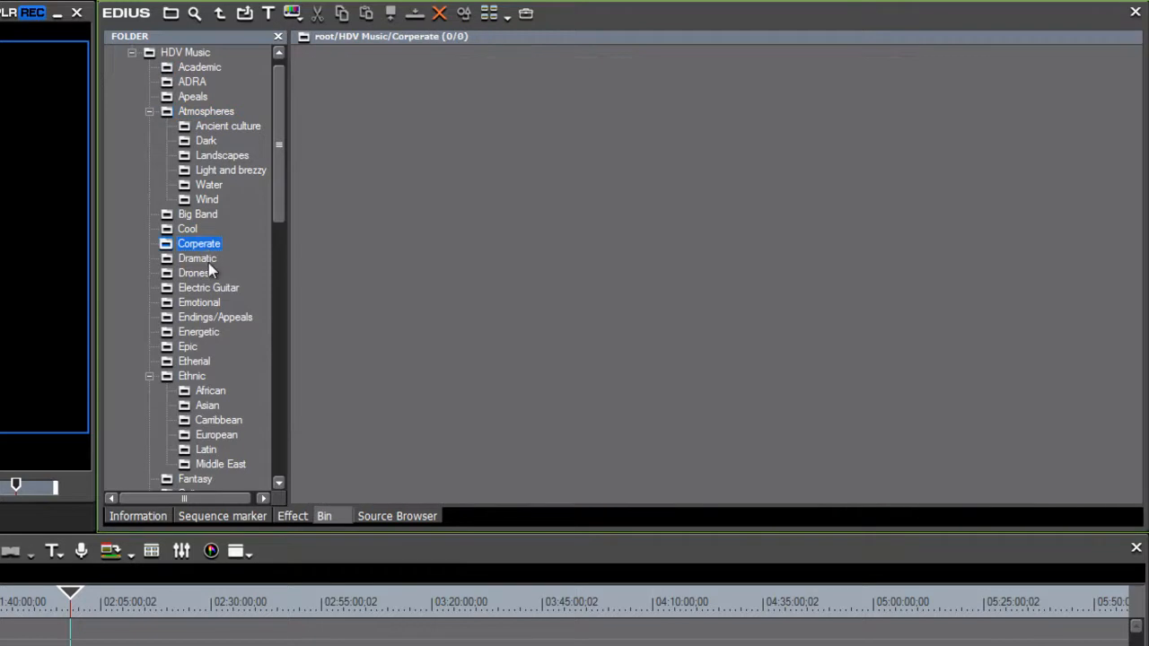
click(194, 273)
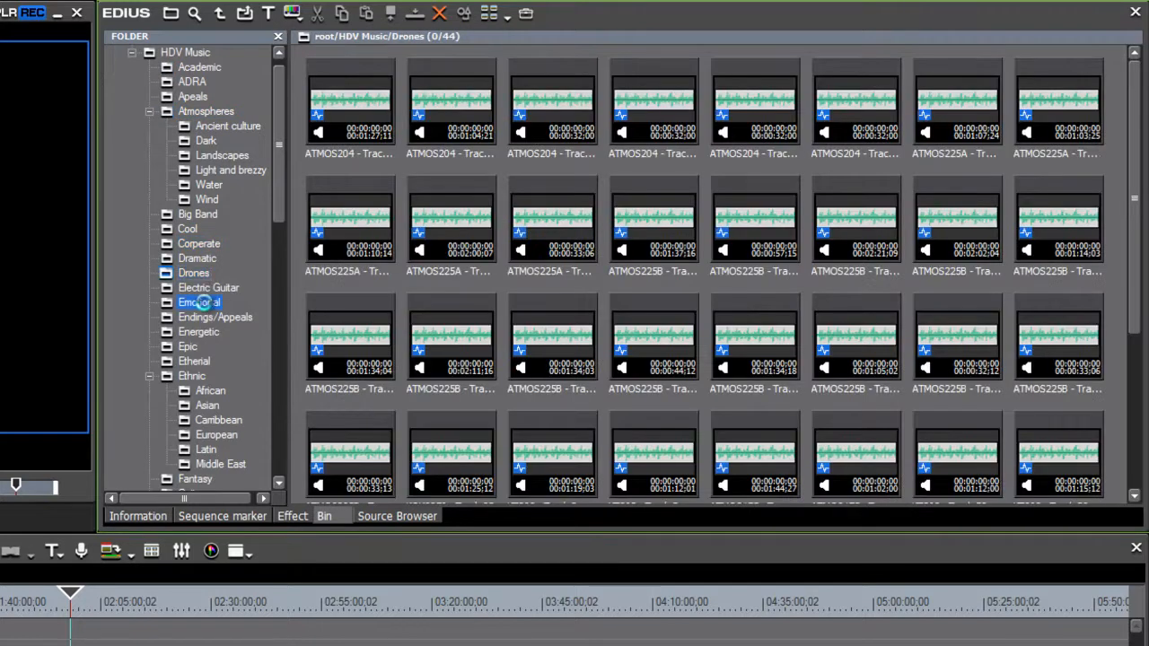
click(198, 303)
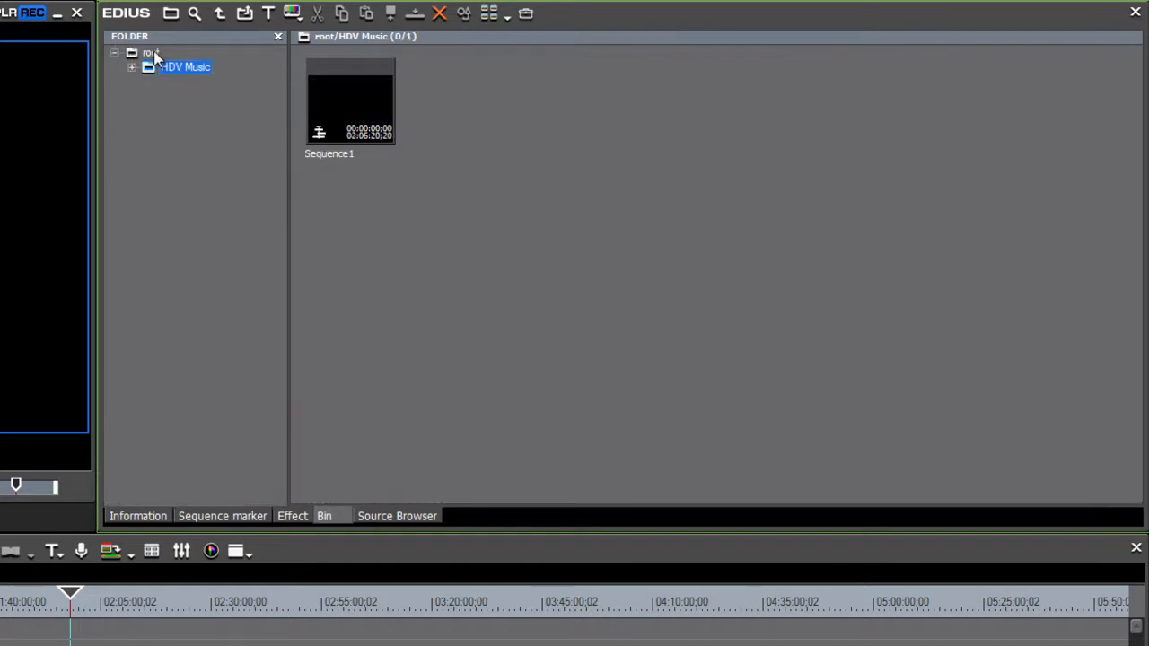
click(149, 54)
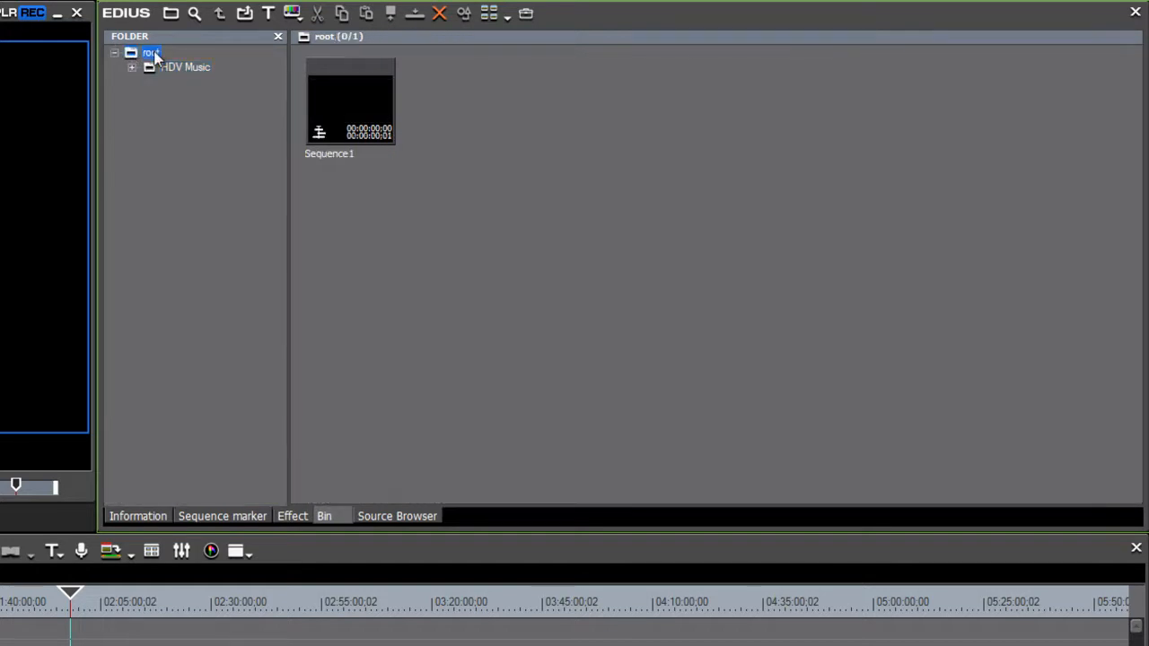
Create a new folder named 'Graphics' under the root bin
right_click(150, 52)
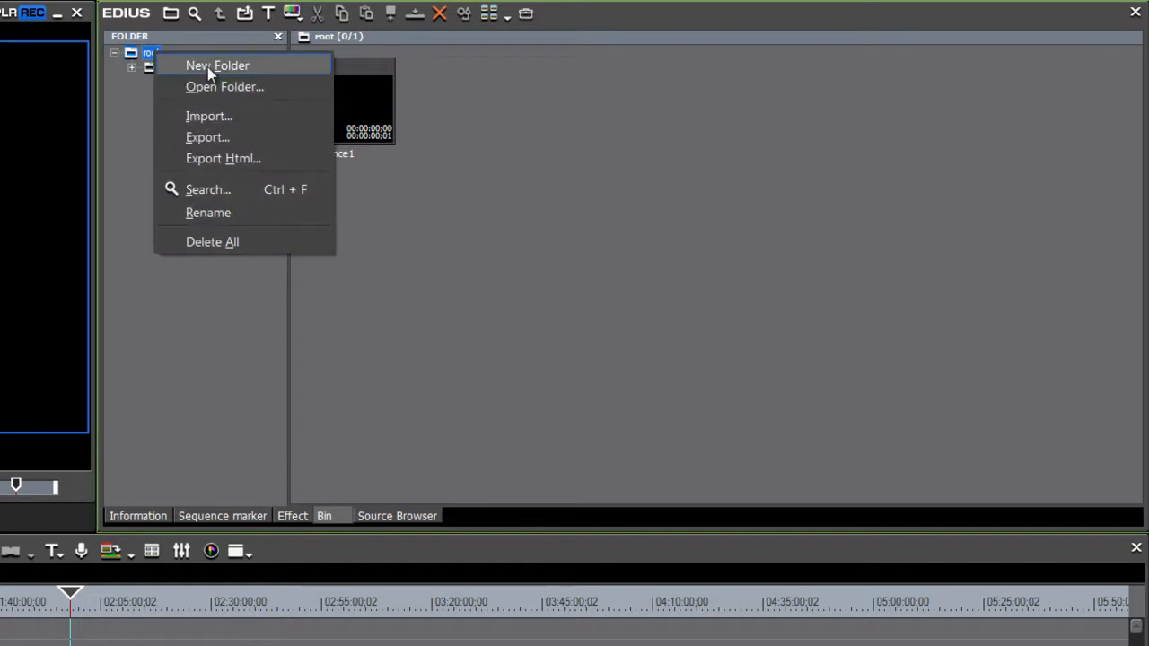
click(216, 65)
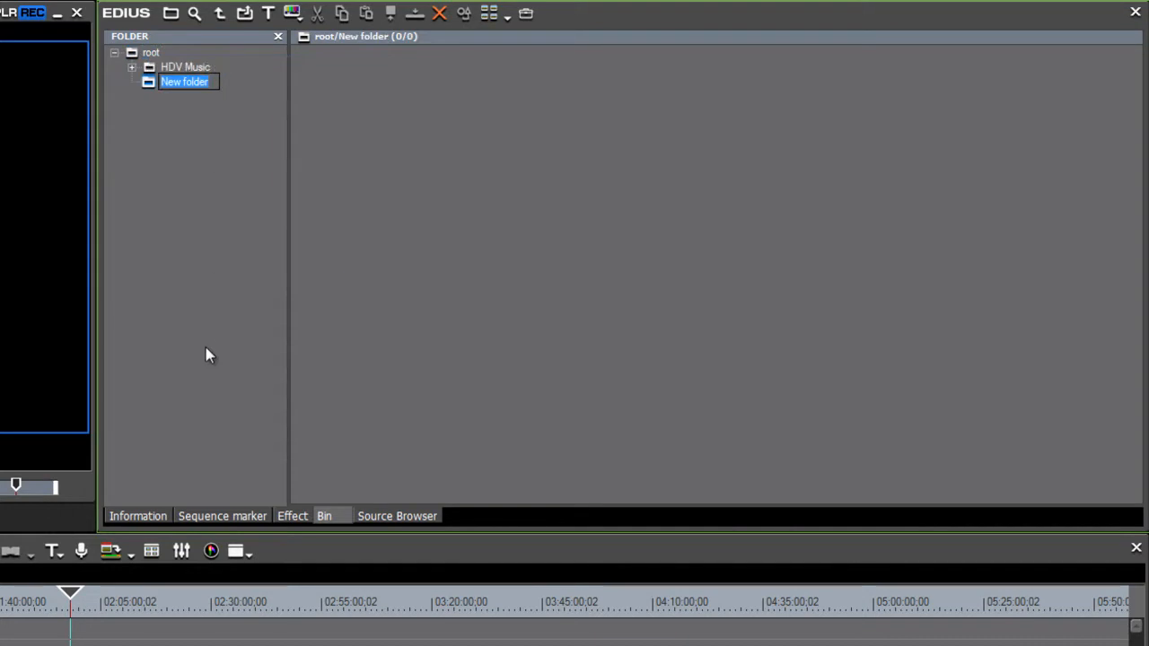
text(Graphics)
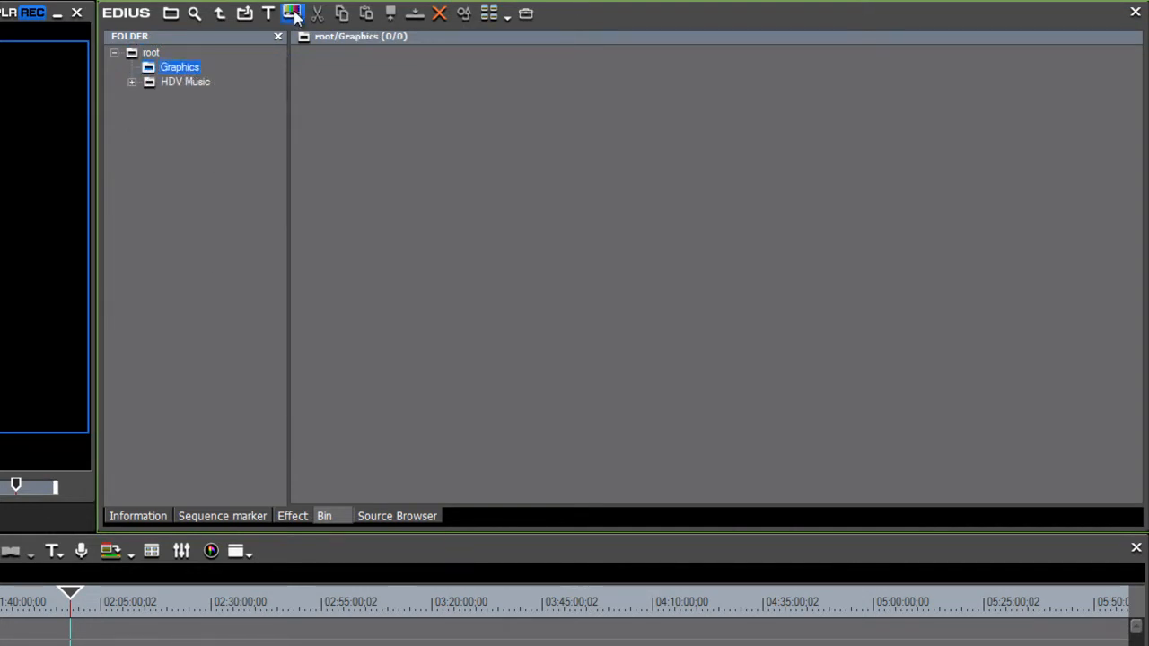
Generate a SMPTE Color Bar clip from the New Clip menu
click(291, 14)
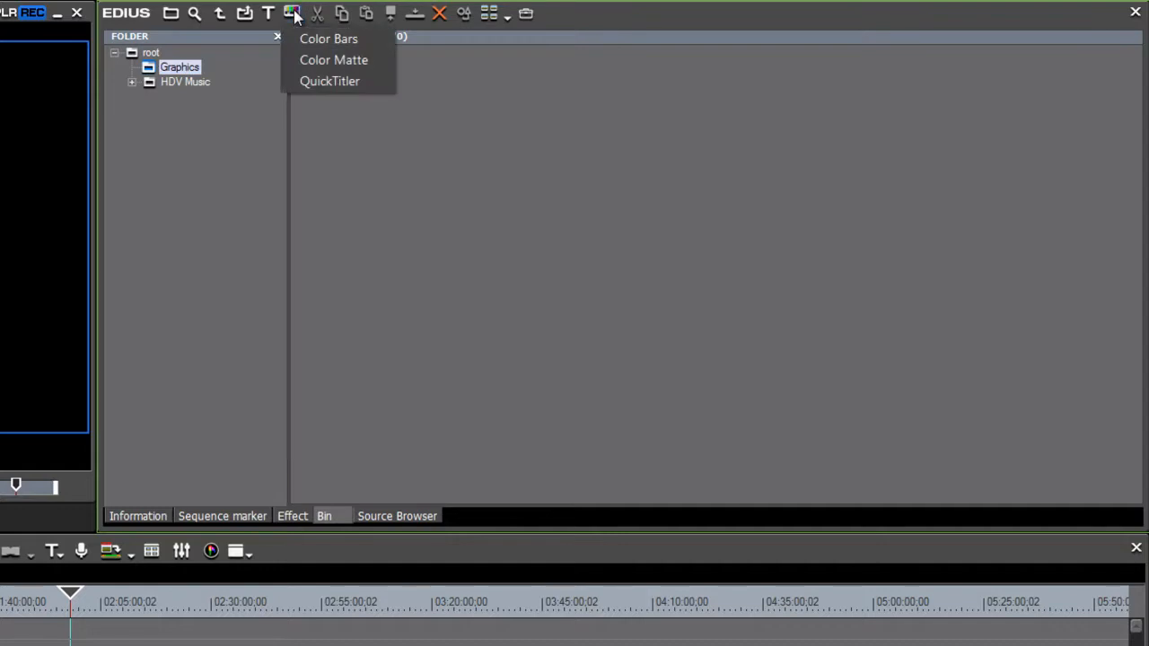
click(327, 39)
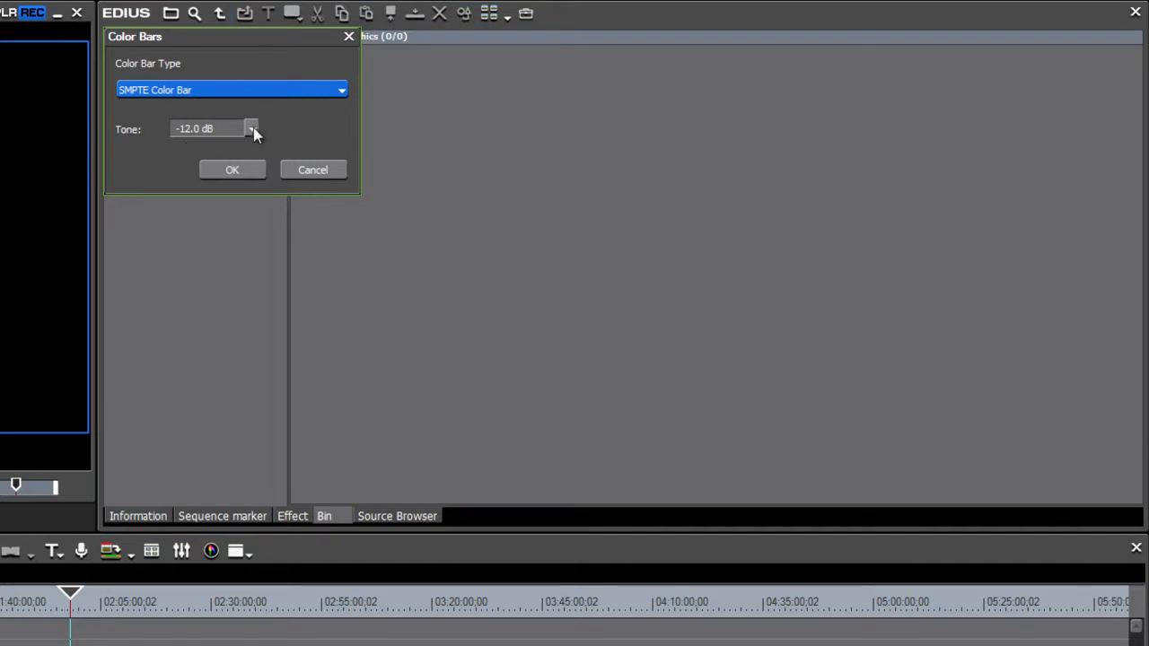
mouse_move(249, 135)
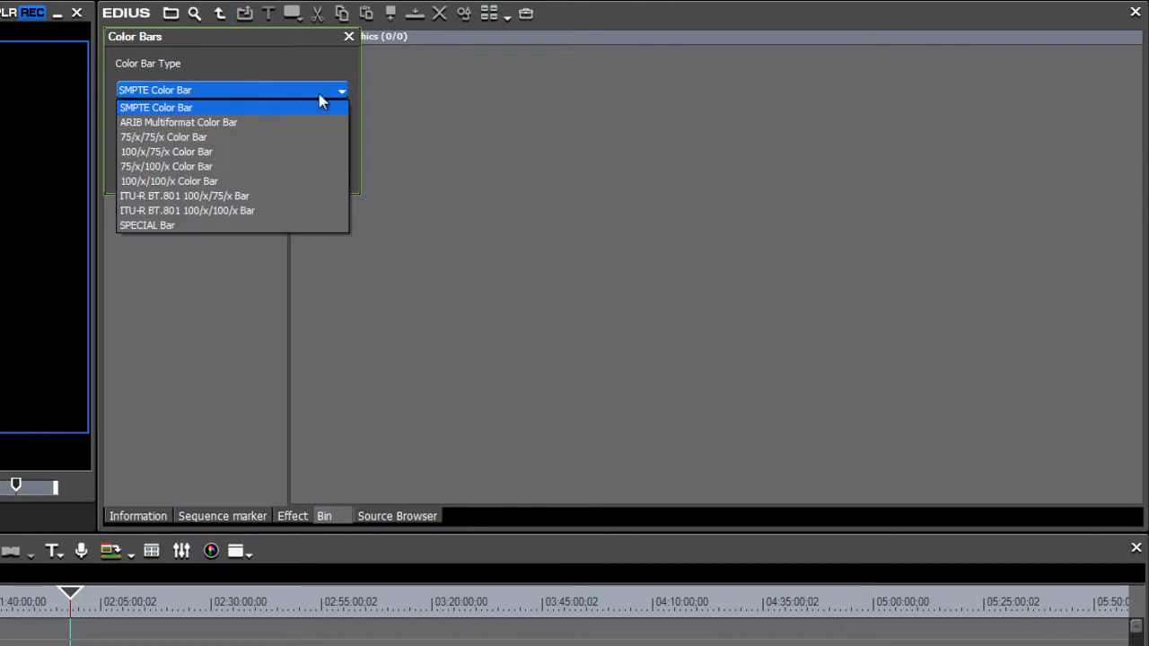
click(161, 107)
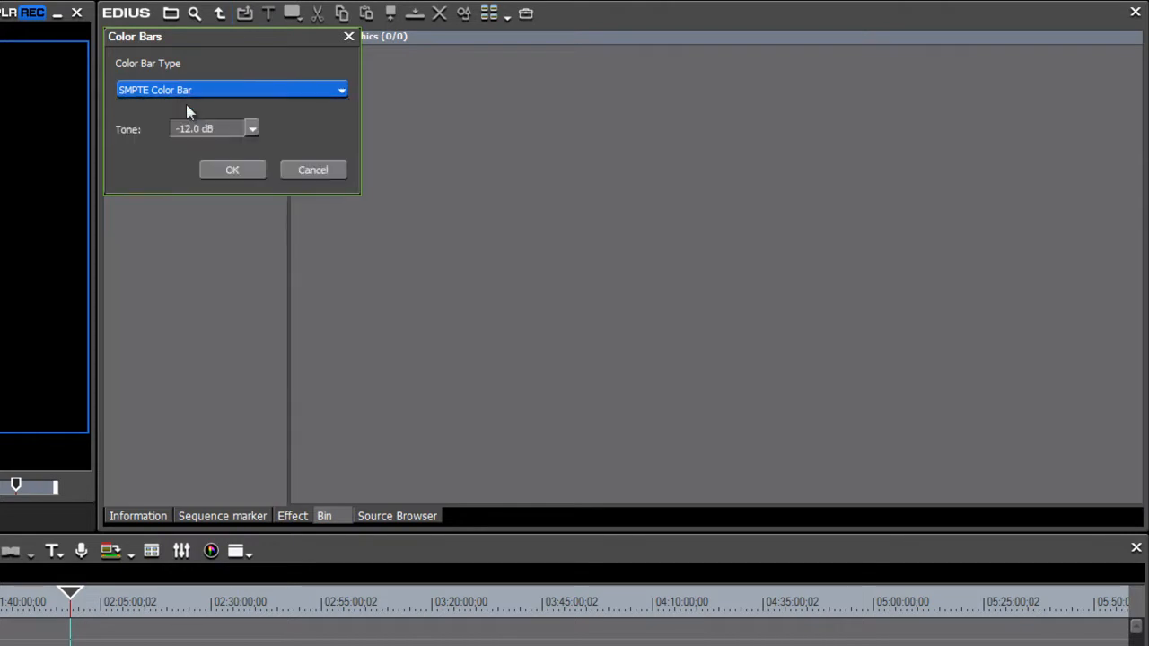
click(232, 169)
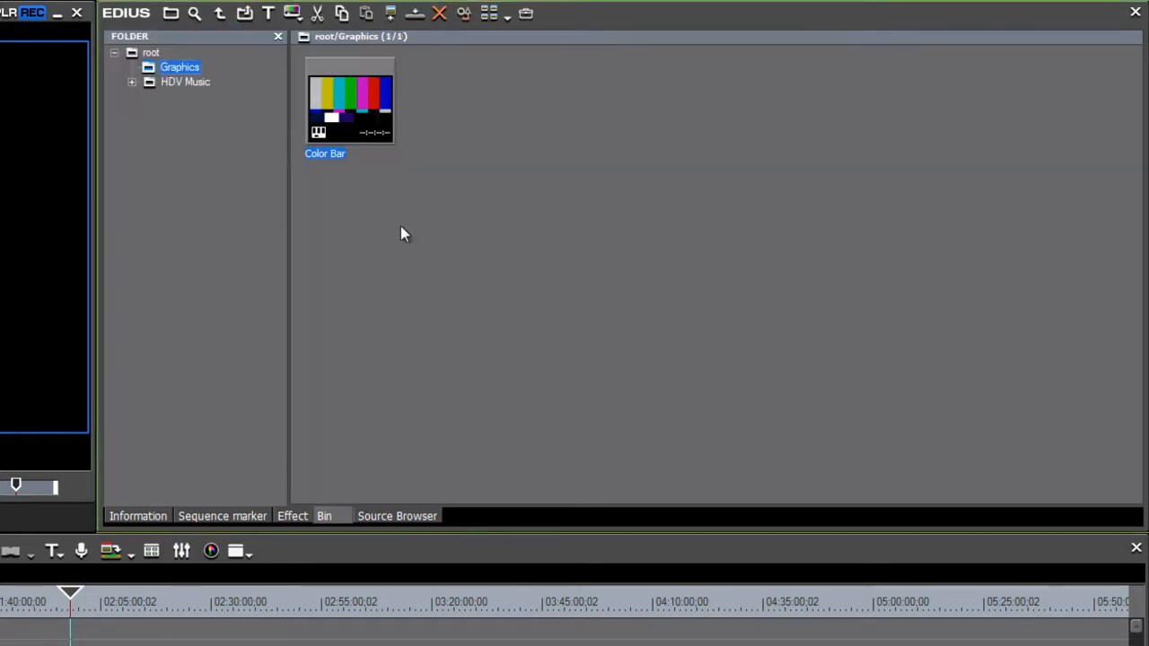
mouse_move(299, 13)
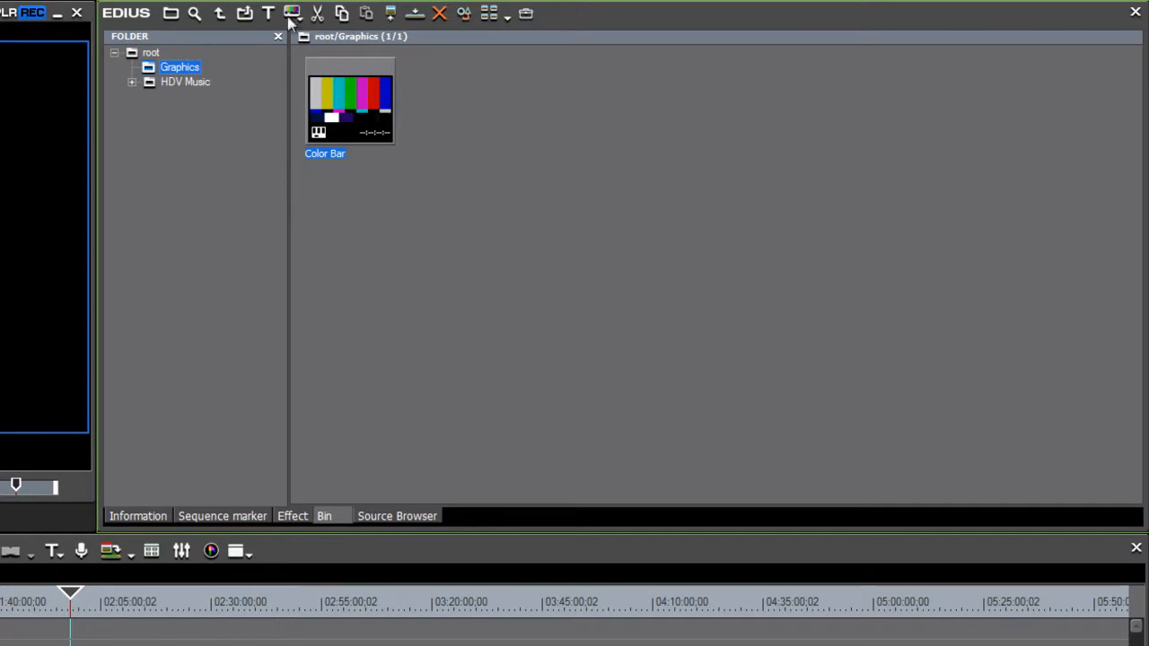
Create a black Color Matte, then a second Color Matte set to blue
click(296, 14)
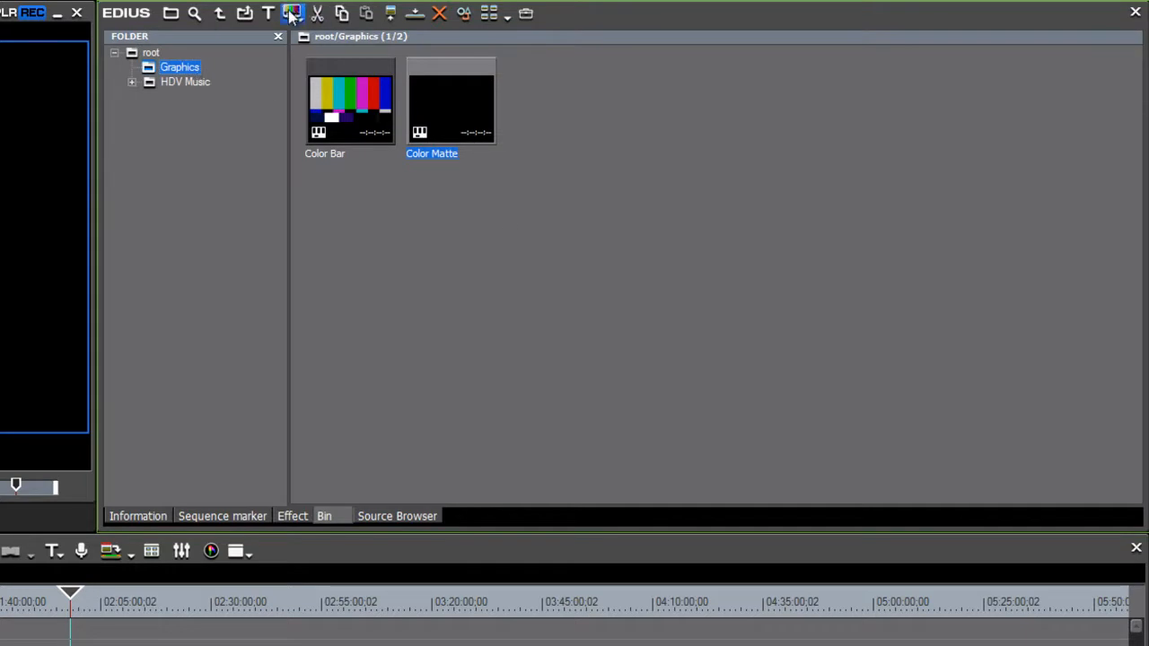
click(305, 15)
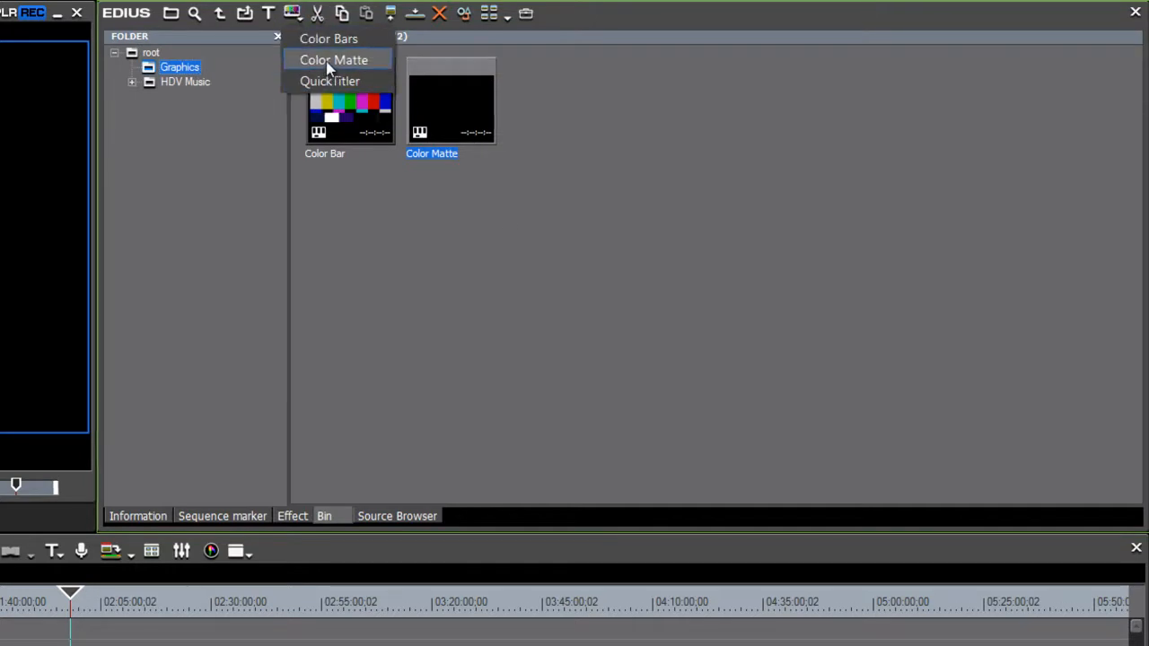
click(335, 60)
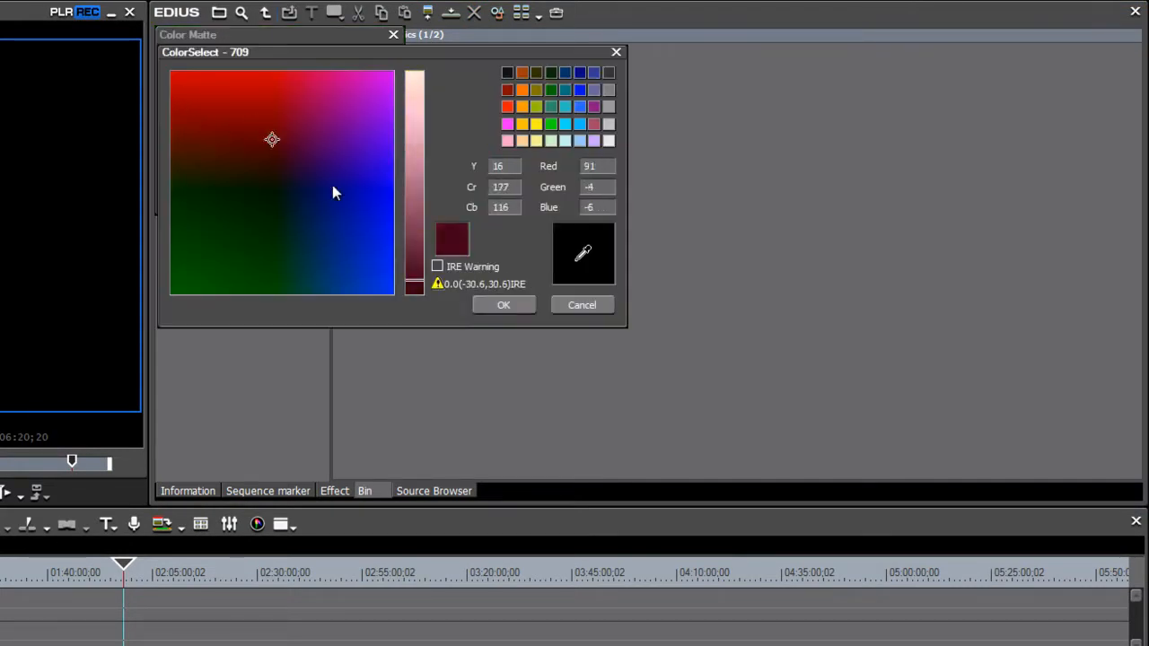
click(353, 218)
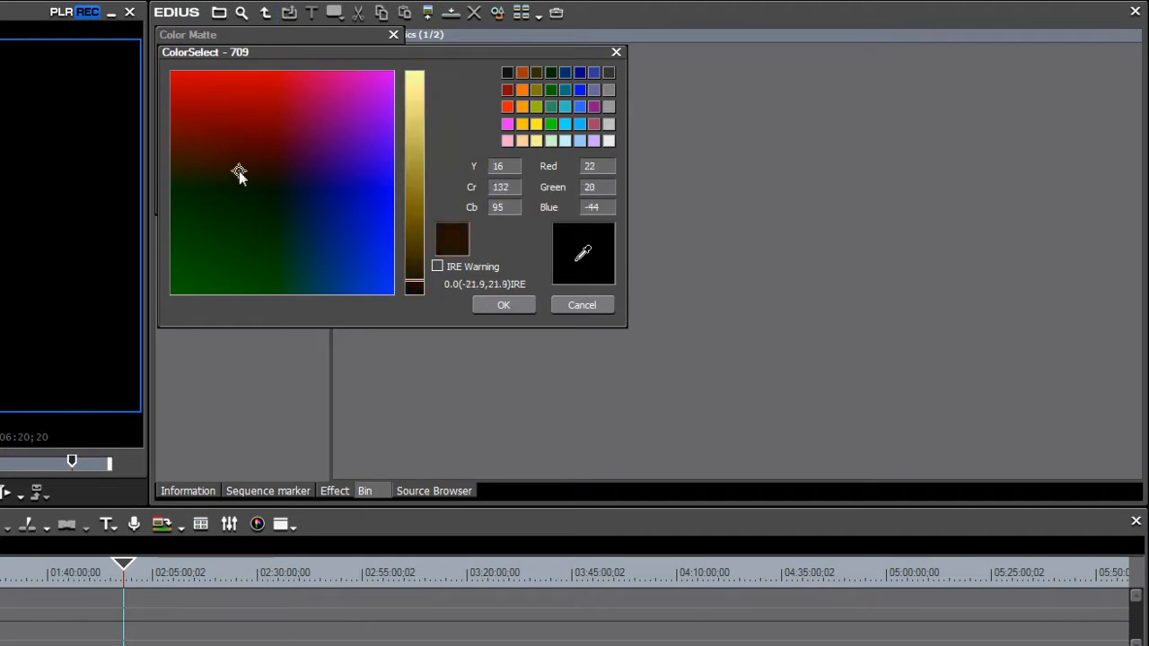
click(357, 249)
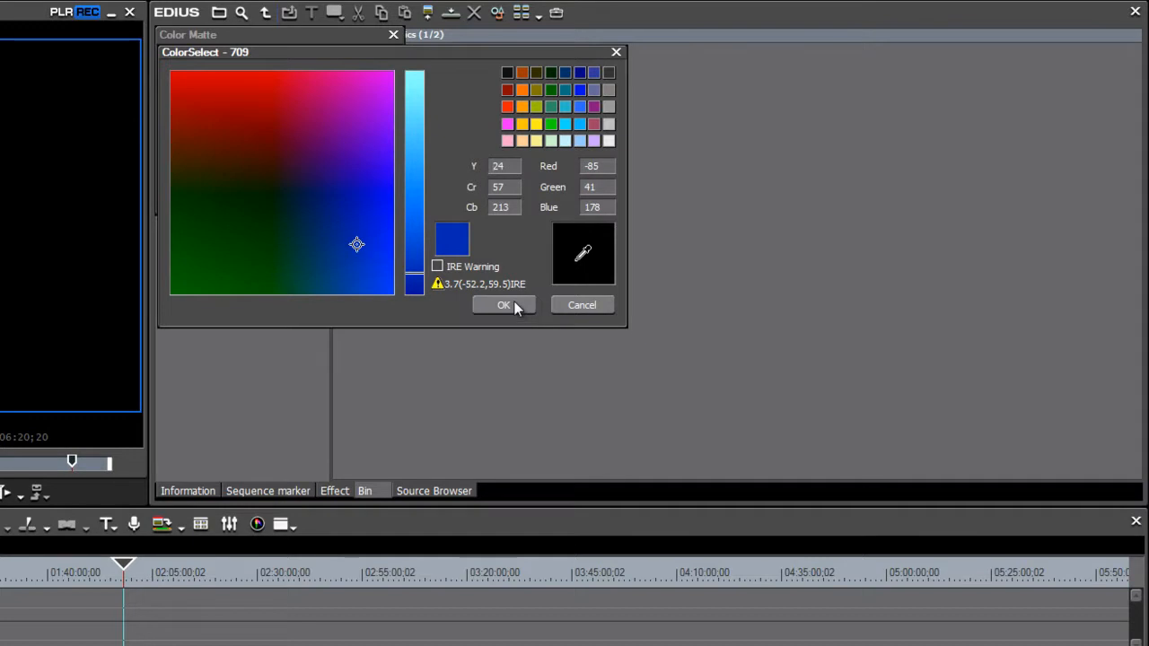
click(504, 305)
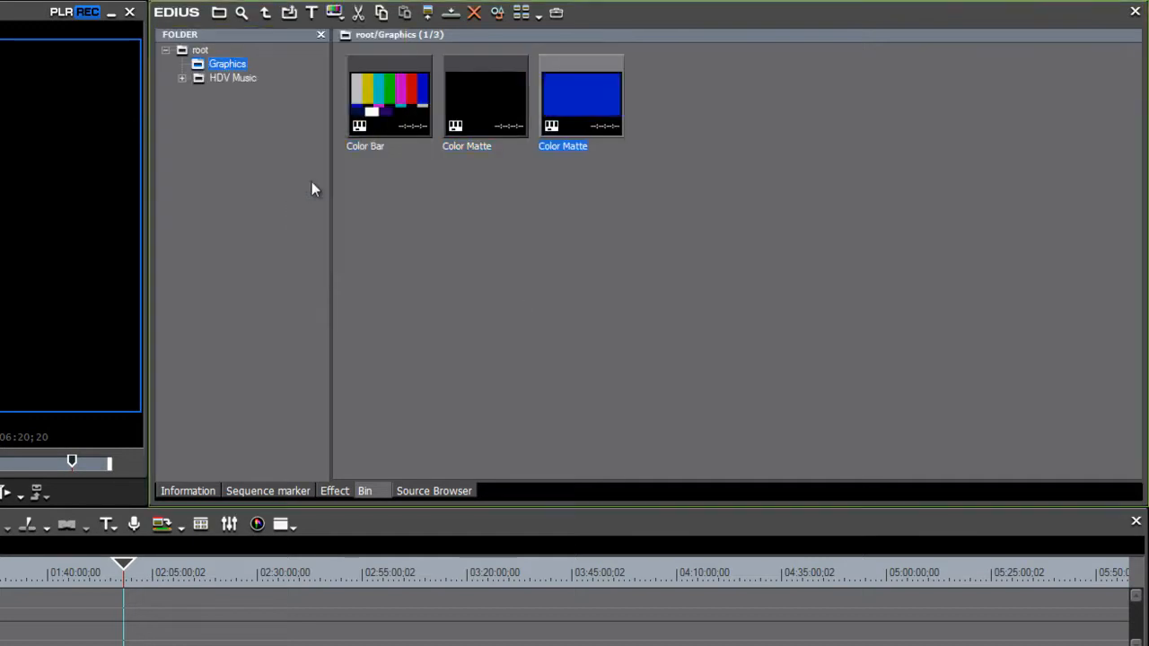
mouse_move(634, 227)
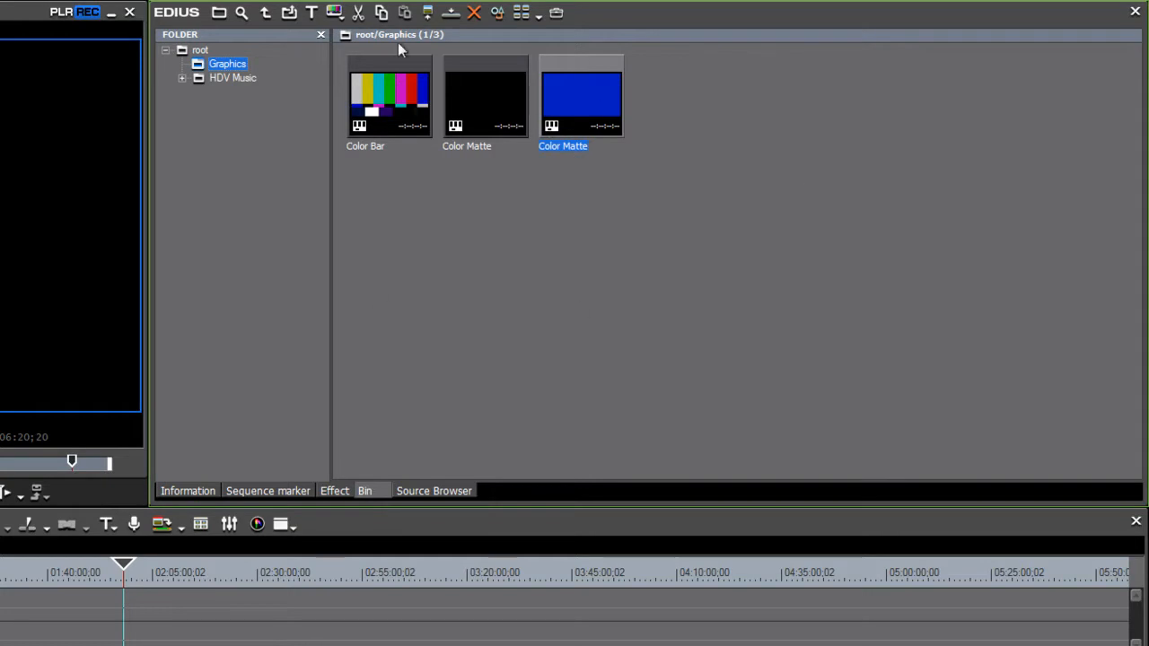
mouse_move(257, 172)
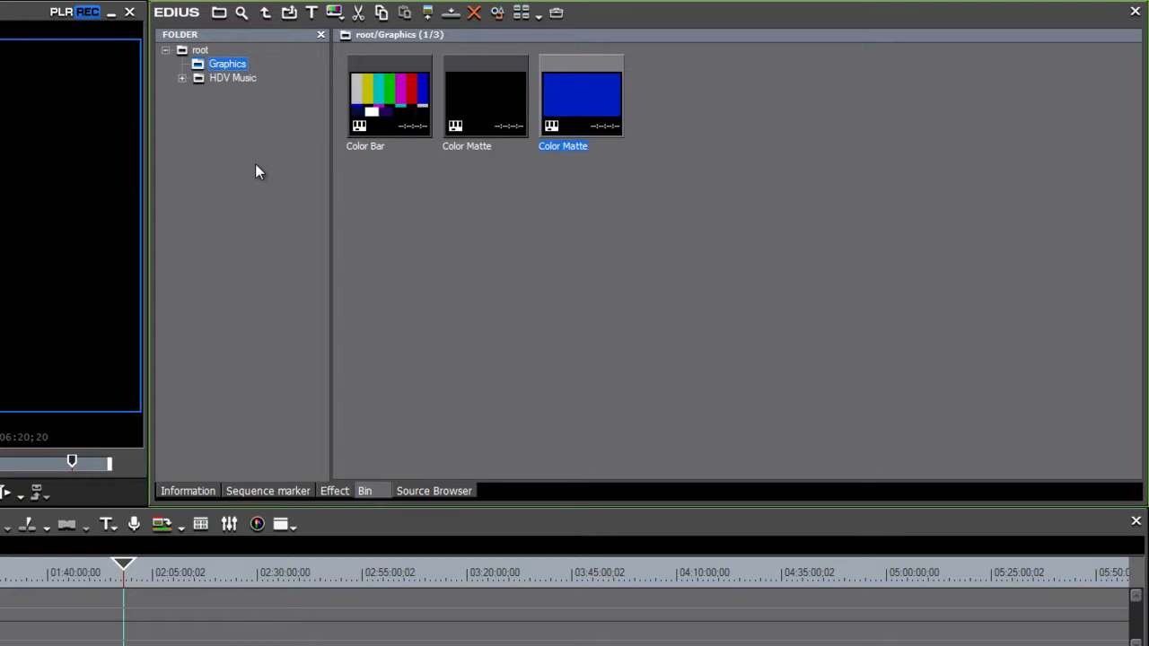
Import Harvest ADRA logo alone, Harvest Yellow ADRA and Lowerthirdbar into Graphics
double_click(227, 64)
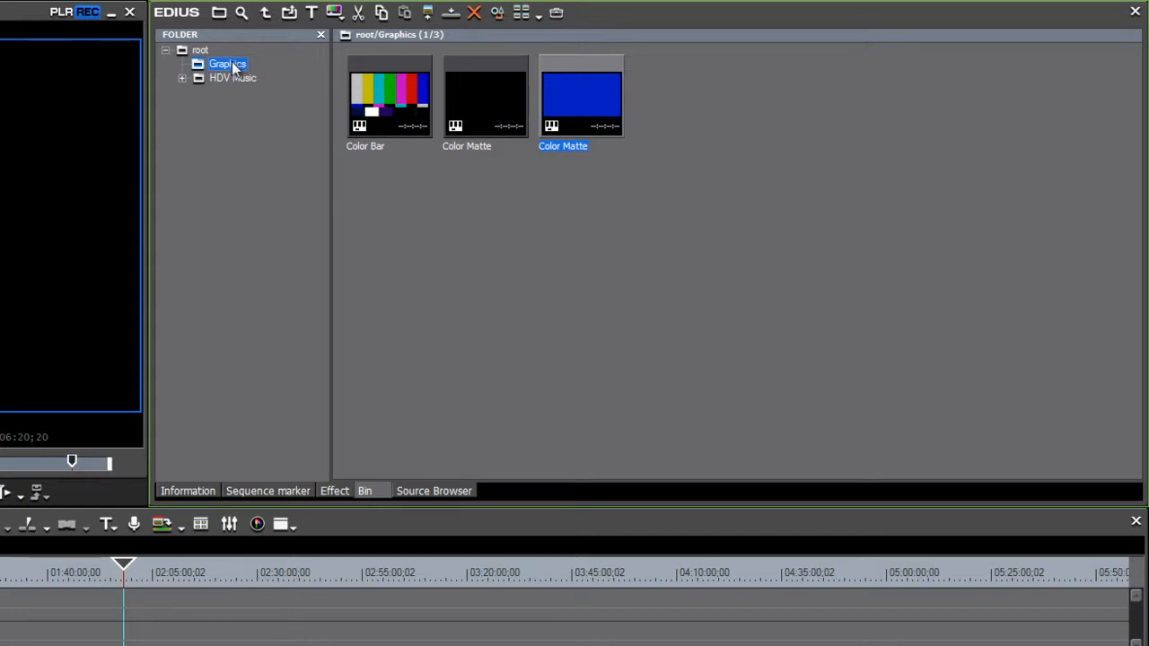
mouse_move(290, 15)
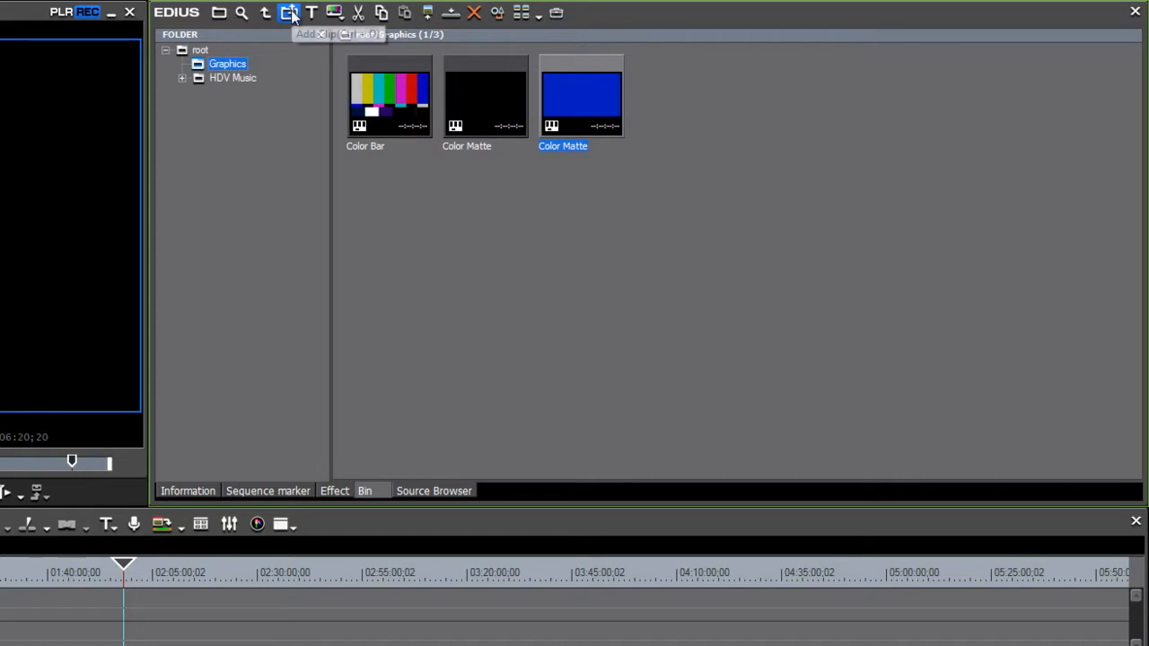
click(292, 14)
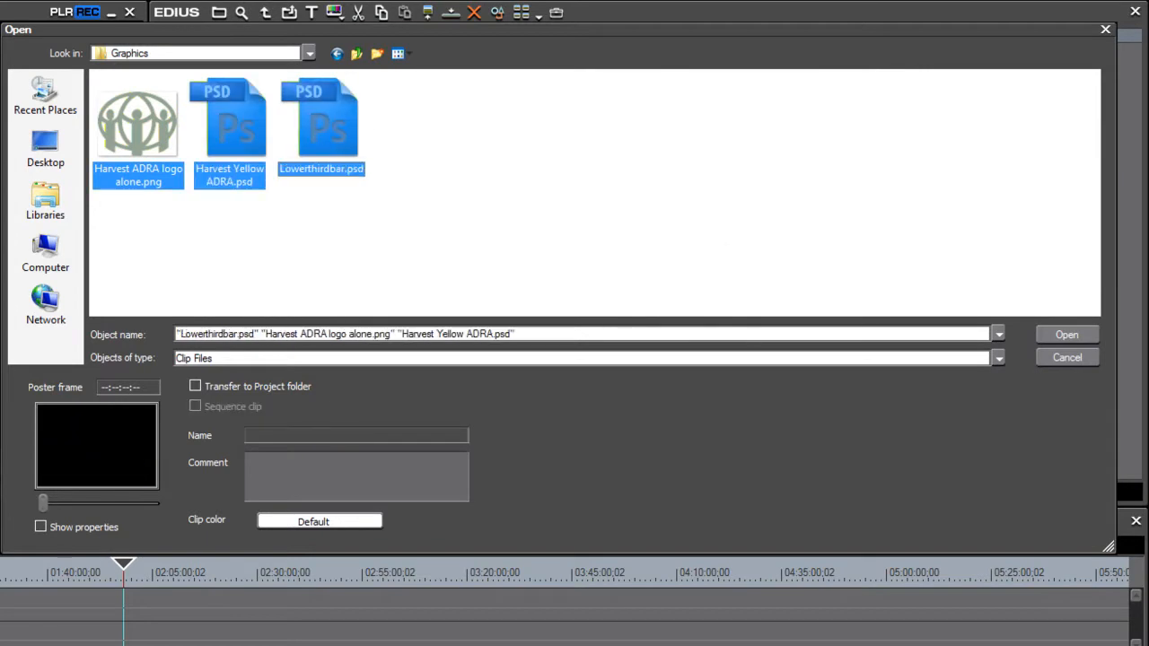
click(1068, 333)
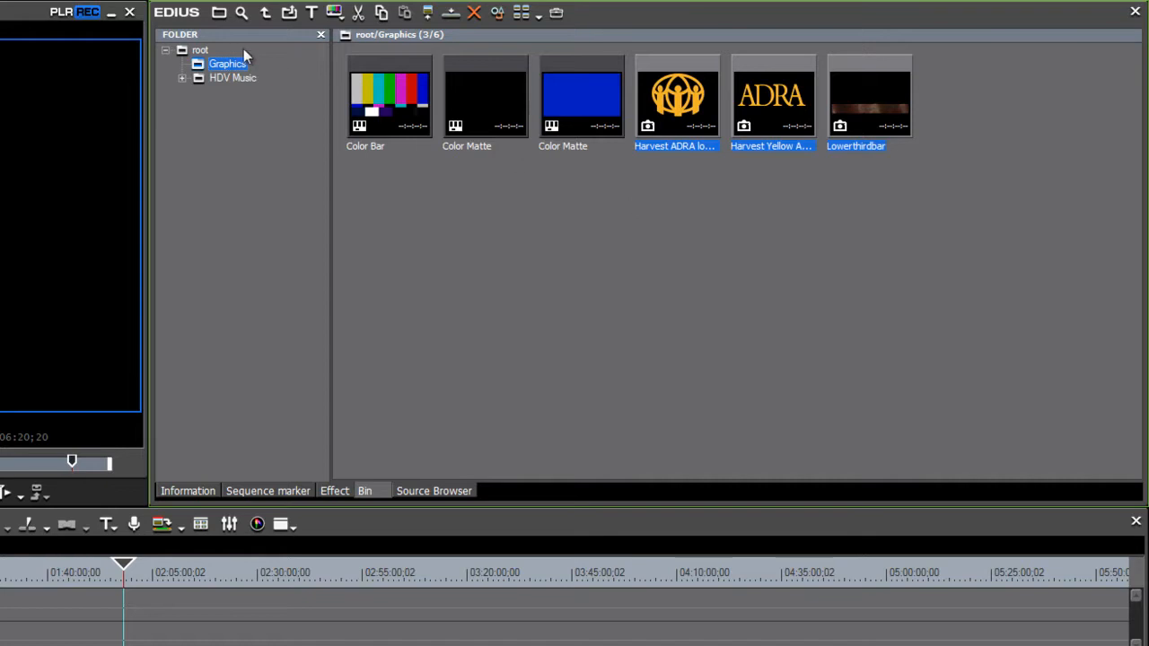
mouse_move(205, 52)
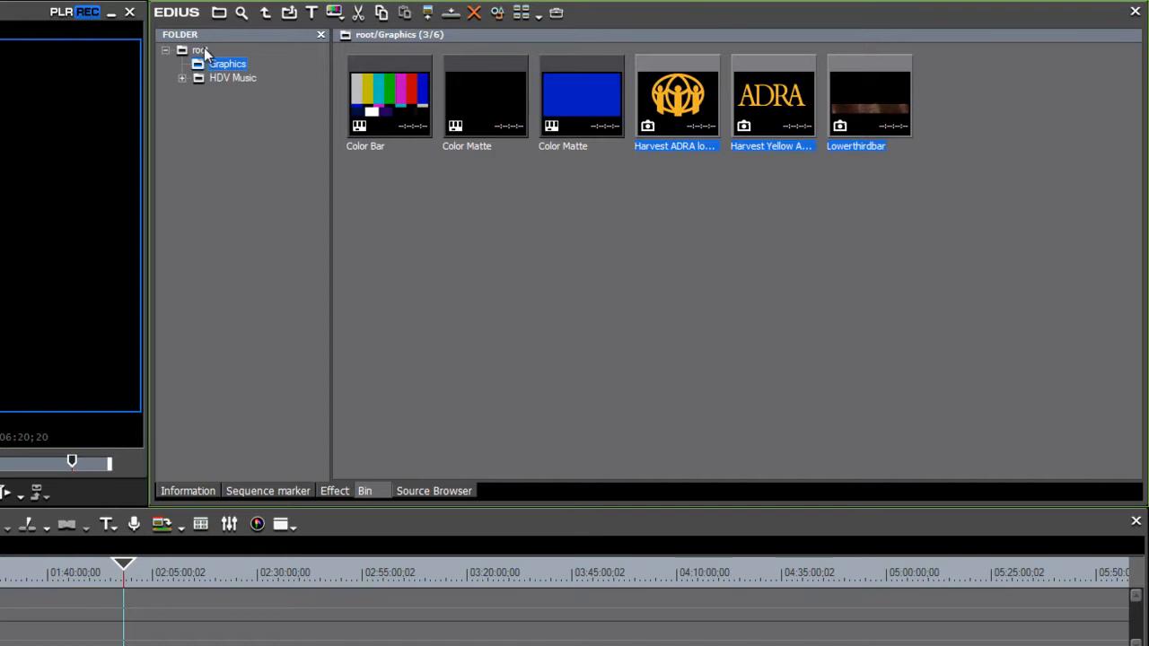
mouse_move(550, 272)
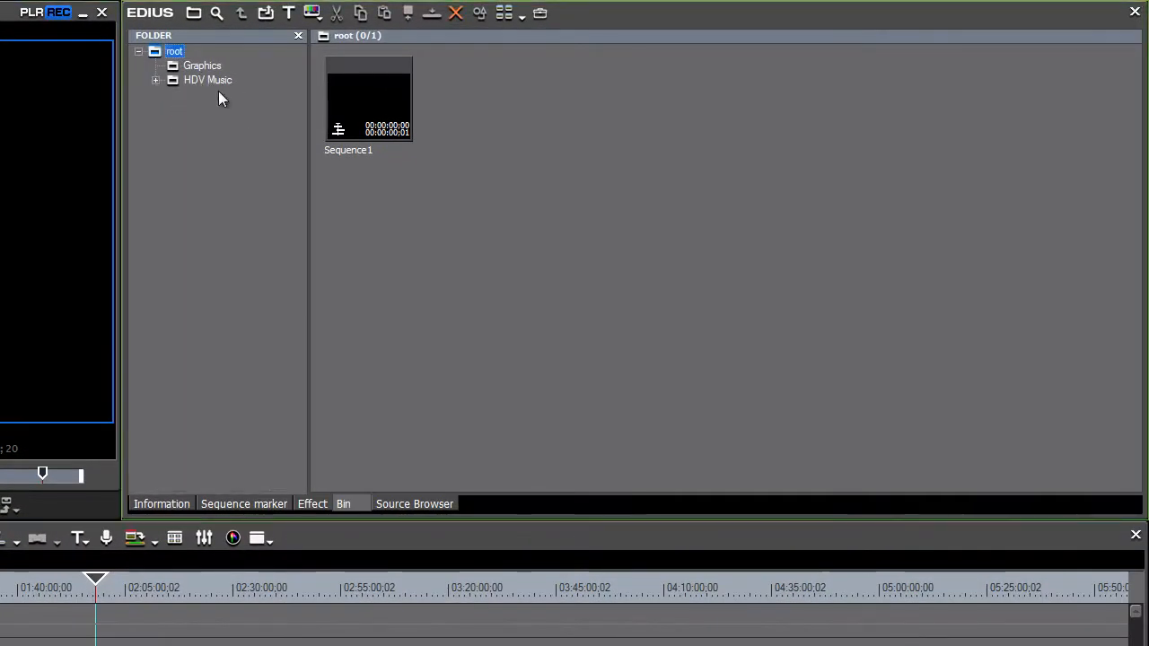
mouse_move(415, 376)
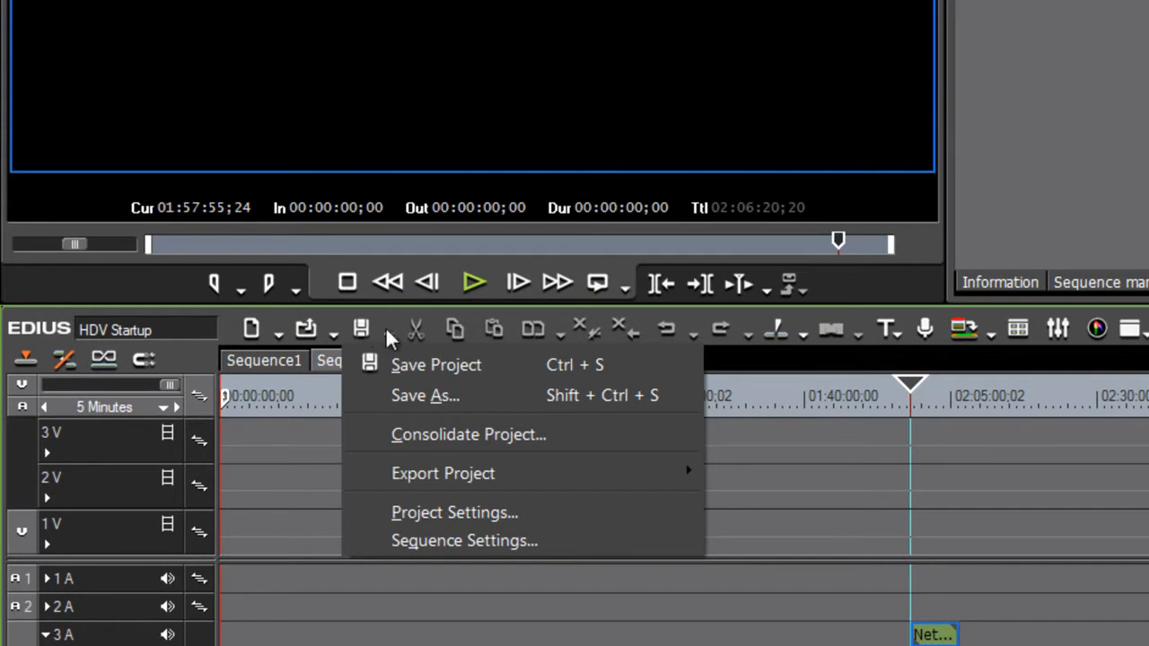
mouse_move(439, 395)
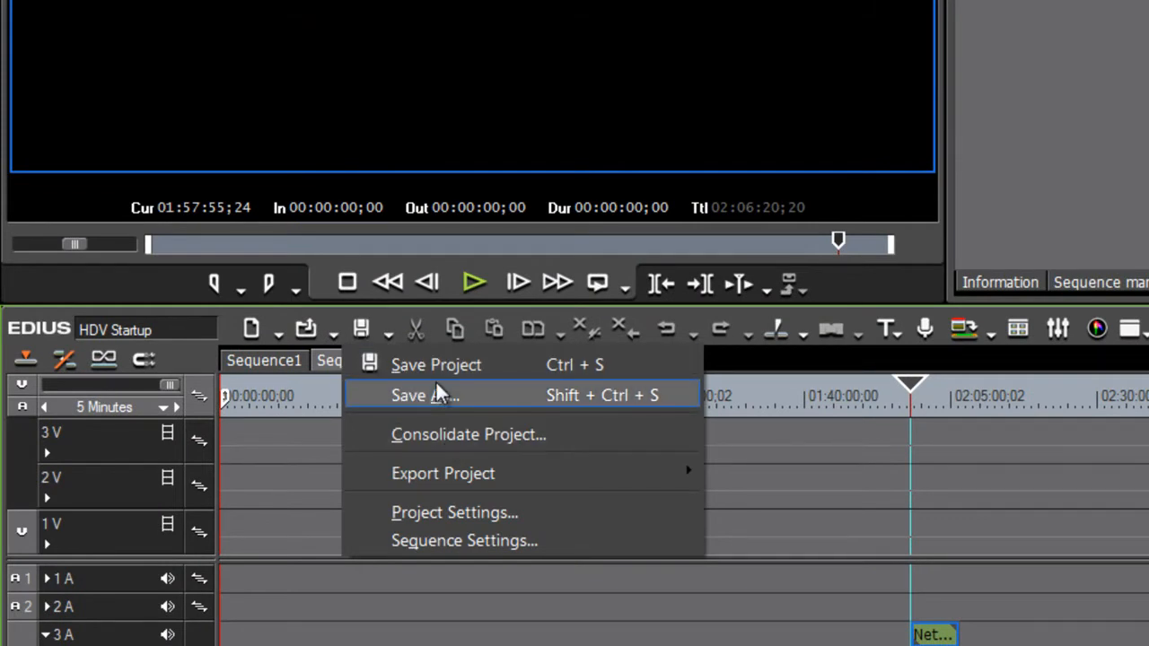
Choose Save As from the timeline toolbar's Save dropdown
click(425, 395)
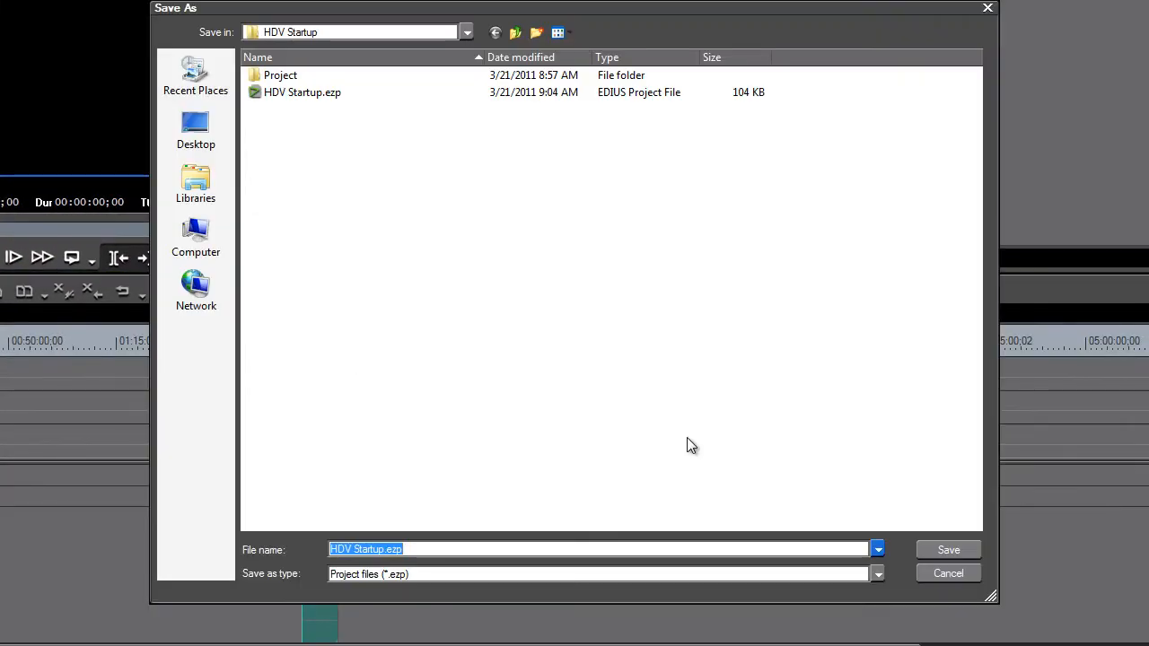
mouse_move(693, 452)
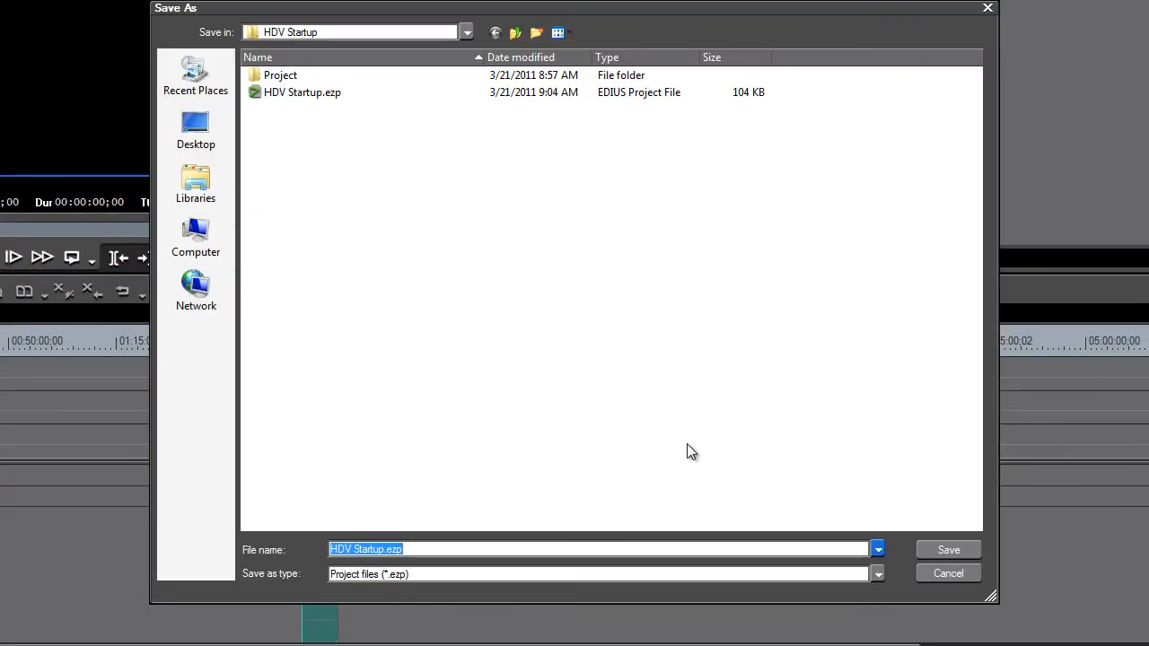
Enter 'Cambodia20' as the file name and save it
text(C)
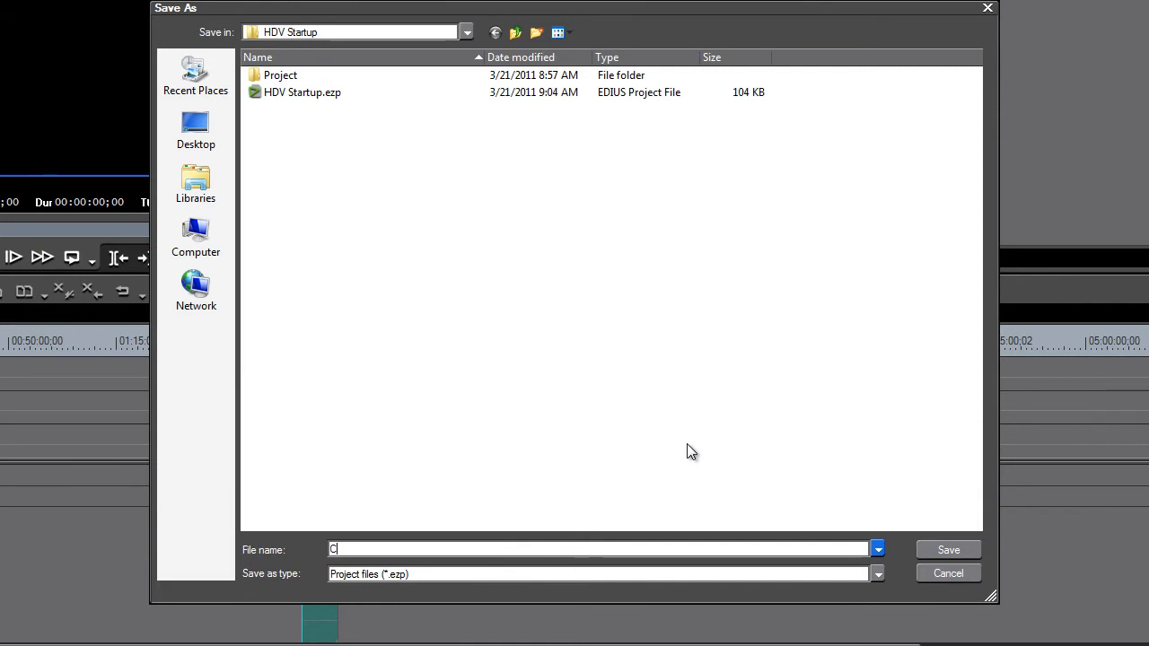
text(ambodia20)
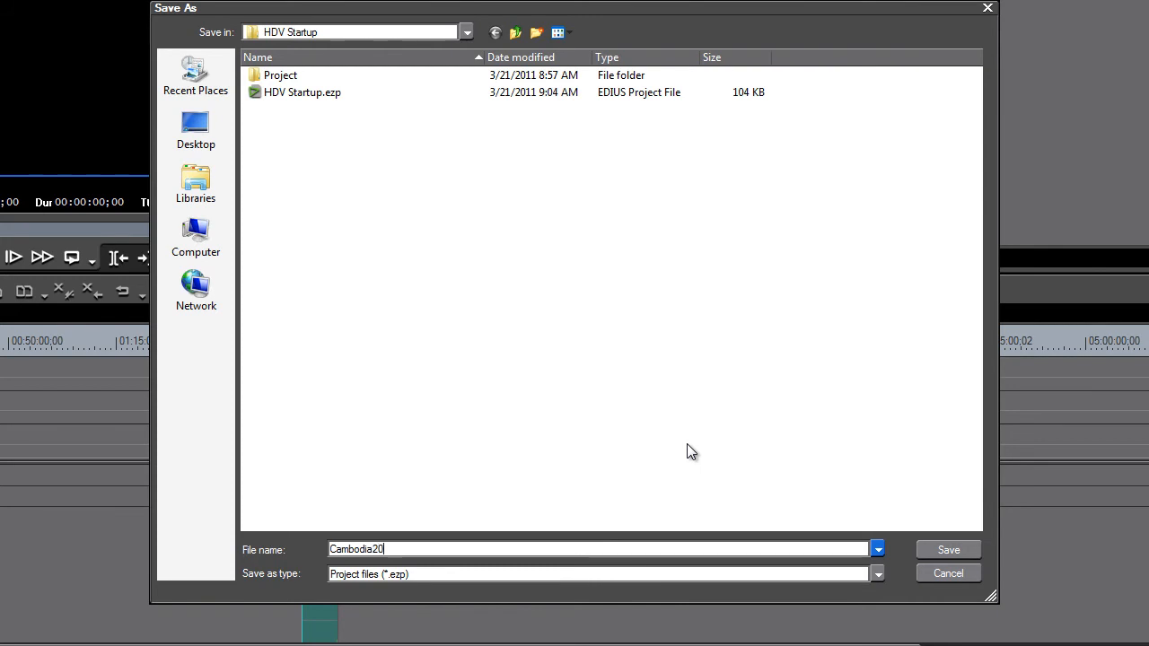
click(949, 549)
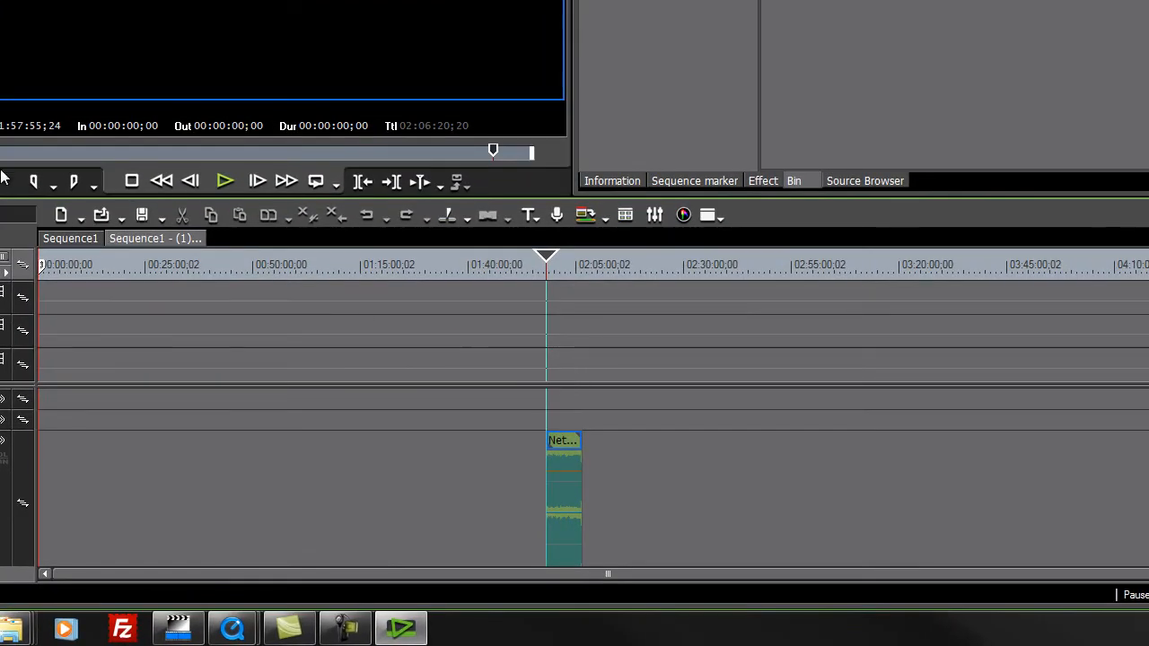
mouse_move(367, 404)
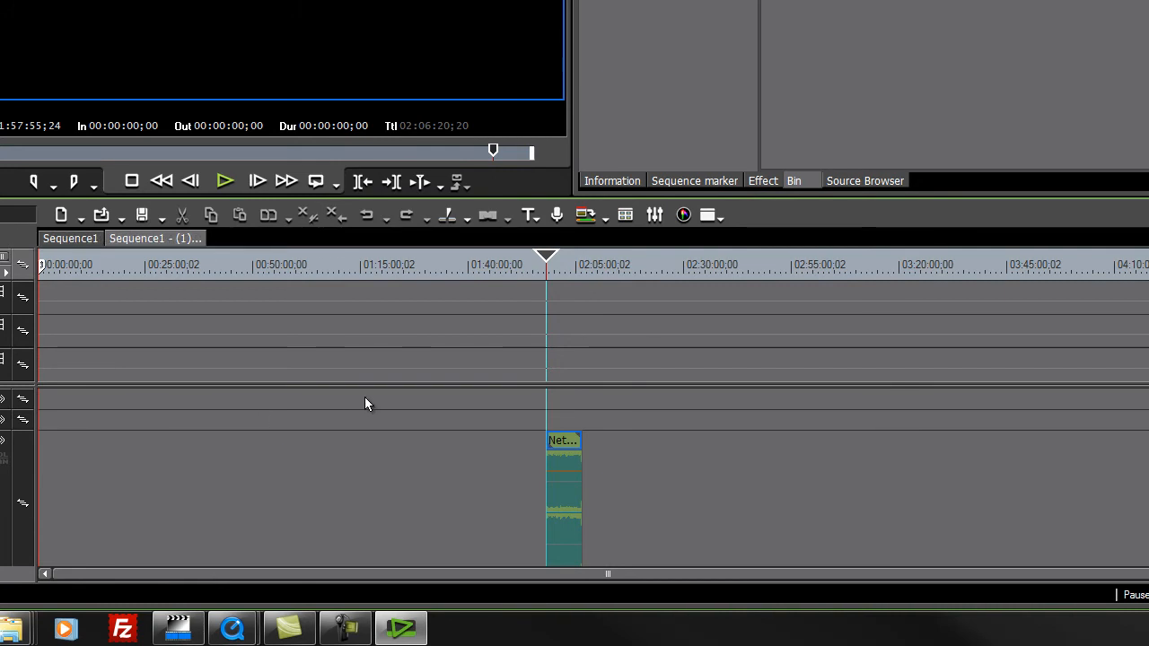